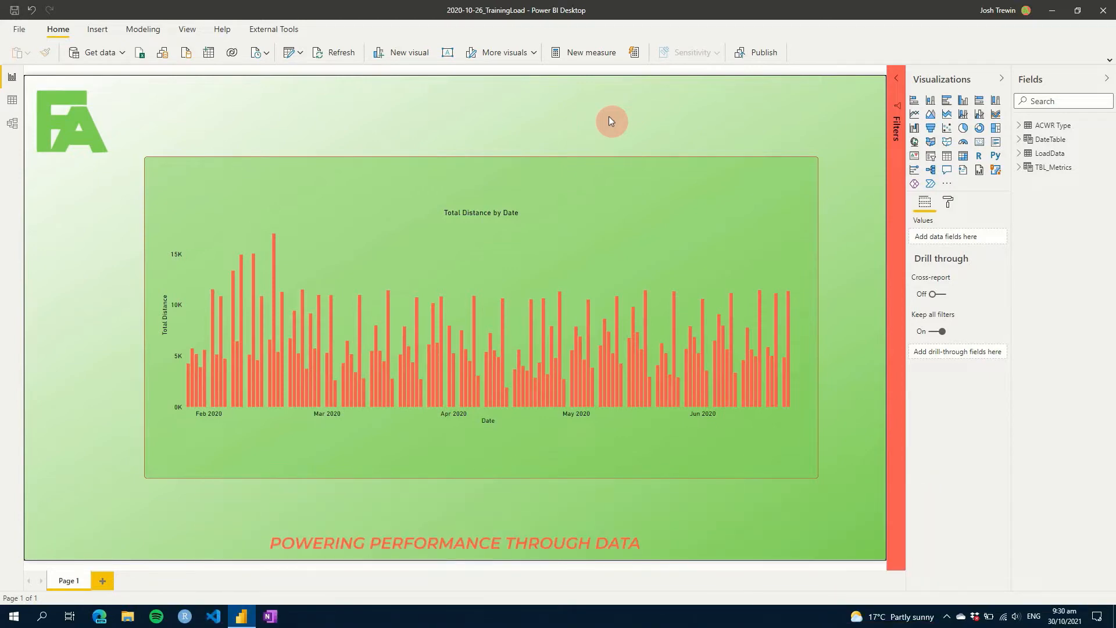
pyautogui.moveTo(655, 140)
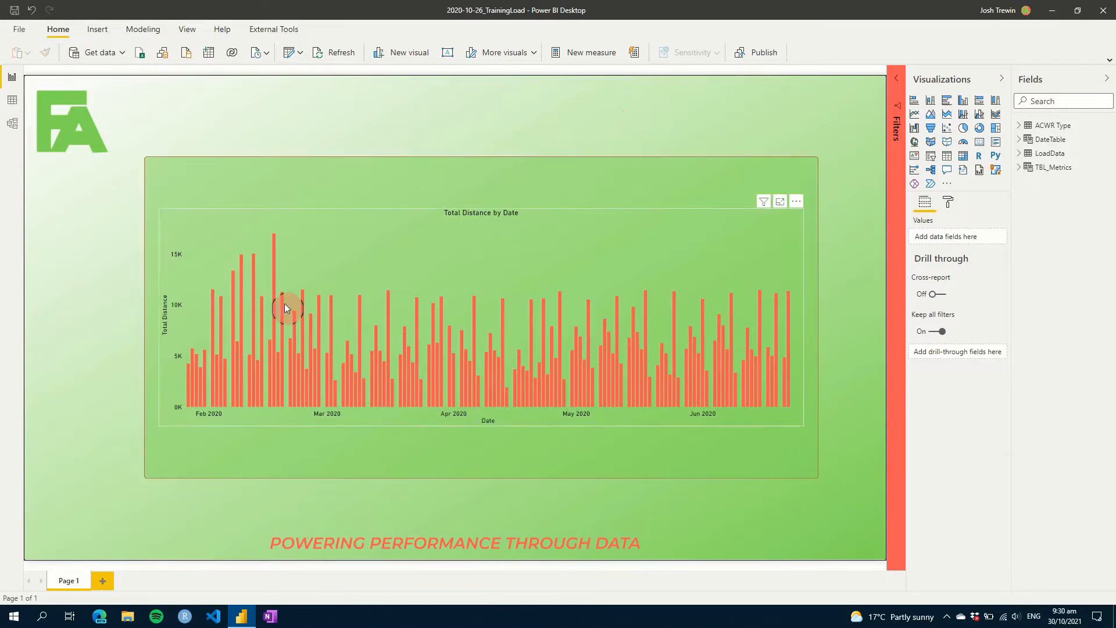
pyautogui.moveTo(276, 275)
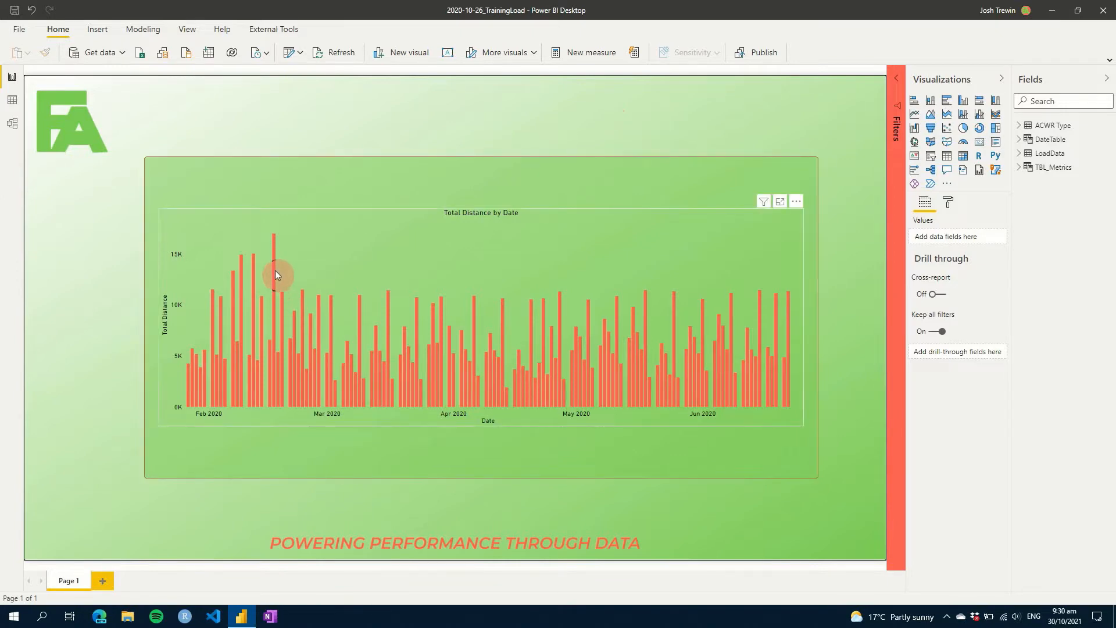
pyautogui.moveTo(275, 275)
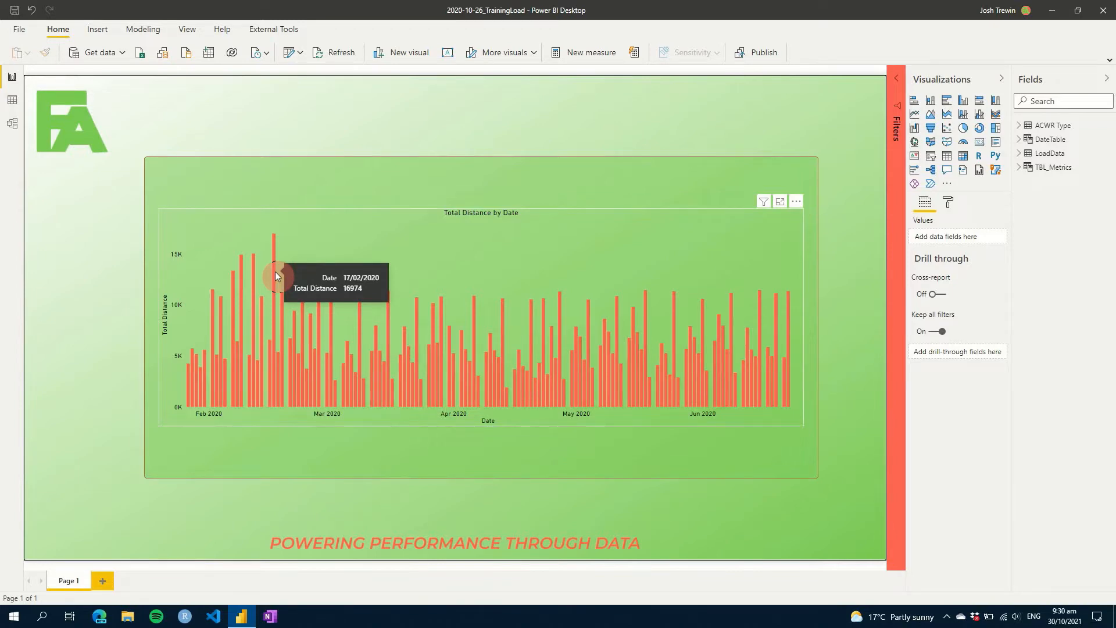
pyautogui.moveTo(489, 134)
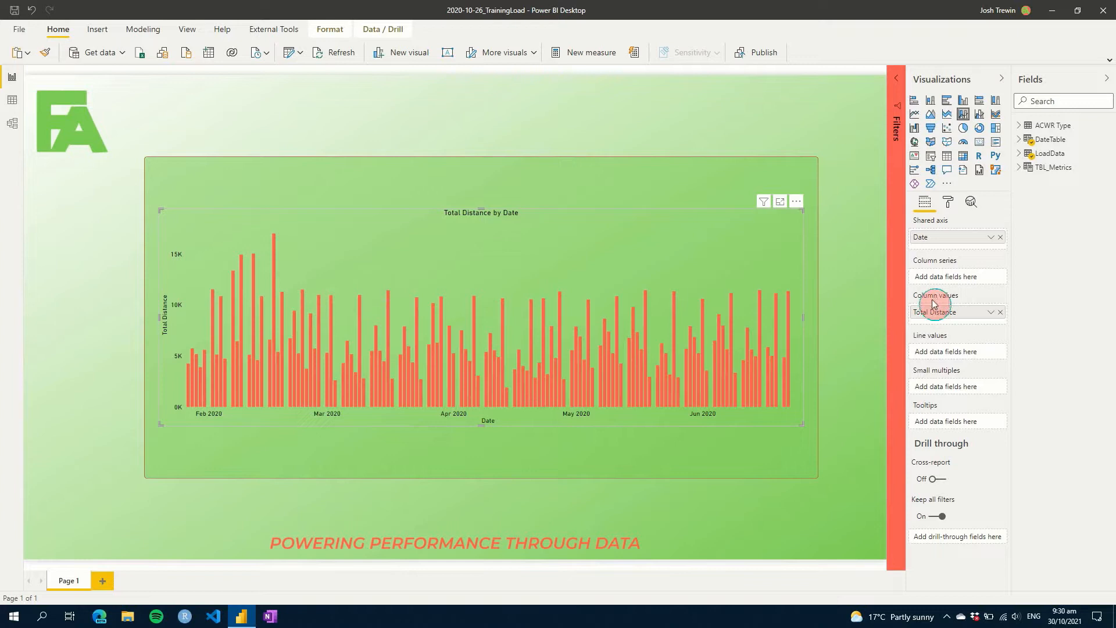
pyautogui.moveTo(957, 277)
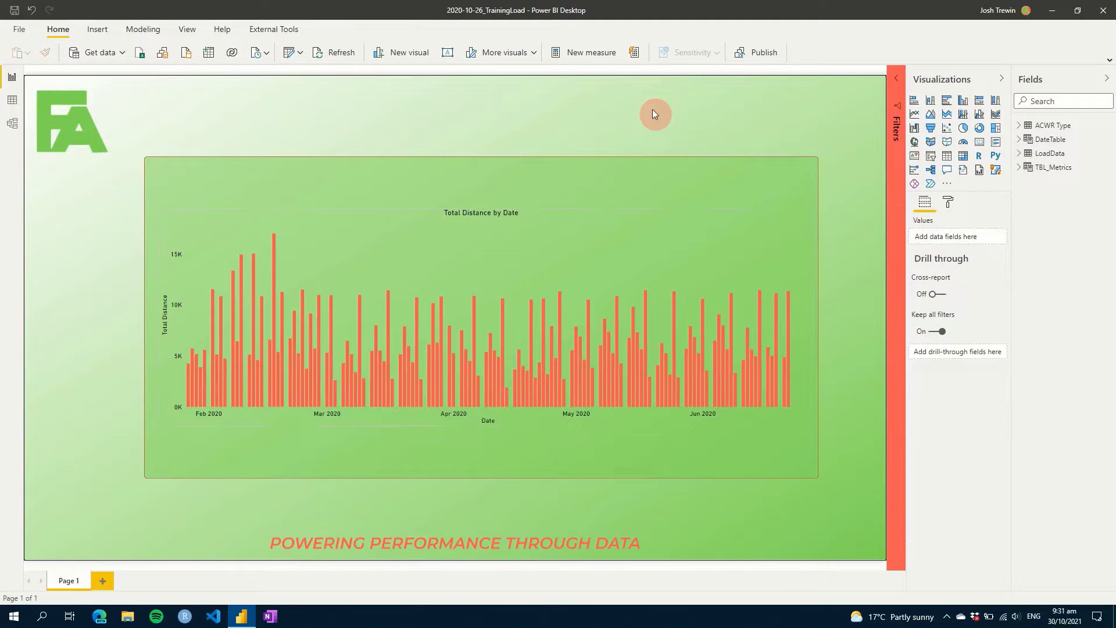
pyautogui.moveTo(605, 207)
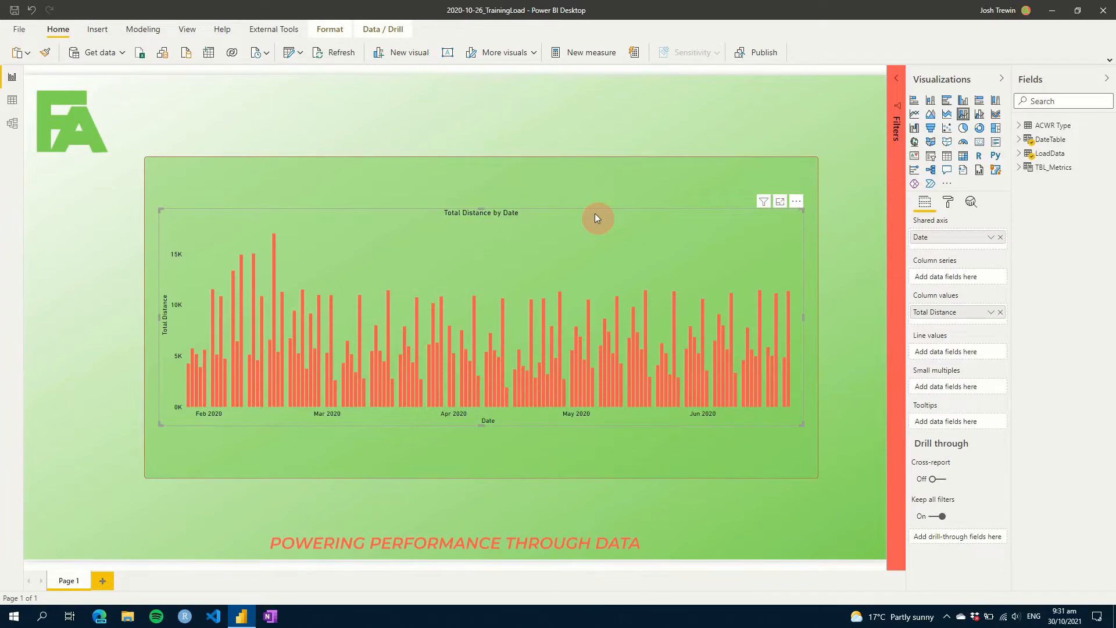
pyautogui.moveTo(713, 136)
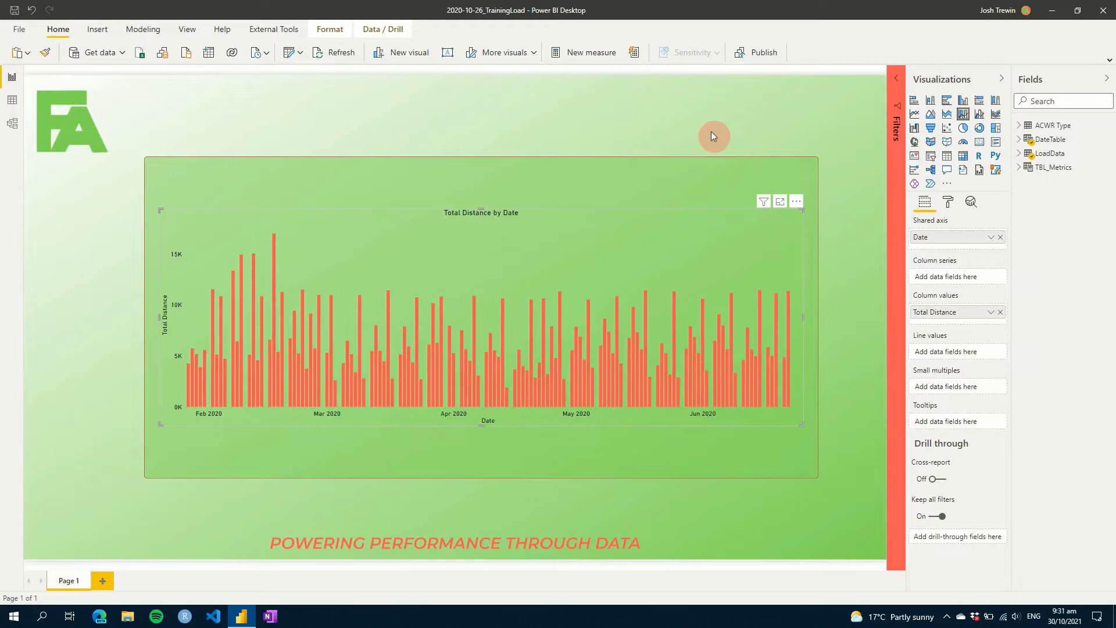
pyautogui.moveTo(787, 121)
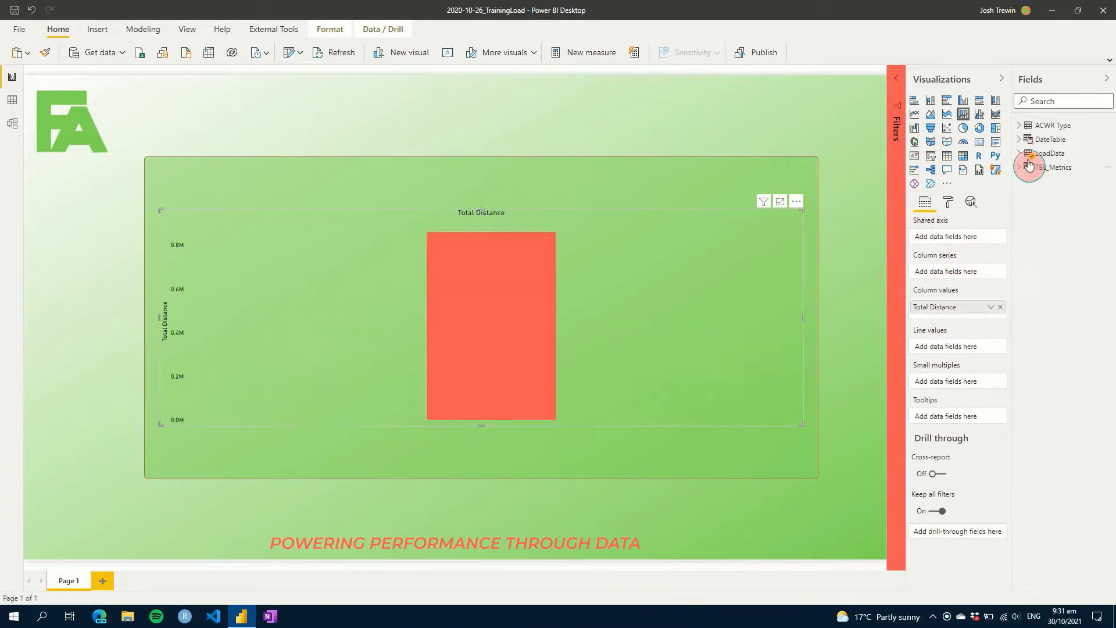
# Chart Total Distance by DateTable's Week field instead of Date
pyautogui.click(1019, 139)
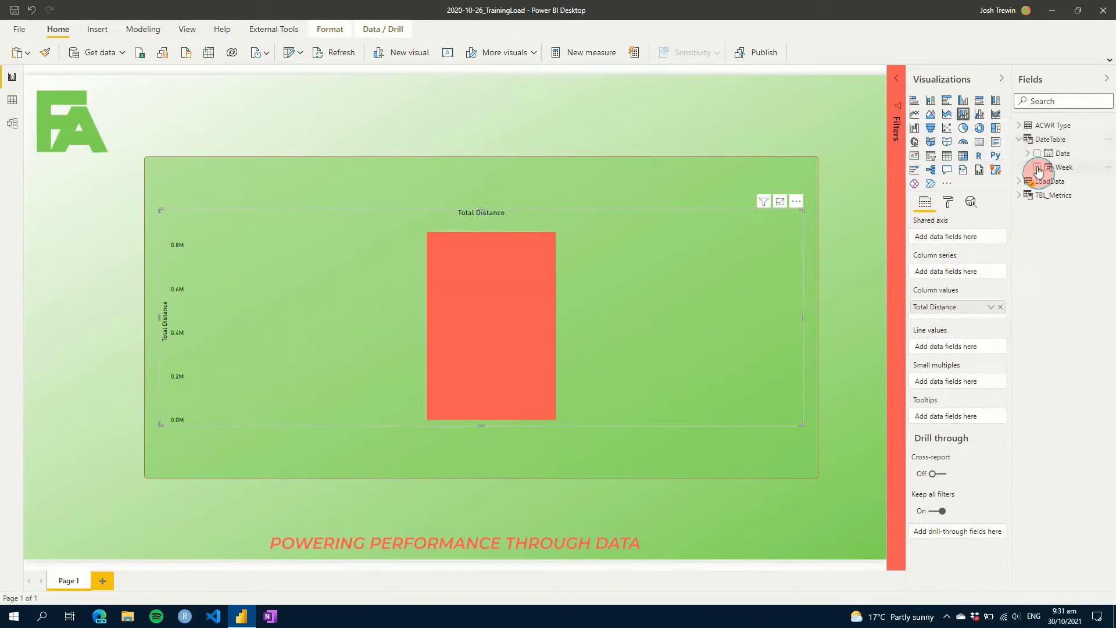
pyautogui.click(1037, 167)
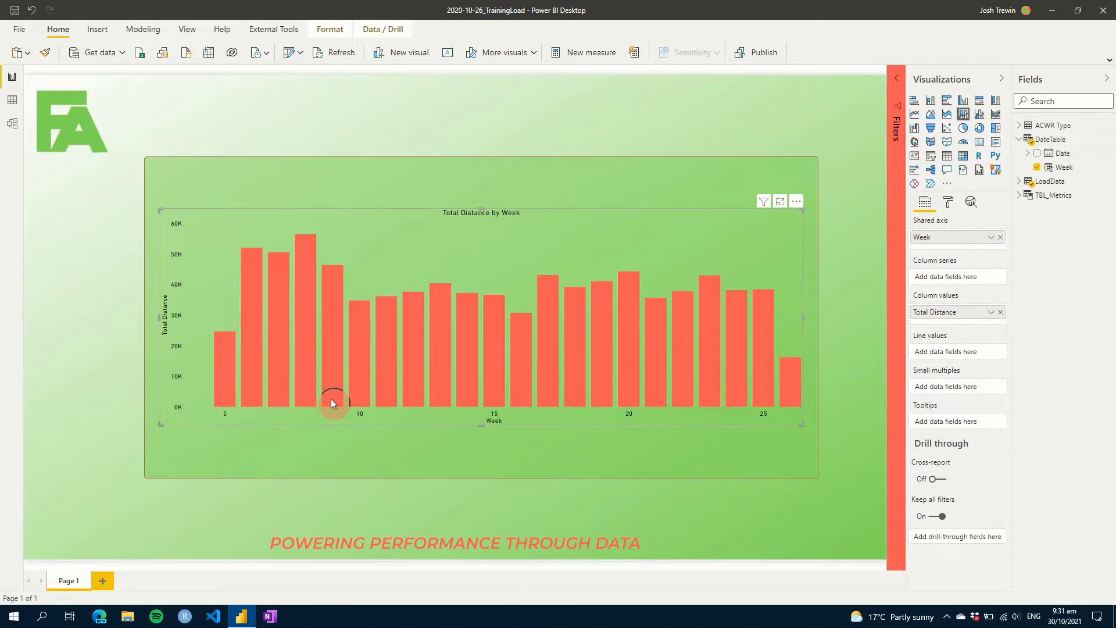
pyautogui.moveTo(334, 381)
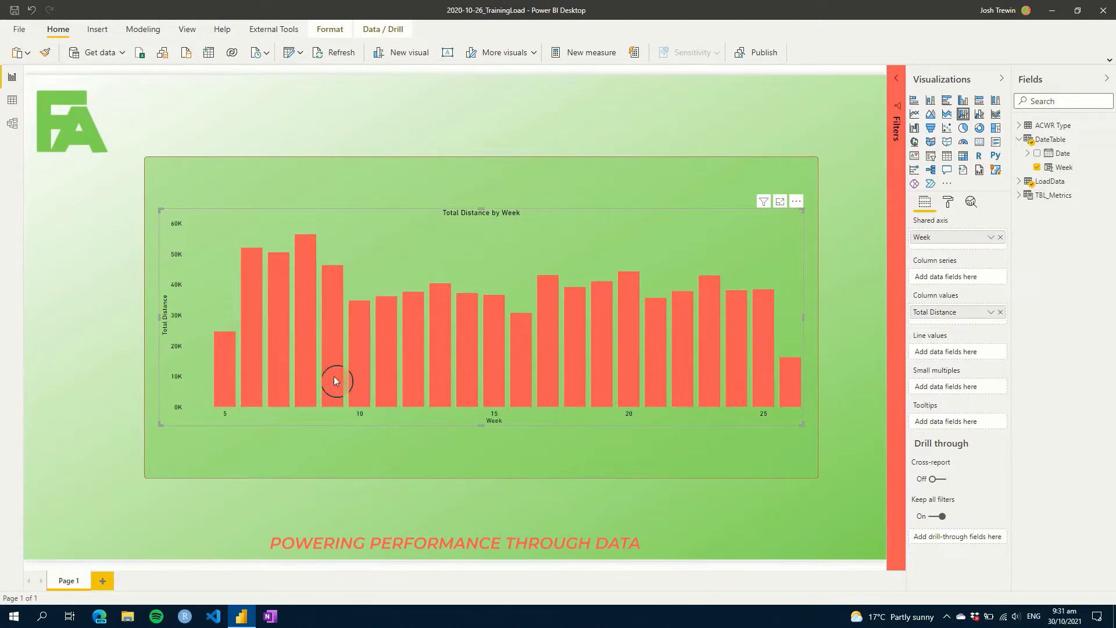
pyautogui.click(1023, 139)
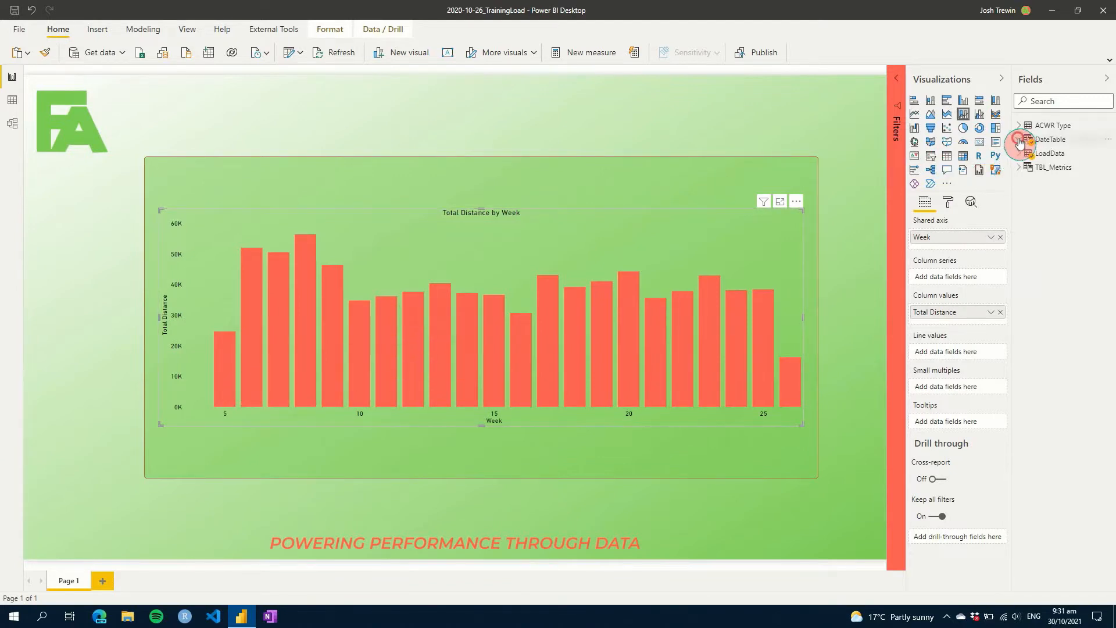
pyautogui.click(1019, 168)
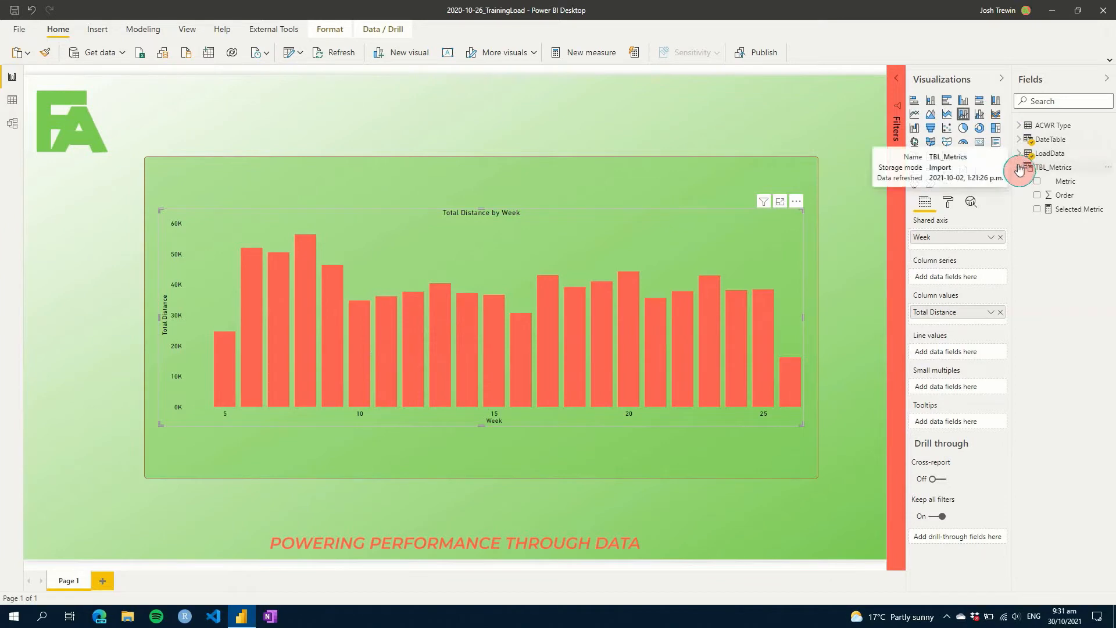
# Add LoadData's Season Stage as the column series, splitting bars into Pre-Season and In-Season
pyautogui.click(1027, 153)
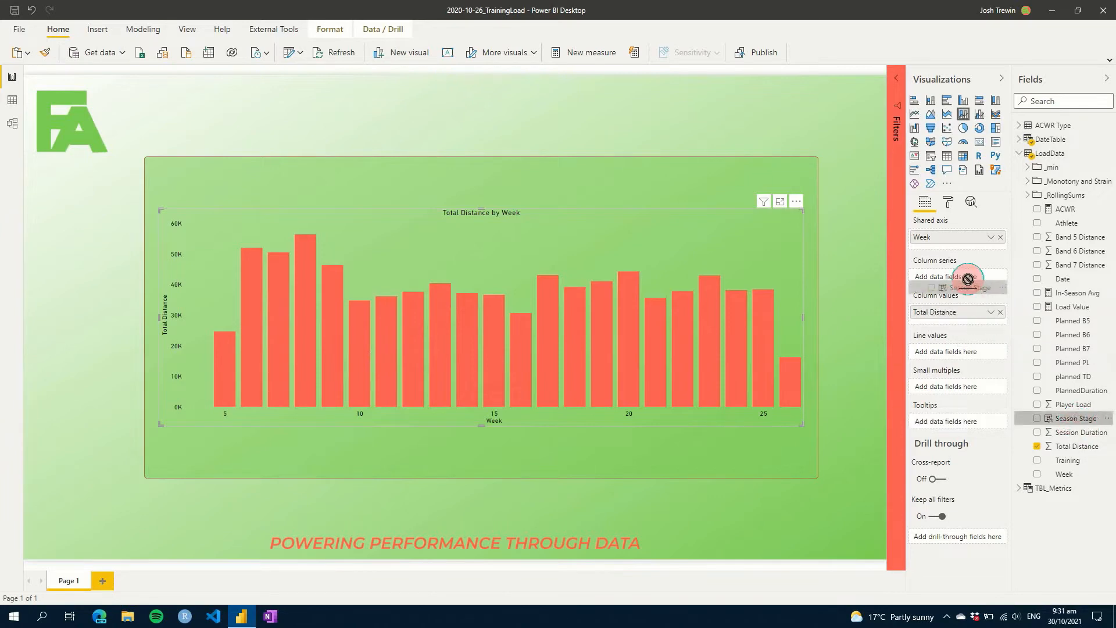
pyautogui.moveTo(1071, 418); pyautogui.dragTo(957, 276)
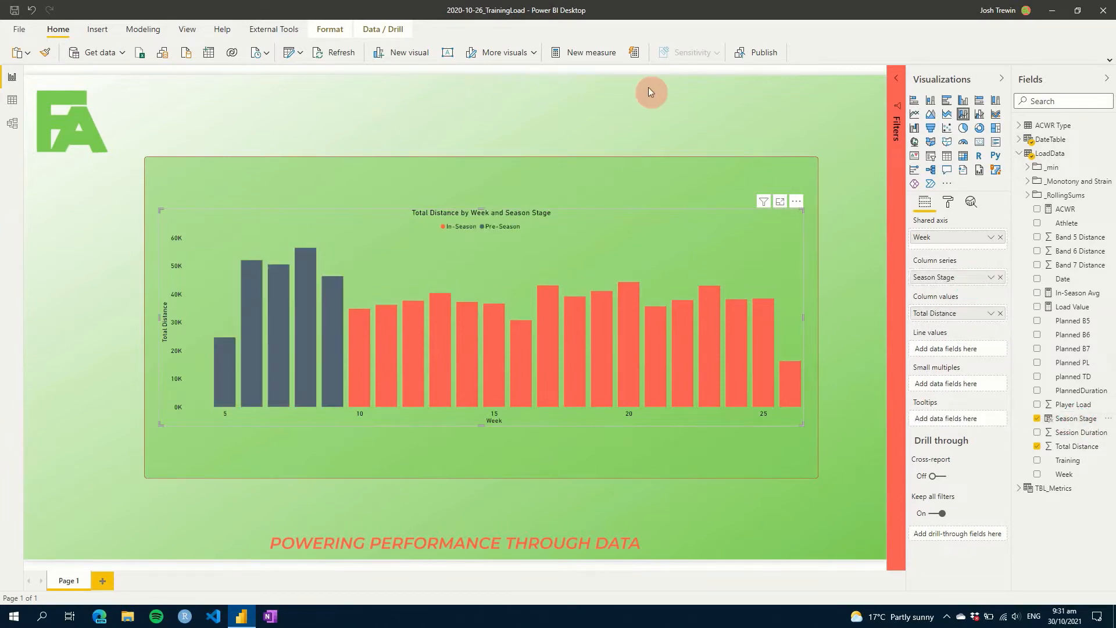
pyautogui.moveTo(213, 384)
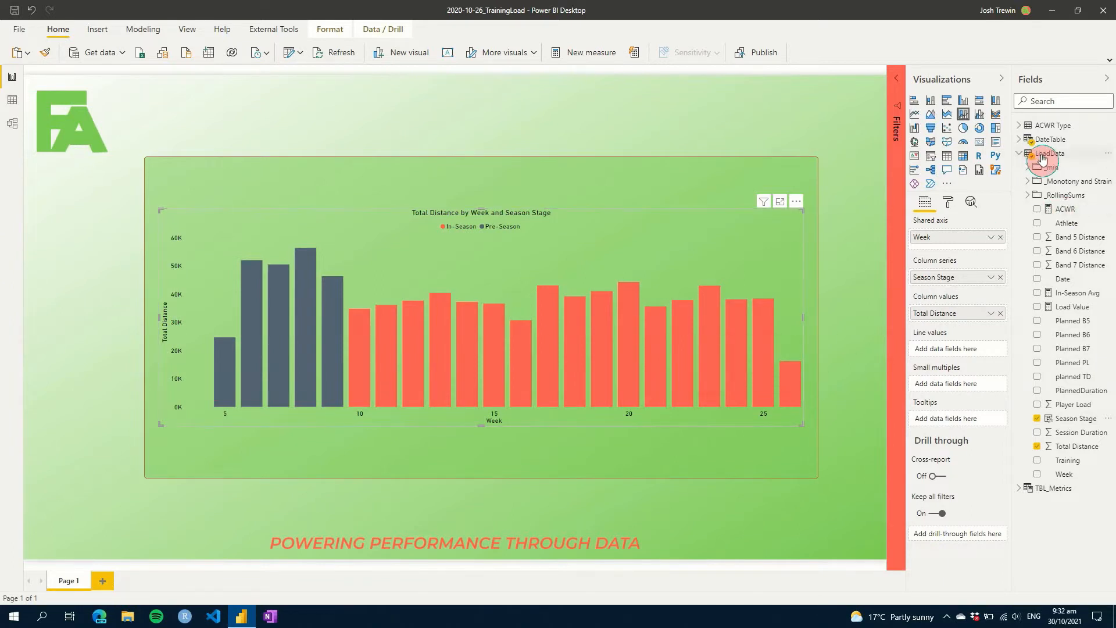
pyautogui.rightClick(1043, 156)
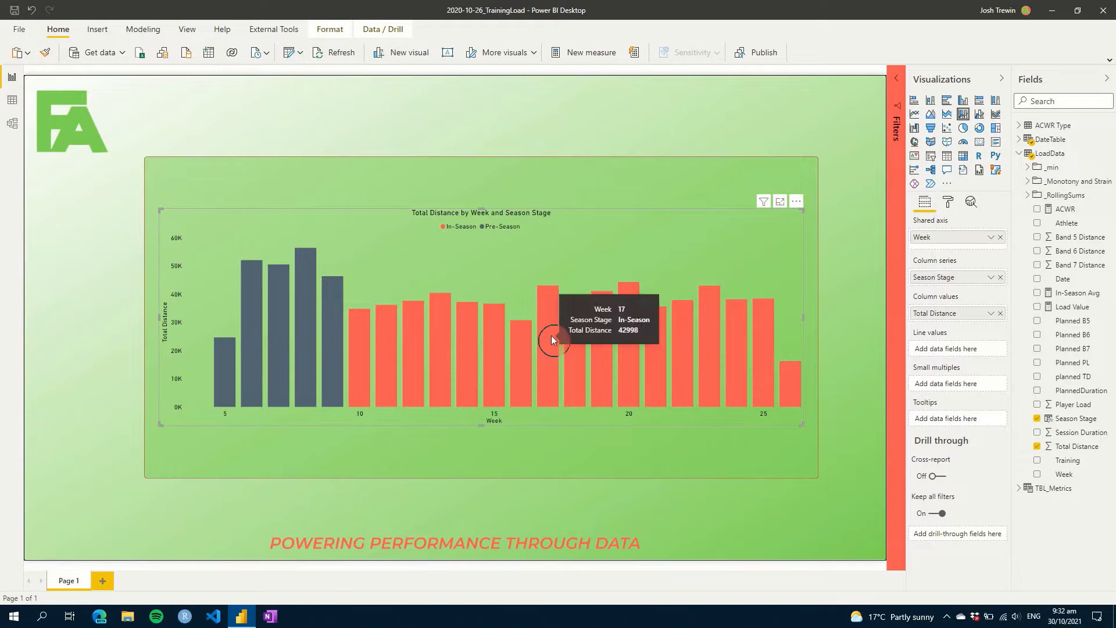
pyautogui.moveTo(441, 329)
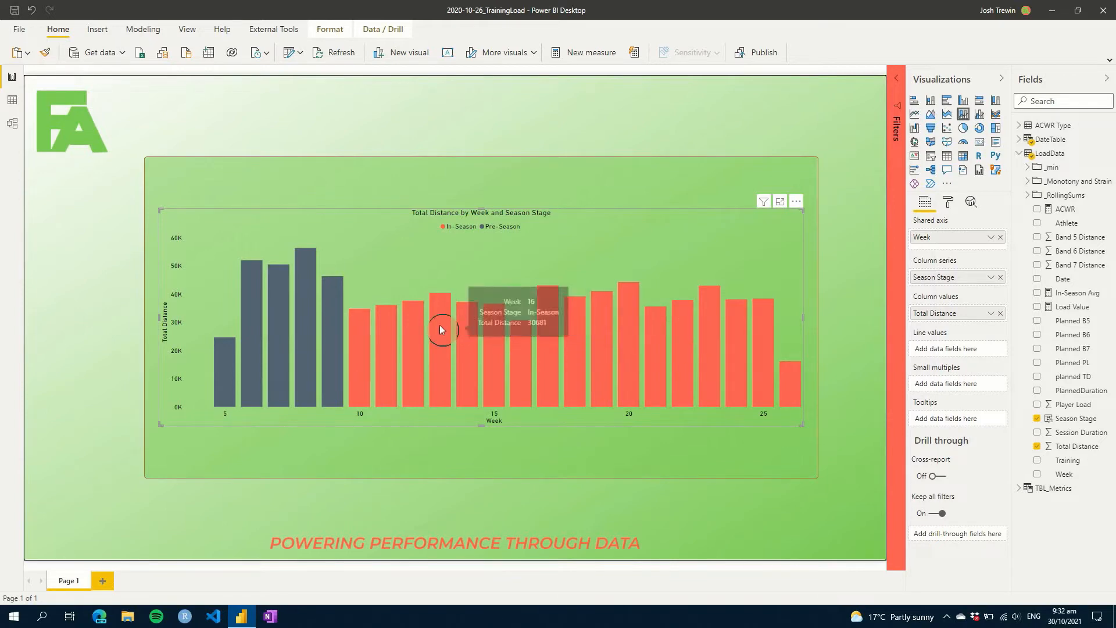
pyautogui.moveTo(279, 325)
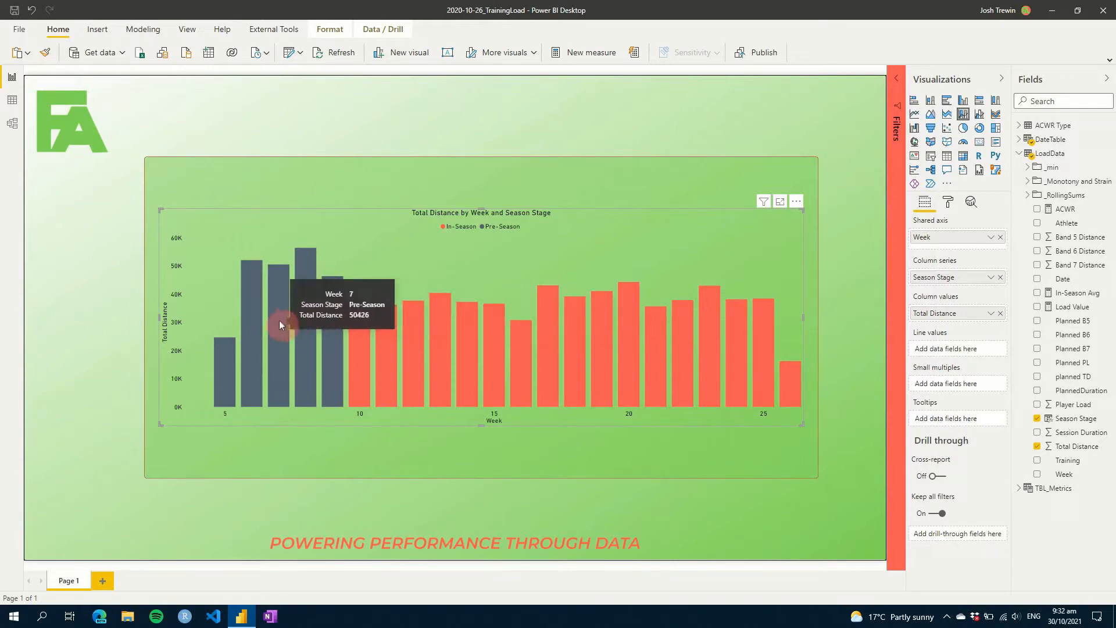
pyautogui.moveTo(255, 324)
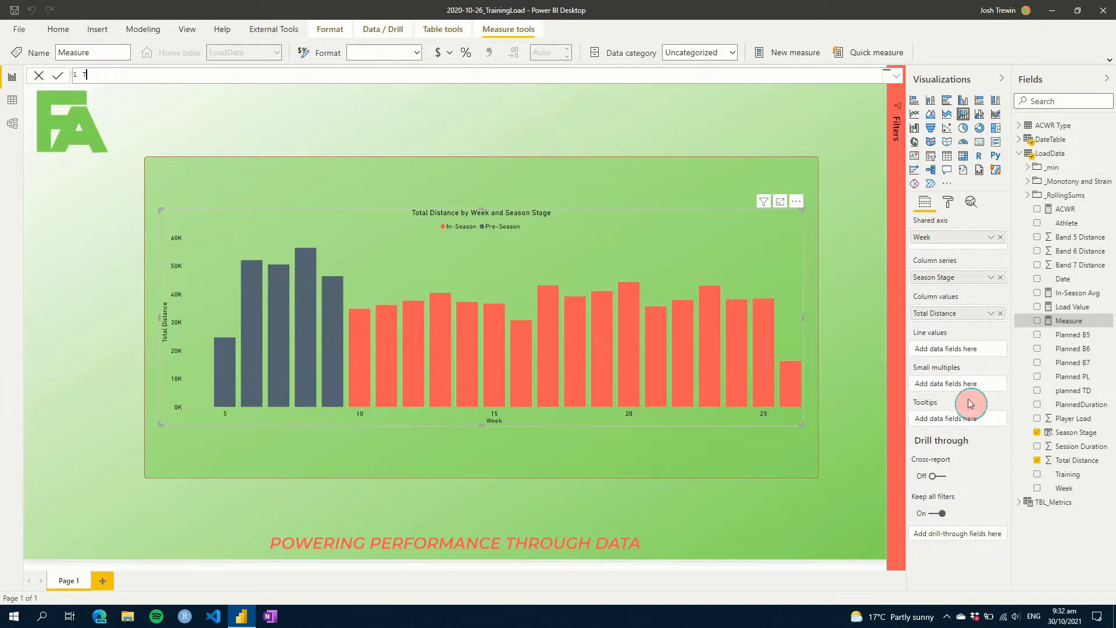
# Name the measure TotalDistance_Lower and define a CUTOFF variable of 35,000
pyautogui.write('TotalDistance')
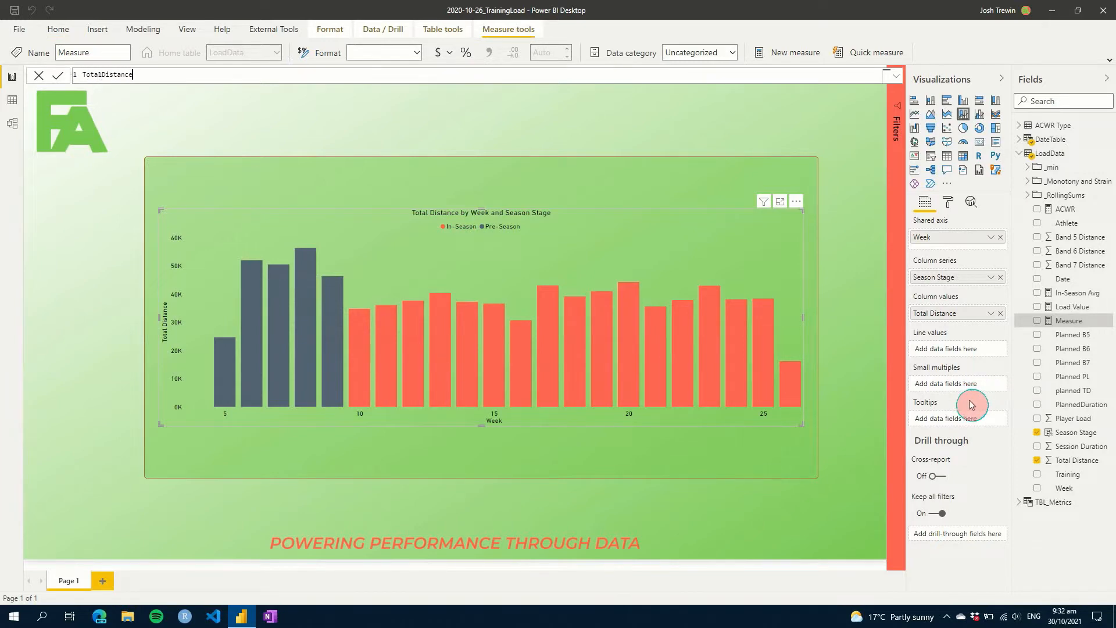
pyautogui.write('_Lower =')
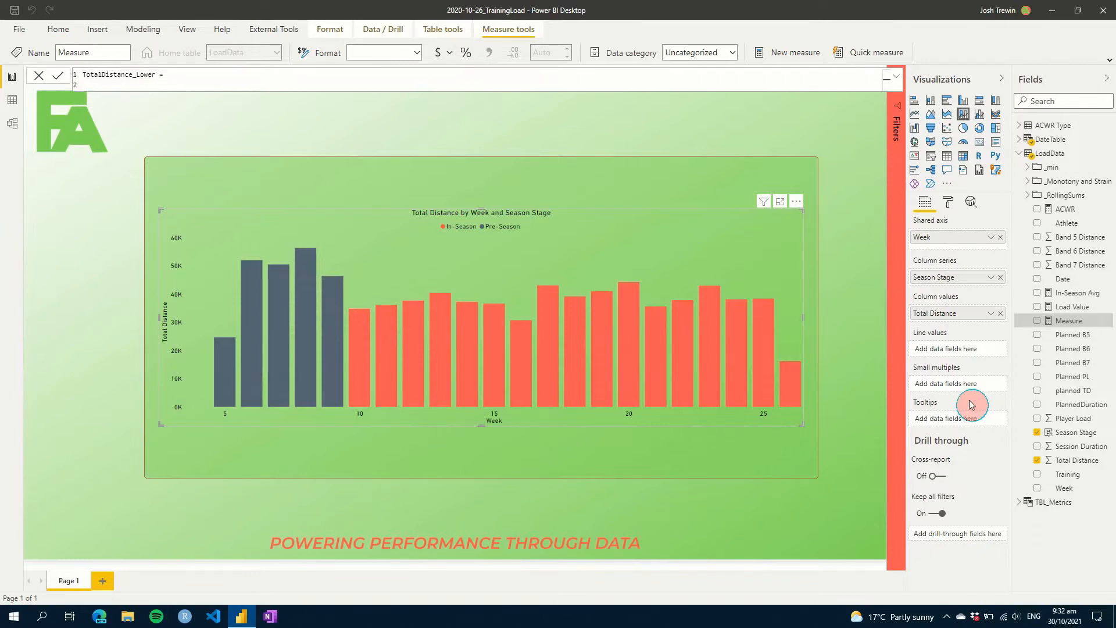
pyautogui.write('VAR')
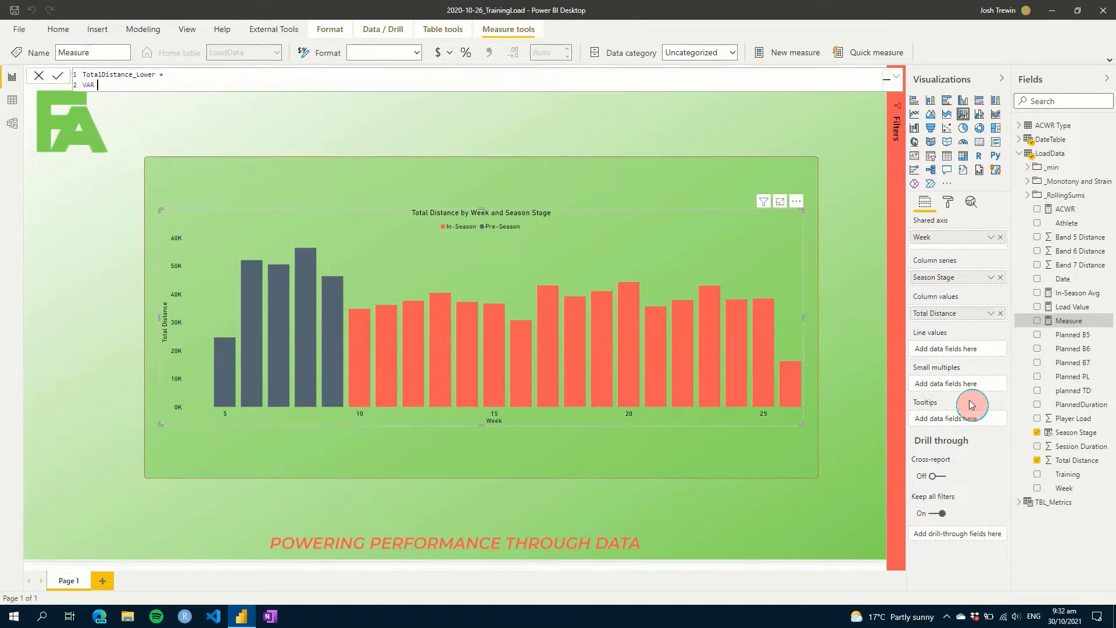
pyautogui.write('CUTOFF =')
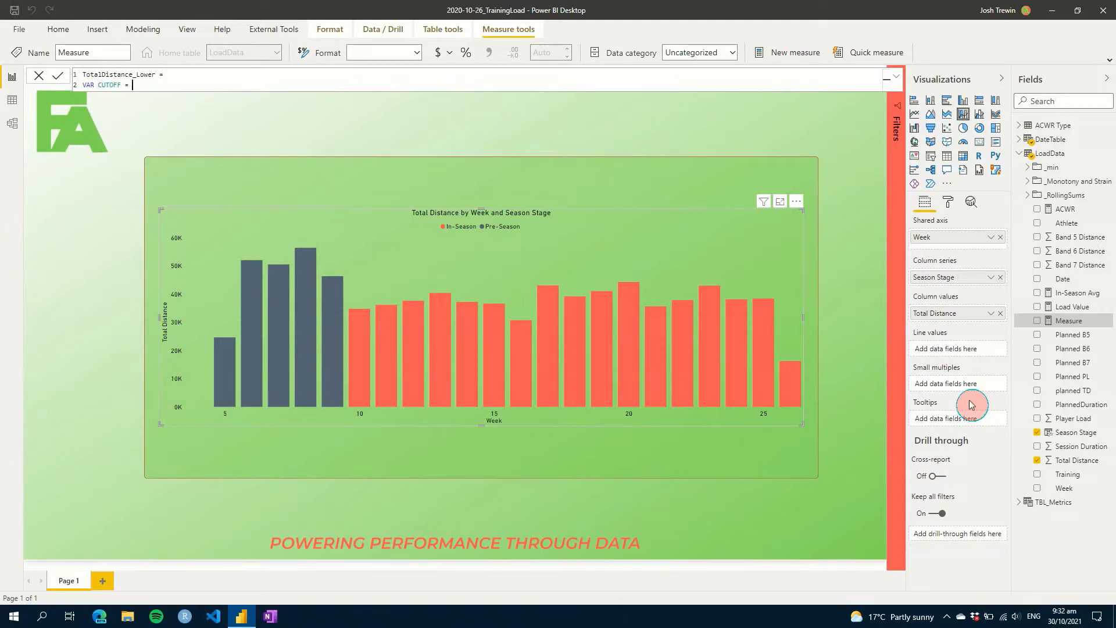
pyautogui.write('35000')
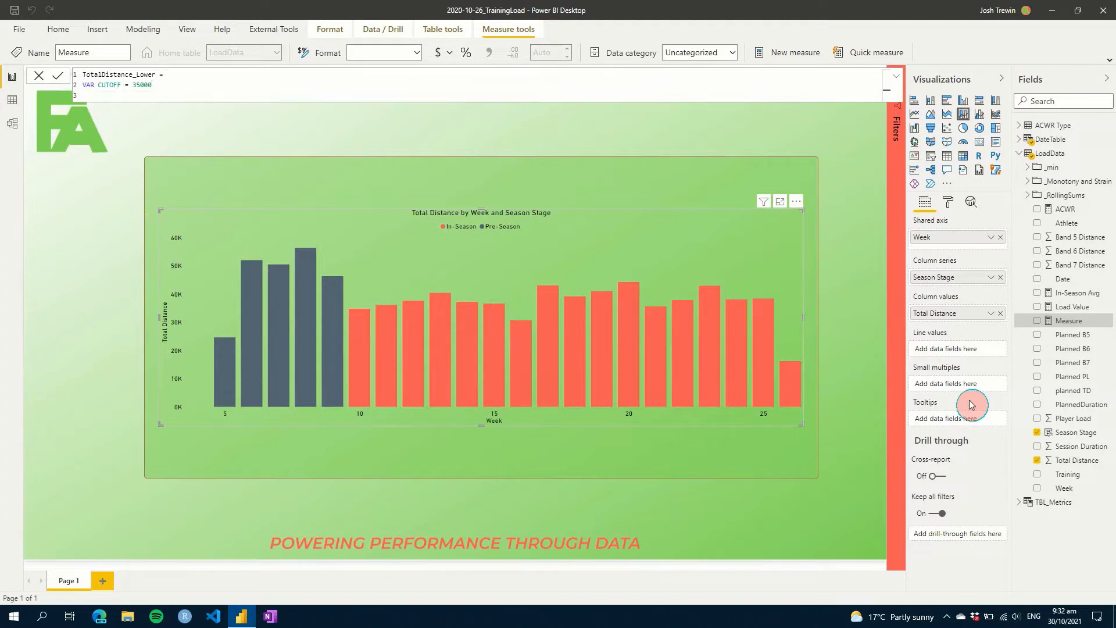
# Add a RESULT variable using IF on SUM of Total Distance versus CUTOFF, returning RESULT
pyautogui.write('VAR')
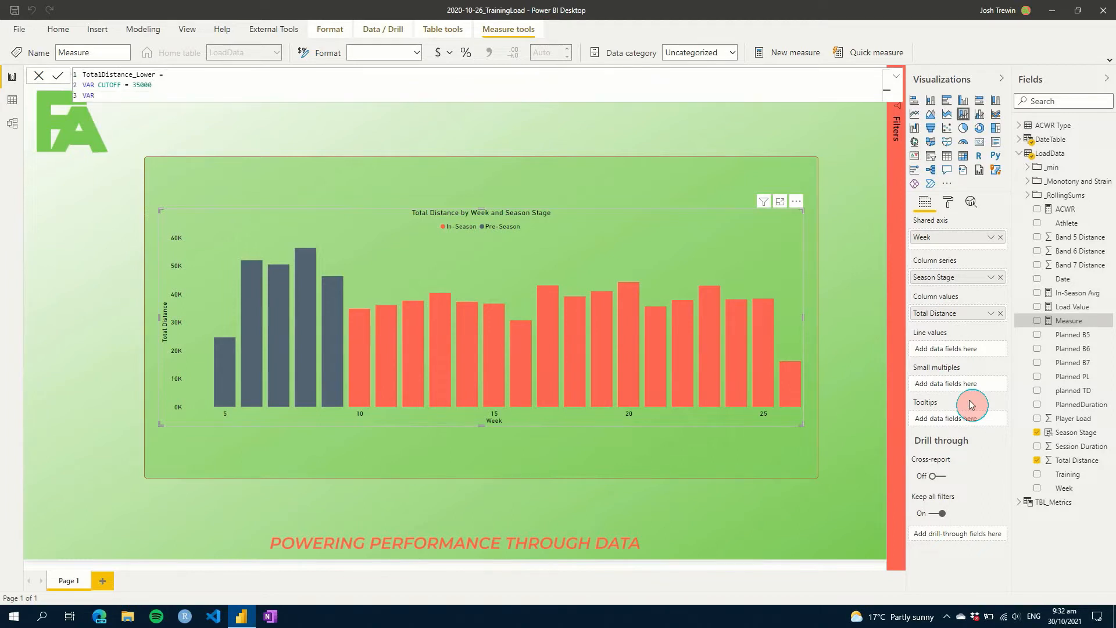
pyautogui.write('RESULT')
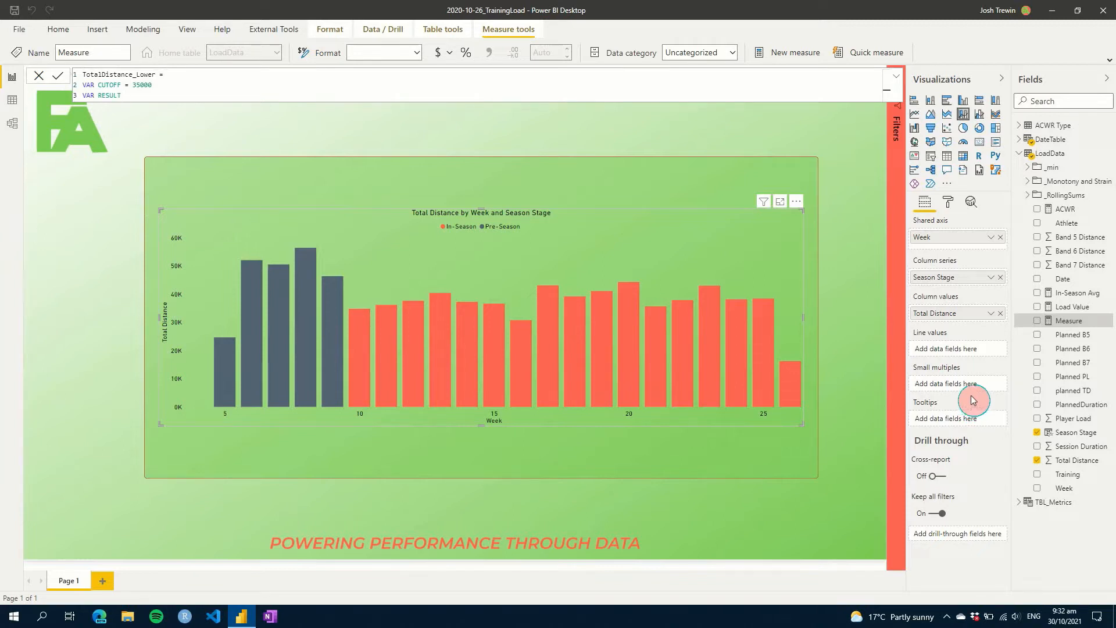
pyautogui.write('=')
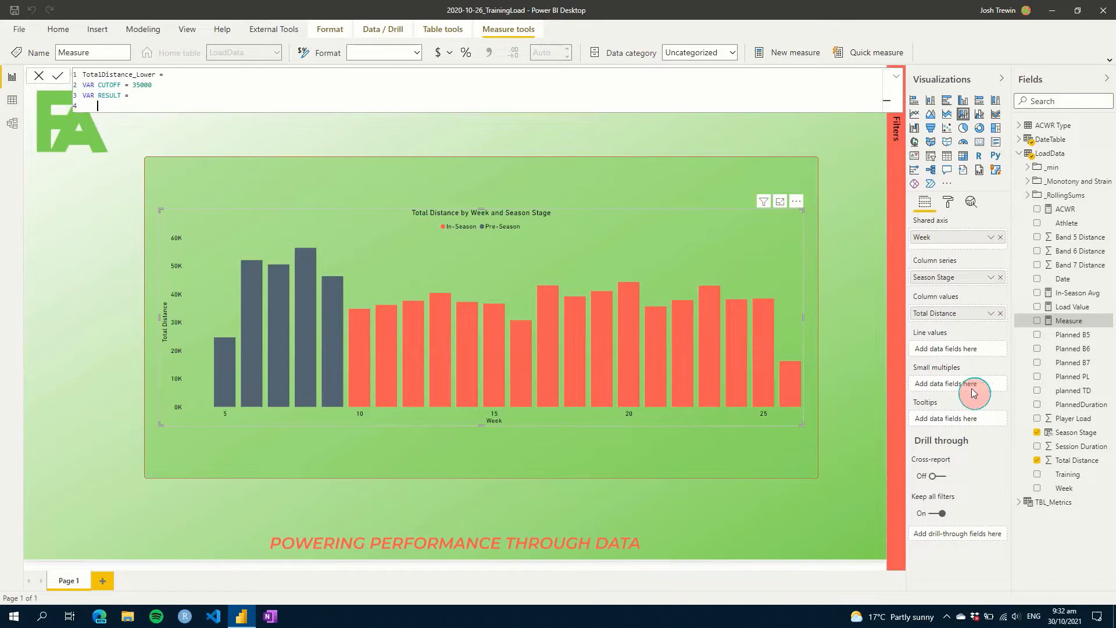
pyautogui.write('IF(')
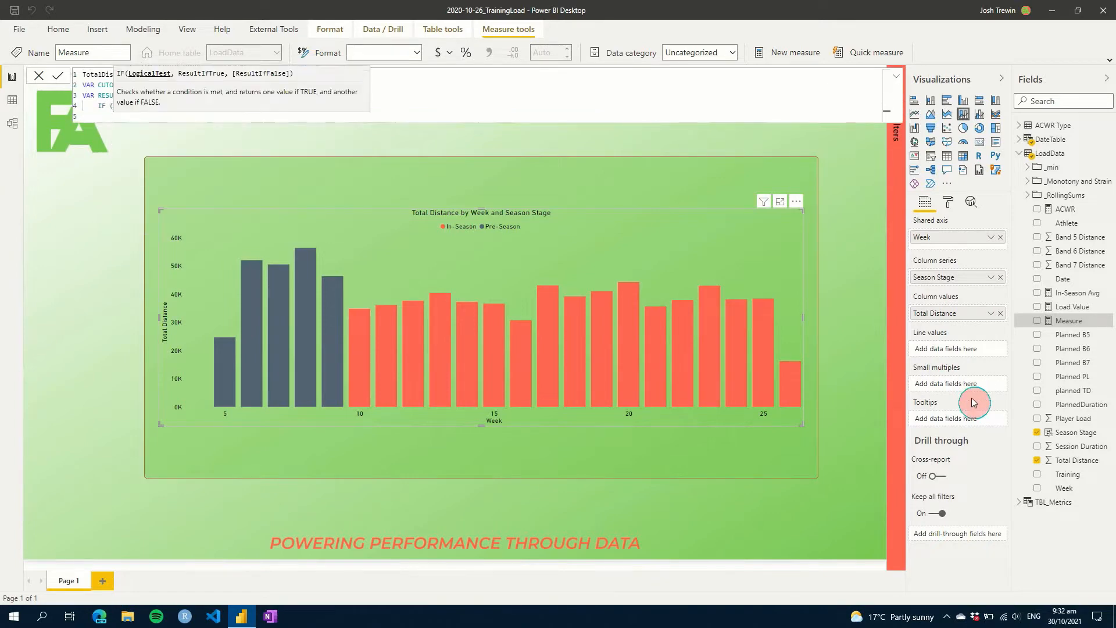
pyautogui.write('SUM')
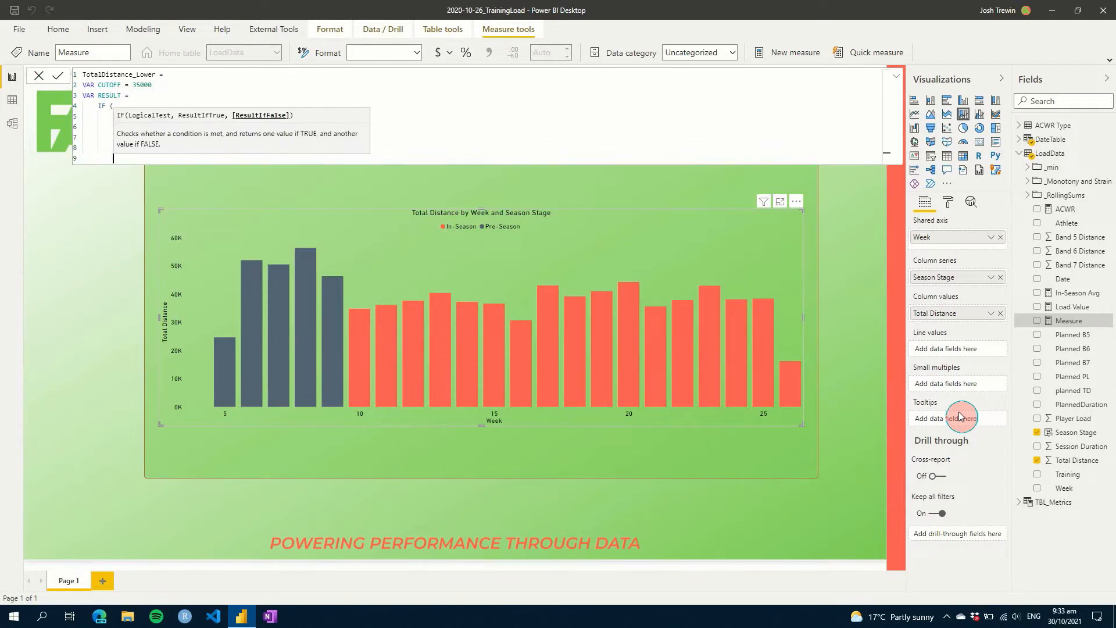
pyautogui.moveTo(982, 146)
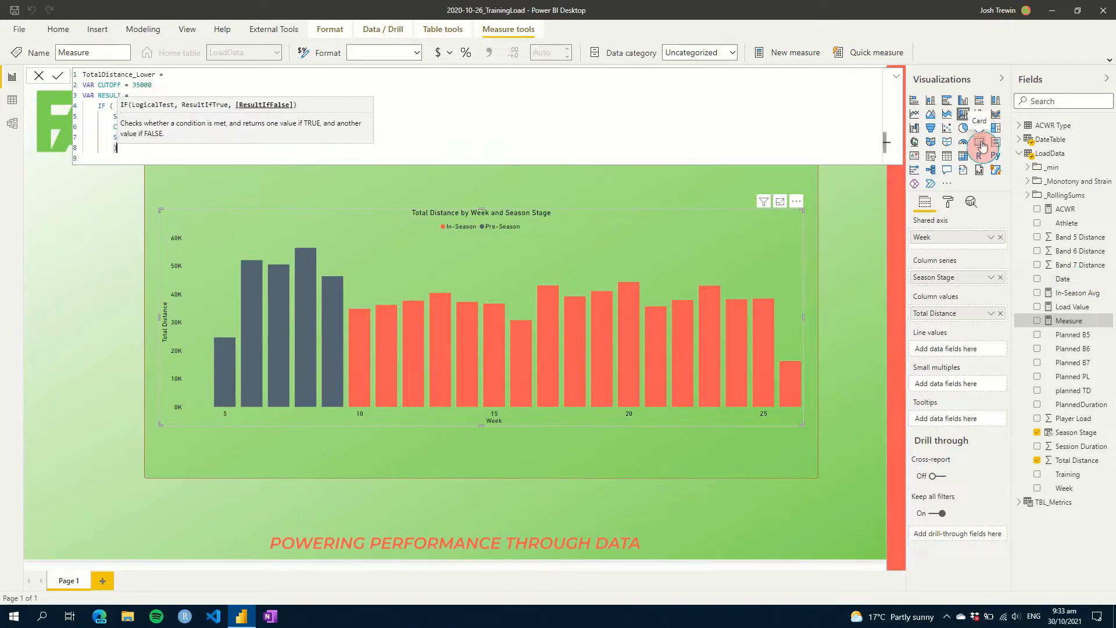
pyautogui.write("SUM ( 'LoadData'[Total Distance] )")
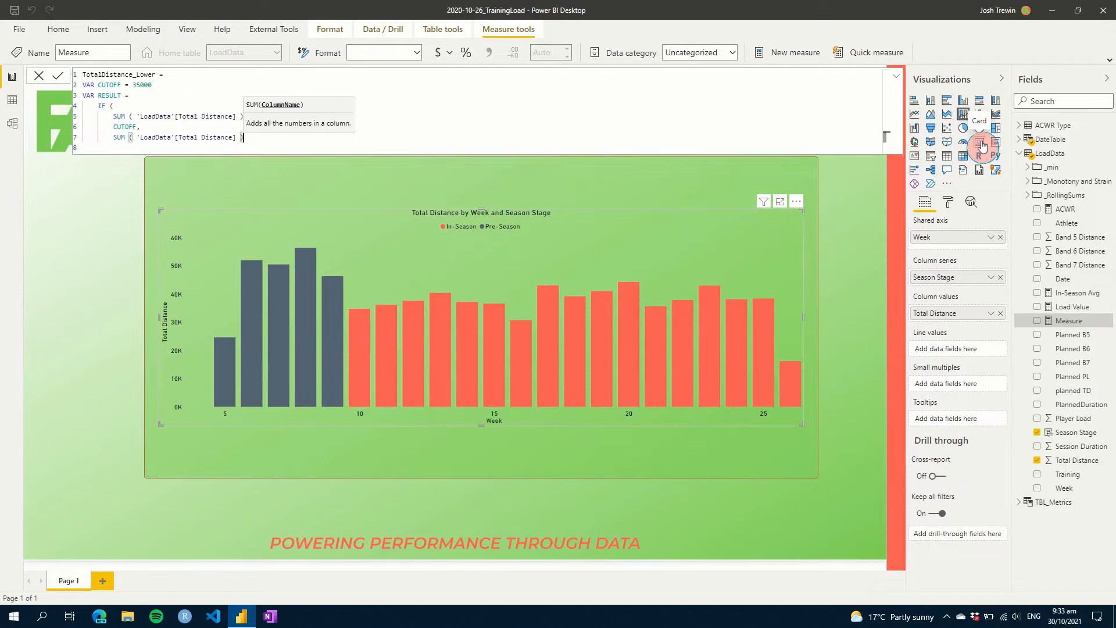
pyautogui.write('> CUTOFF,')
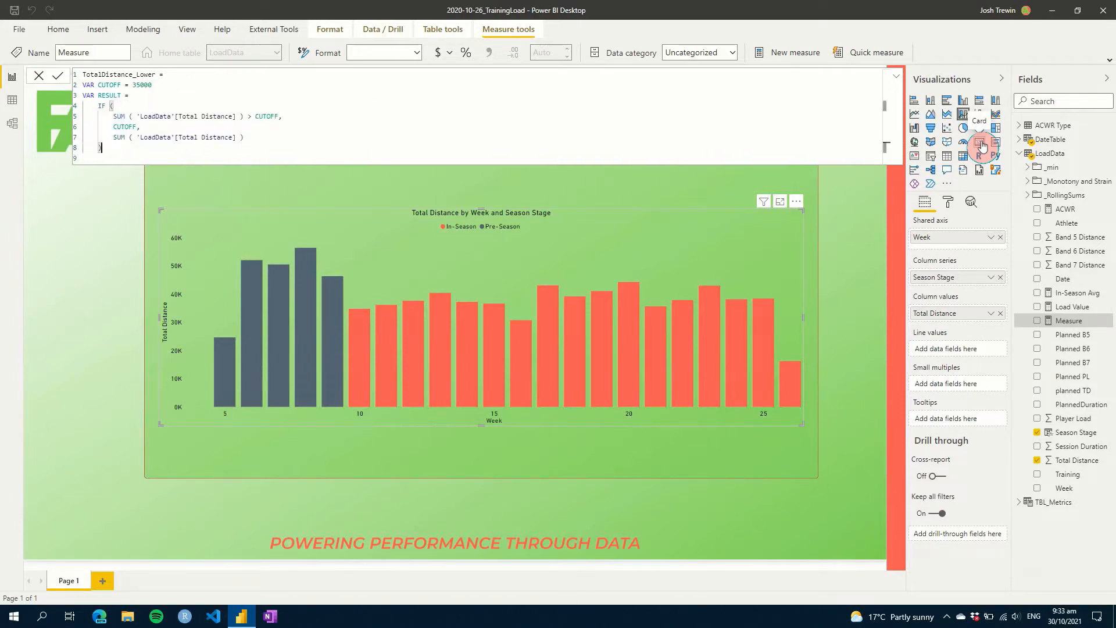
pyautogui.write('RETU')
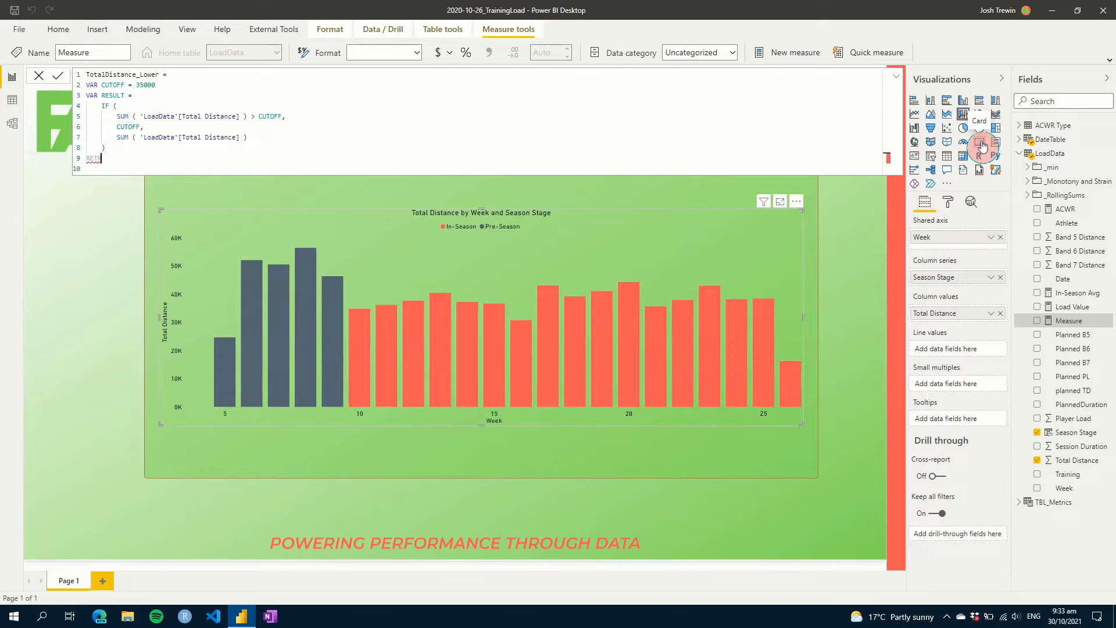
pyautogui.press('enter')
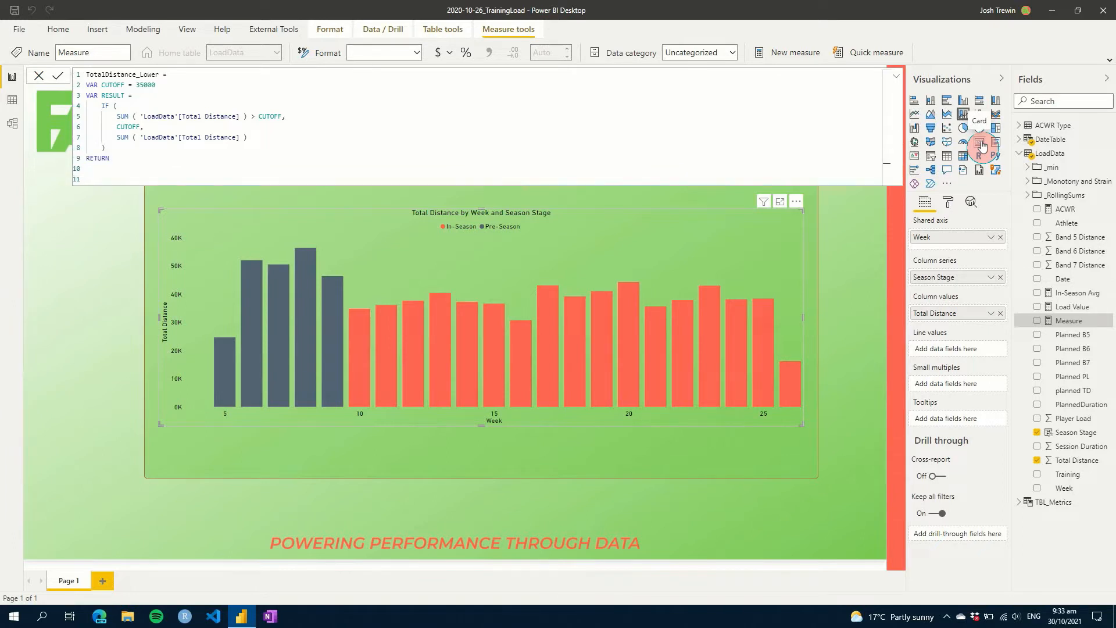
pyautogui.press('Backspace')
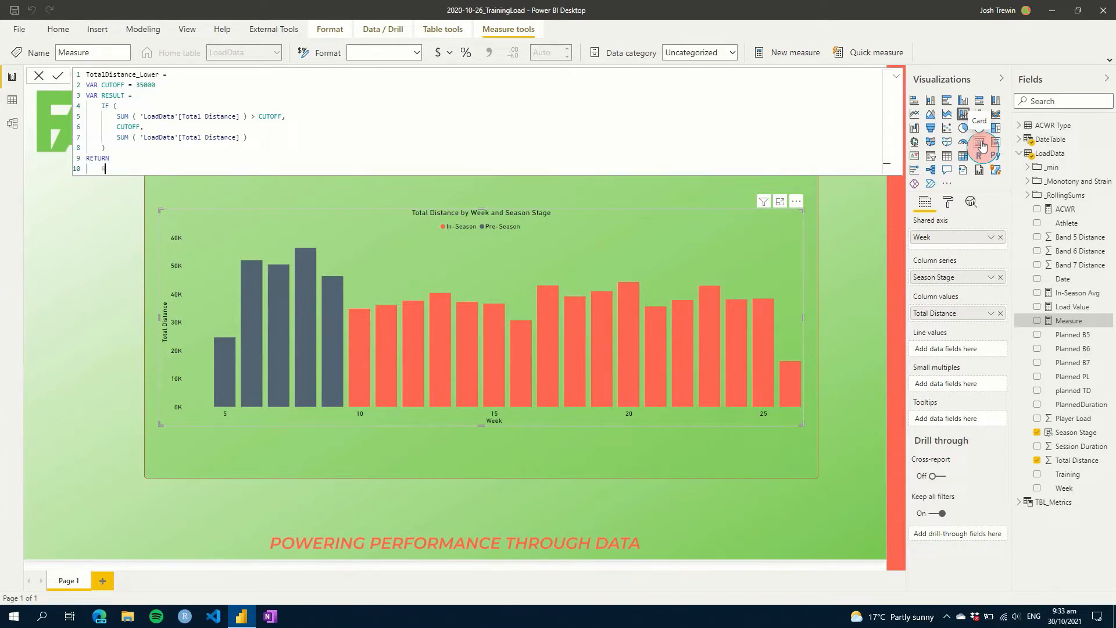
pyautogui.write('RESULT')
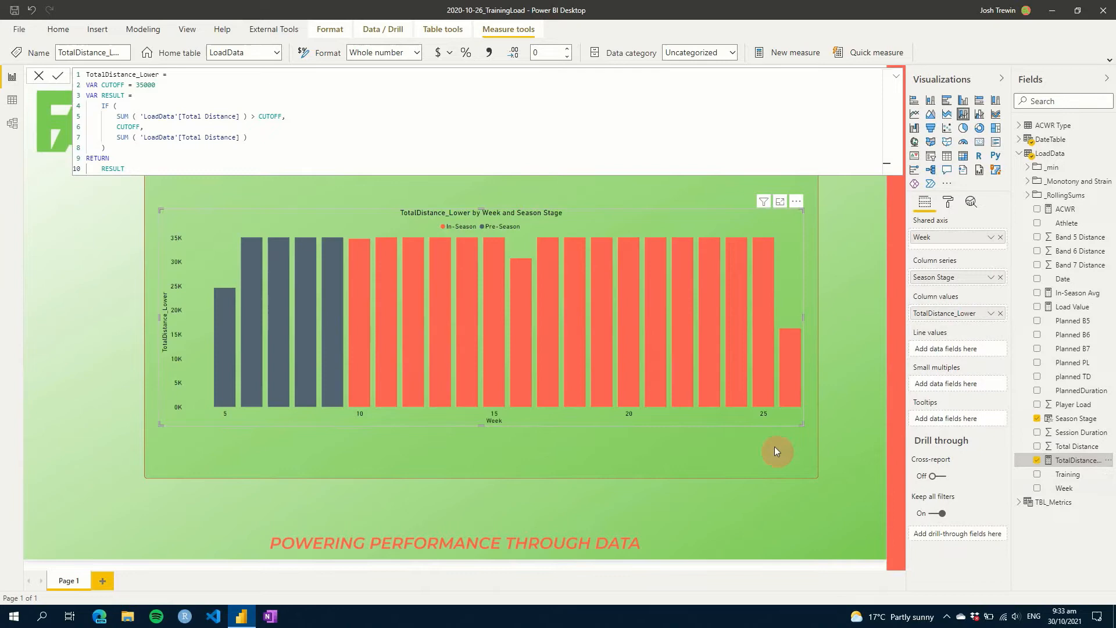
pyautogui.moveTo(265, 254)
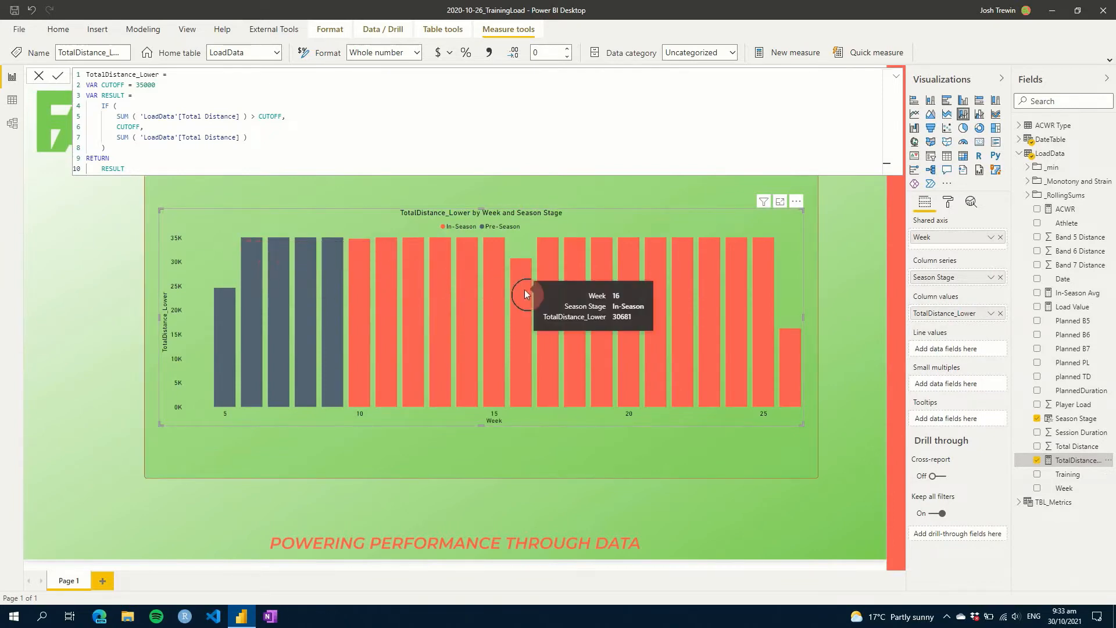
pyautogui.moveTo(435, 237)
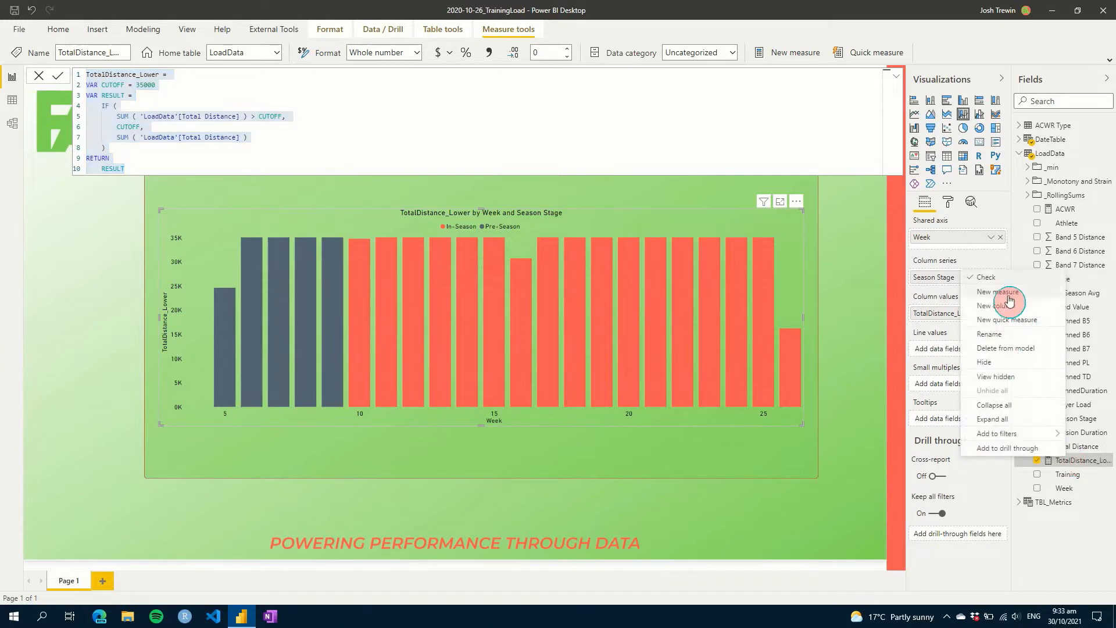
# Create TotalDistance_Upper with a TOTALDISTANCE variable summing LoadData Total Distance, and commit
pyautogui.click(996, 292)
pyautogui.write('VAR')
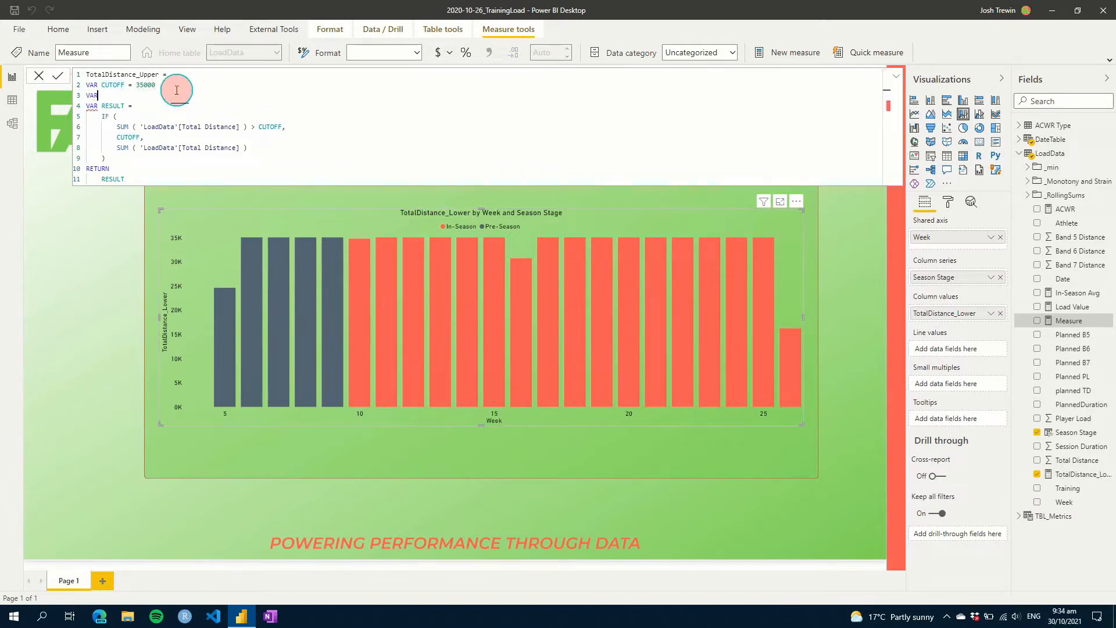
pyautogui.write('TOTALDISTANCE =')
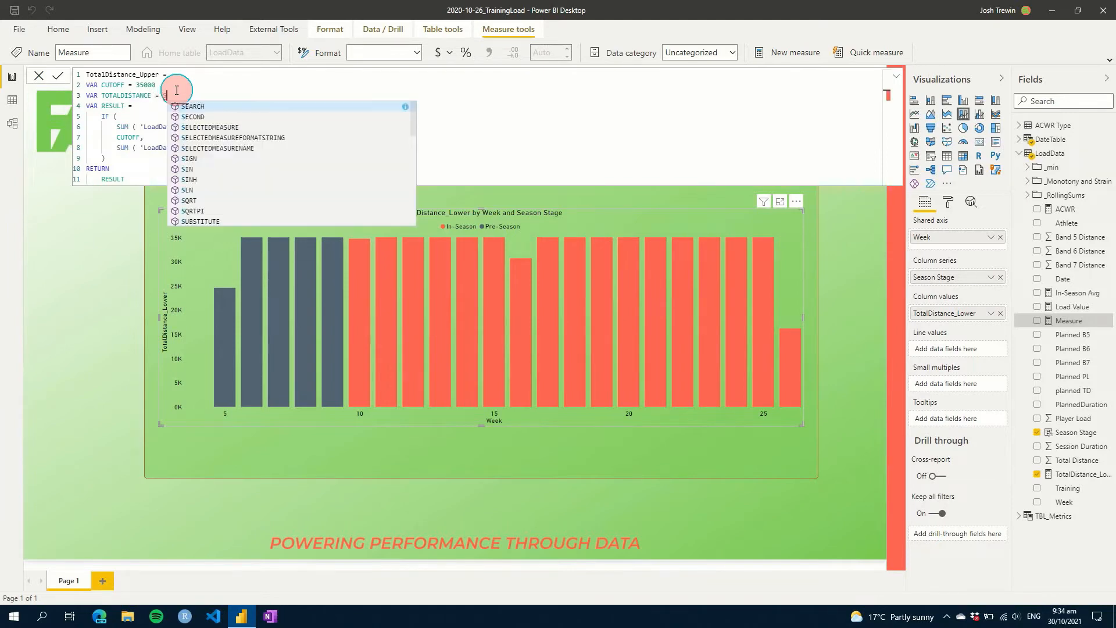
pyautogui.write("SUM( 'Tot")
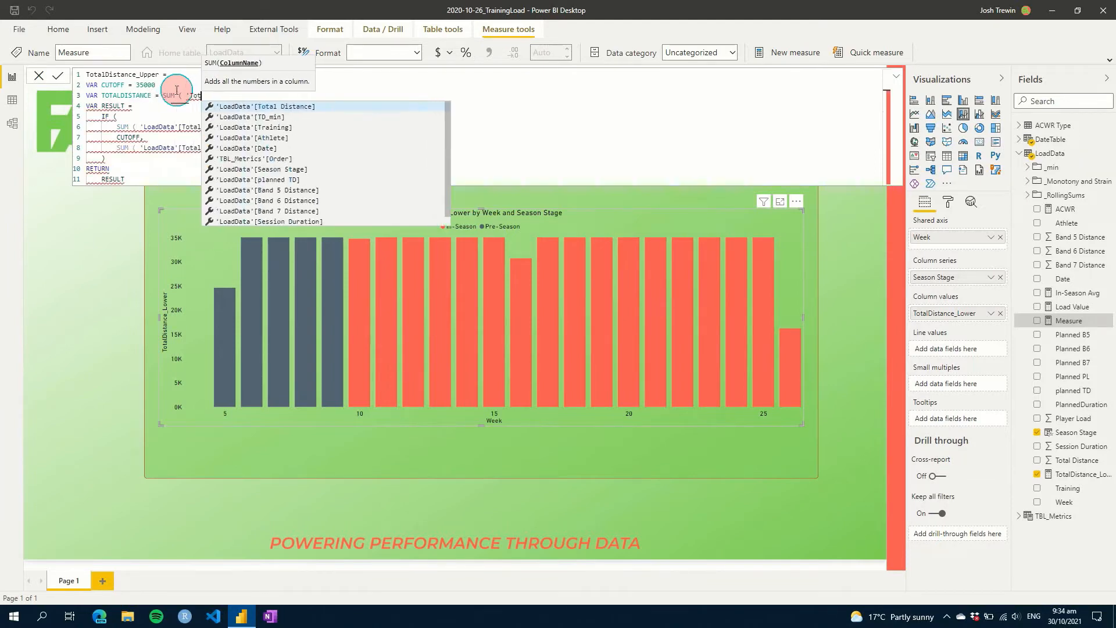
pyautogui.click(264, 106)
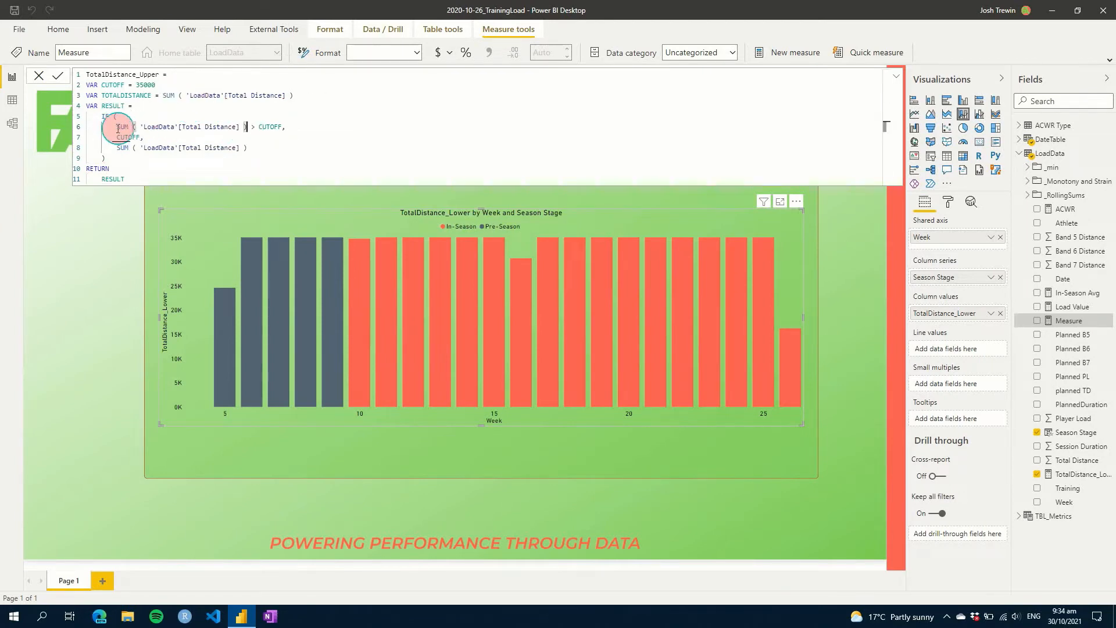
pyautogui.write('TOTALDISTANCE -')
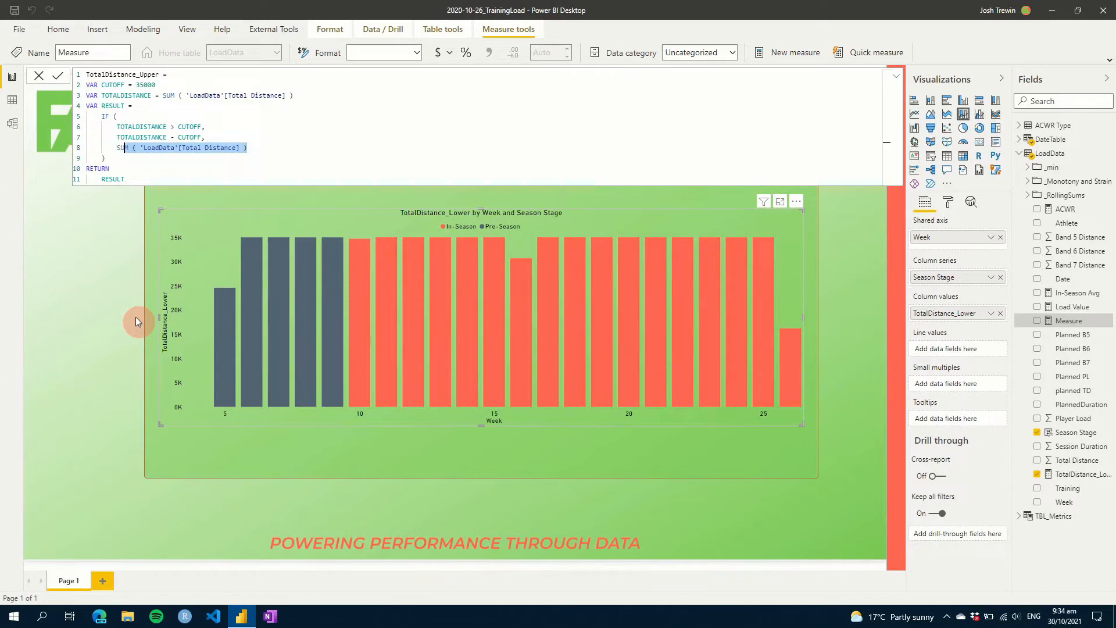
pyautogui.write('TOTALDISTANCE')
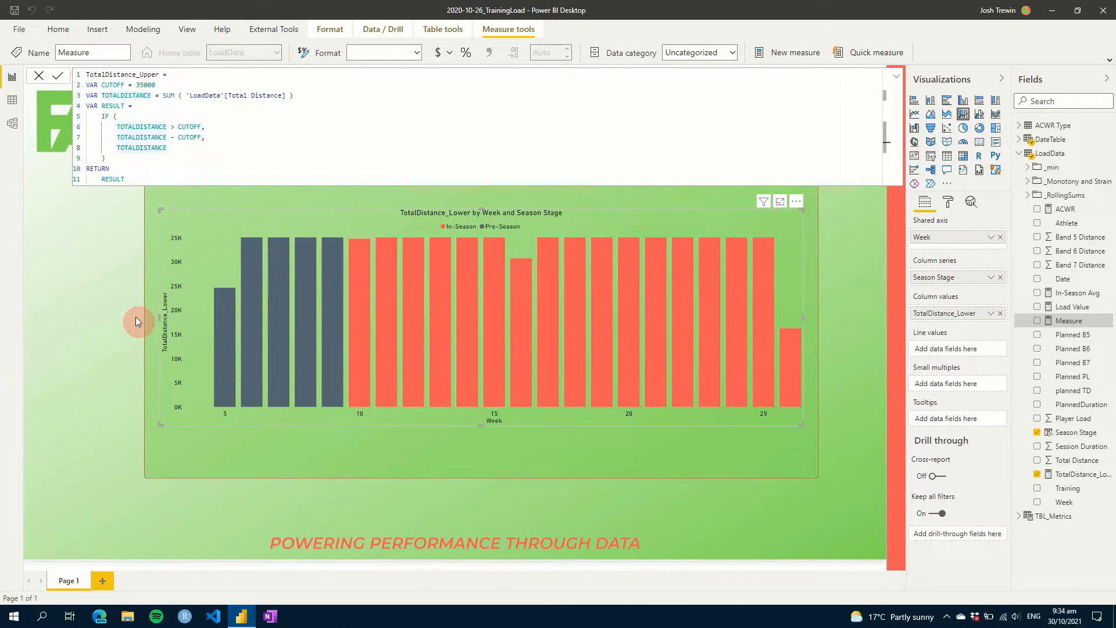
pyautogui.click(1082, 474)
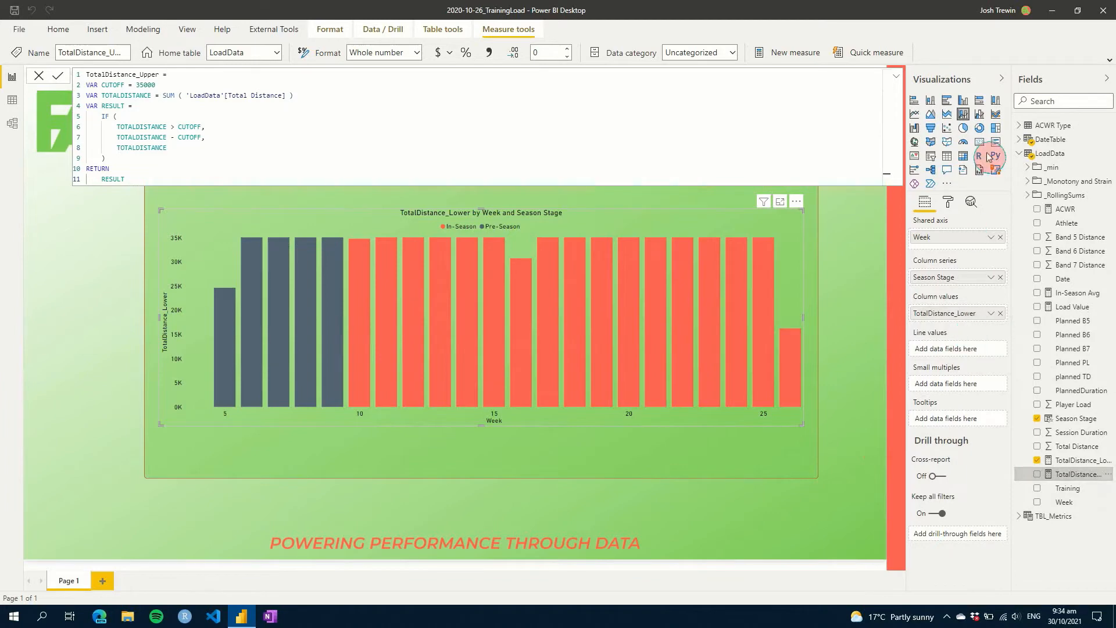
pyautogui.moveTo(963, 113)
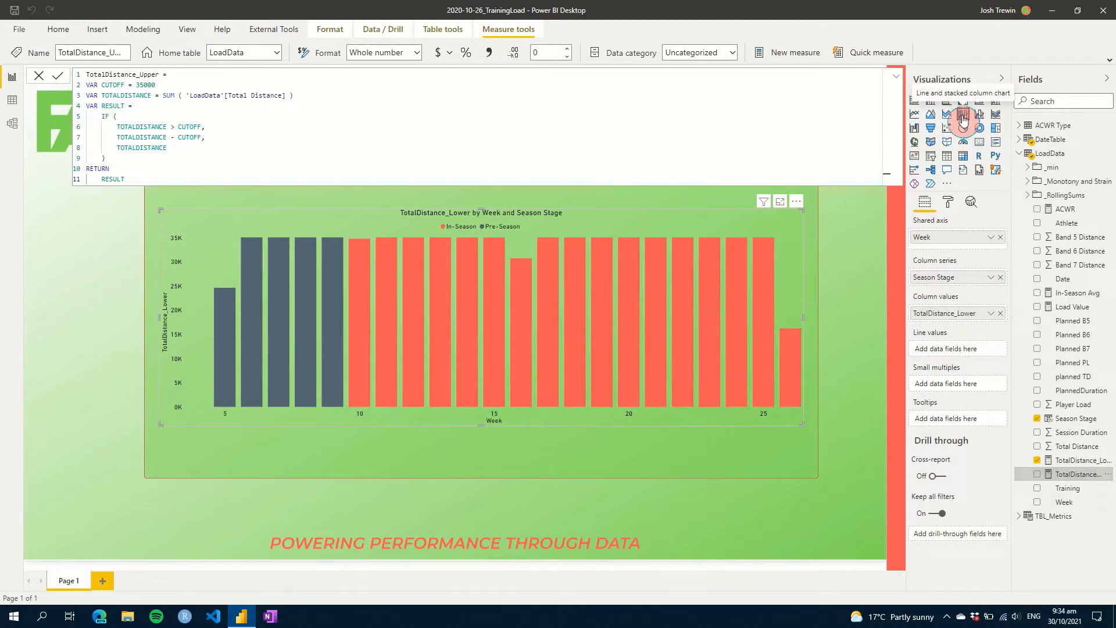
pyautogui.moveTo(1004, 278)
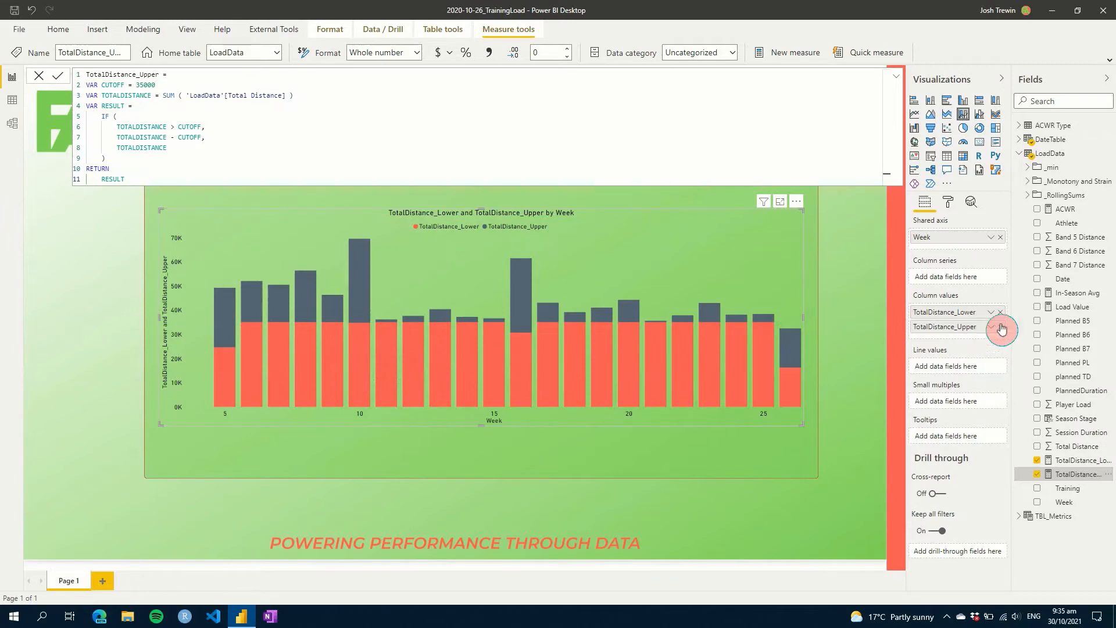
# Stack TotalDistance_Upper on the weekly chart and select the pasted chart copy
pyautogui.click(999, 327)
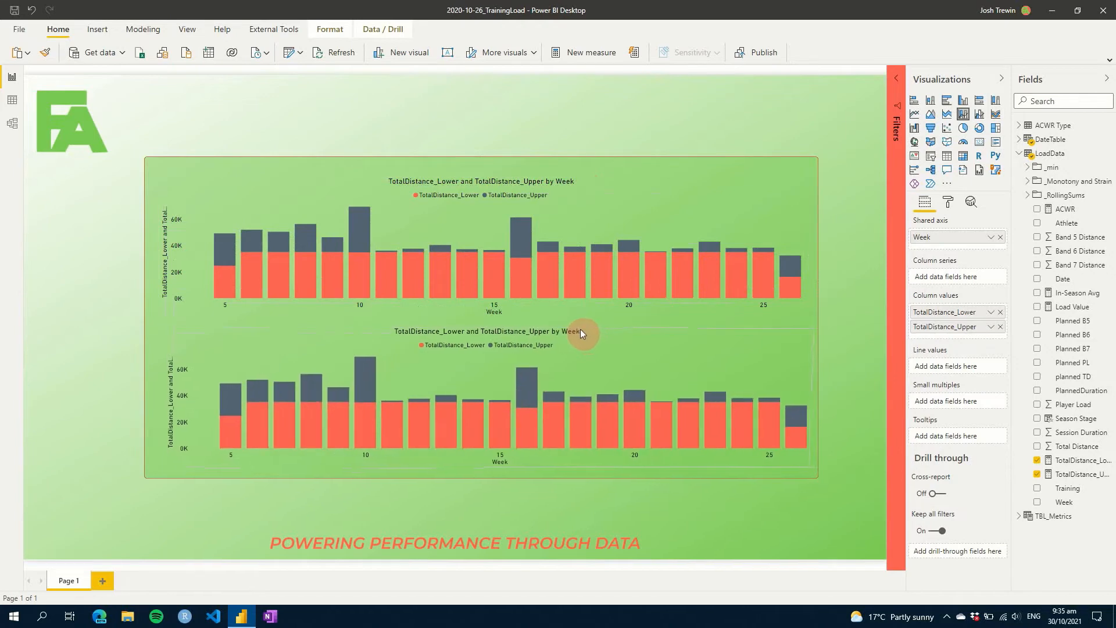
pyautogui.click(583, 332)
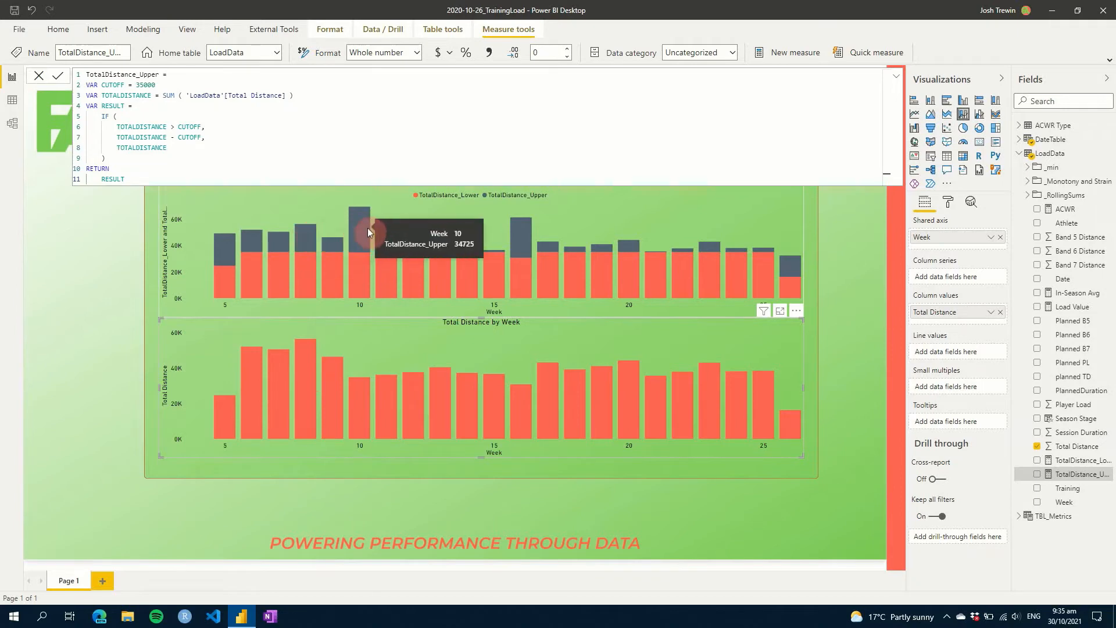
pyautogui.moveTo(360, 285)
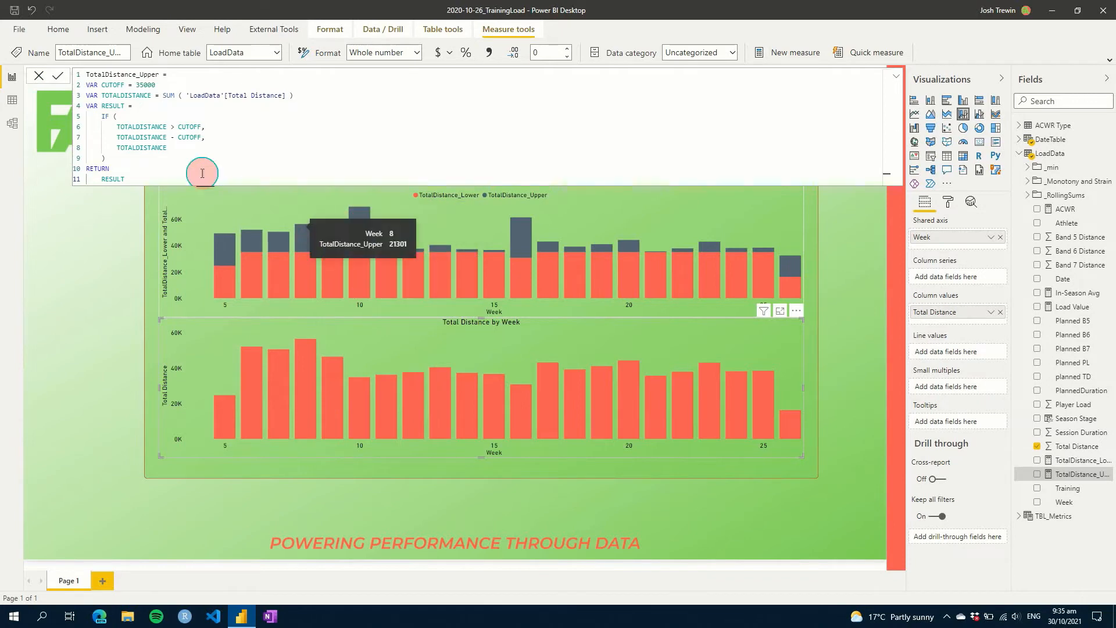
# Replace the TOTALDISTANCE false branch of TotalDistance_Upper's IF with 0
pyautogui.doubleClick(140, 147)
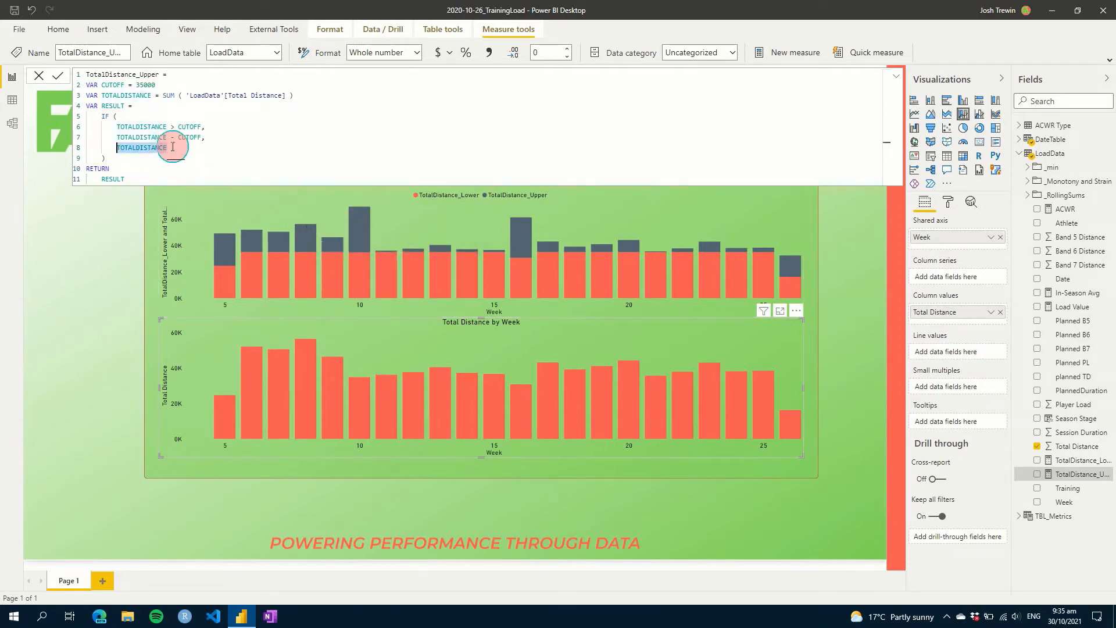
pyautogui.write('0')
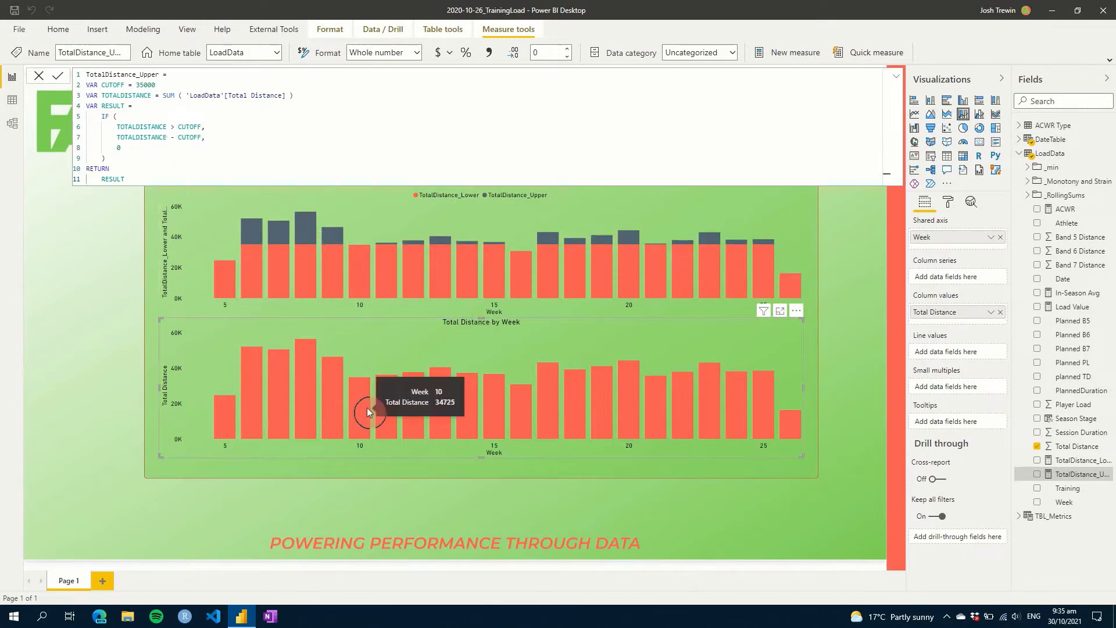
pyautogui.moveTo(384, 402)
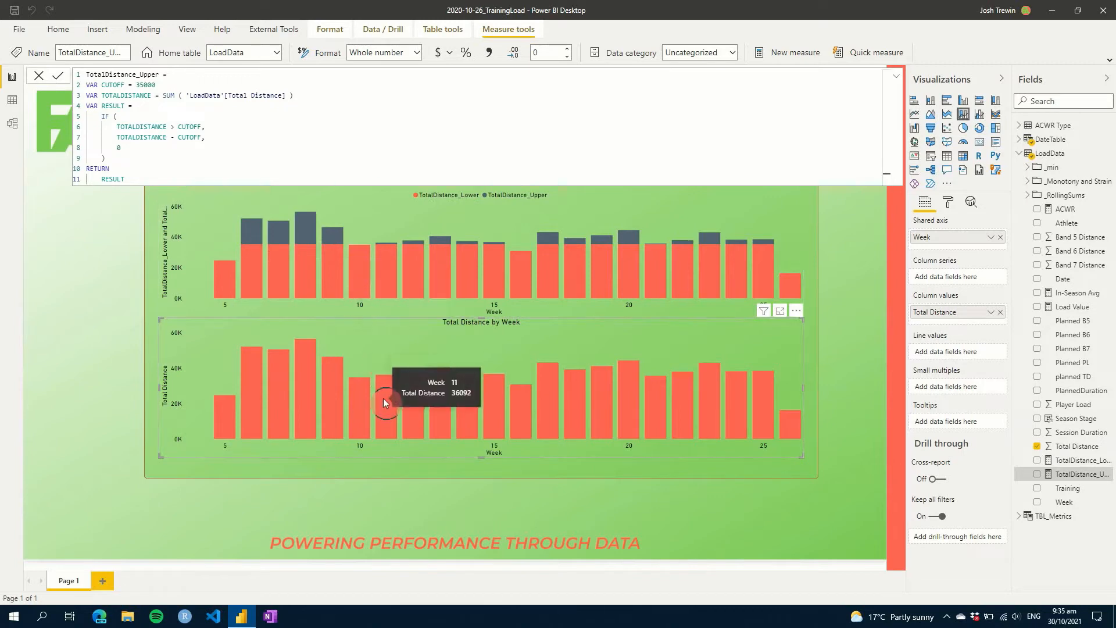
pyautogui.moveTo(384, 254)
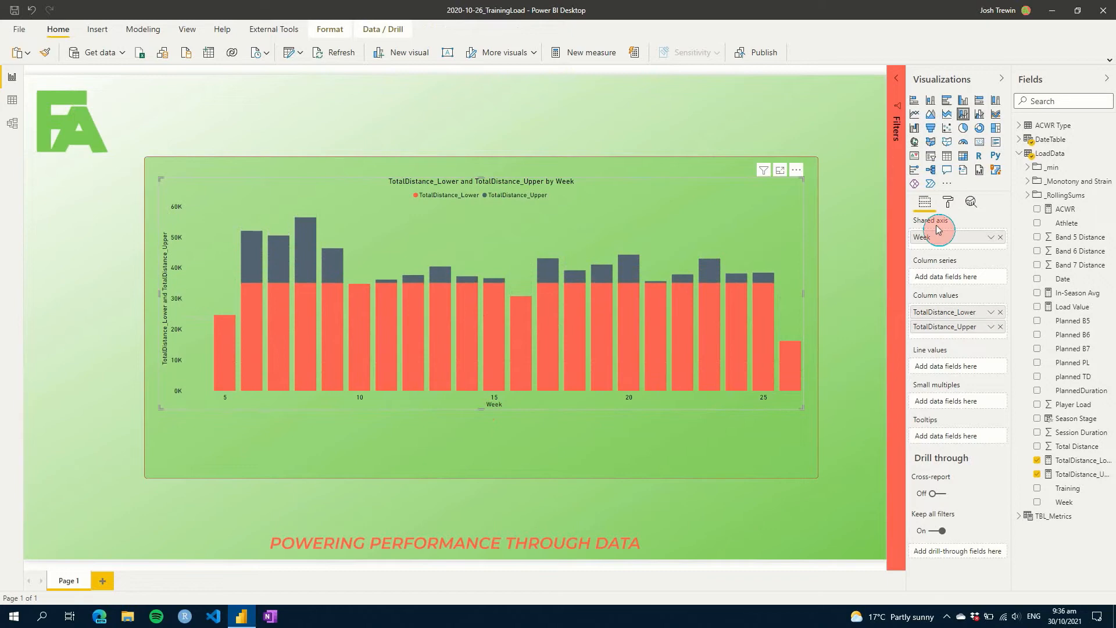
# Under Data colors, set TotalDistance_Lower to gray and TotalDistance_Upper to red
pyautogui.click(947, 202)
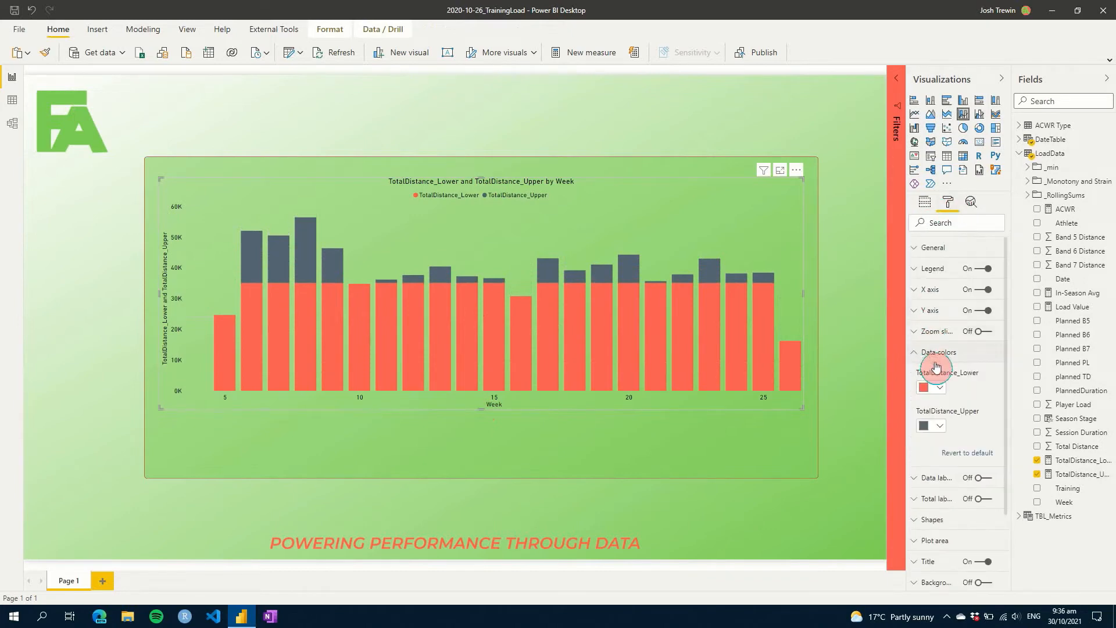
pyautogui.click(941, 387)
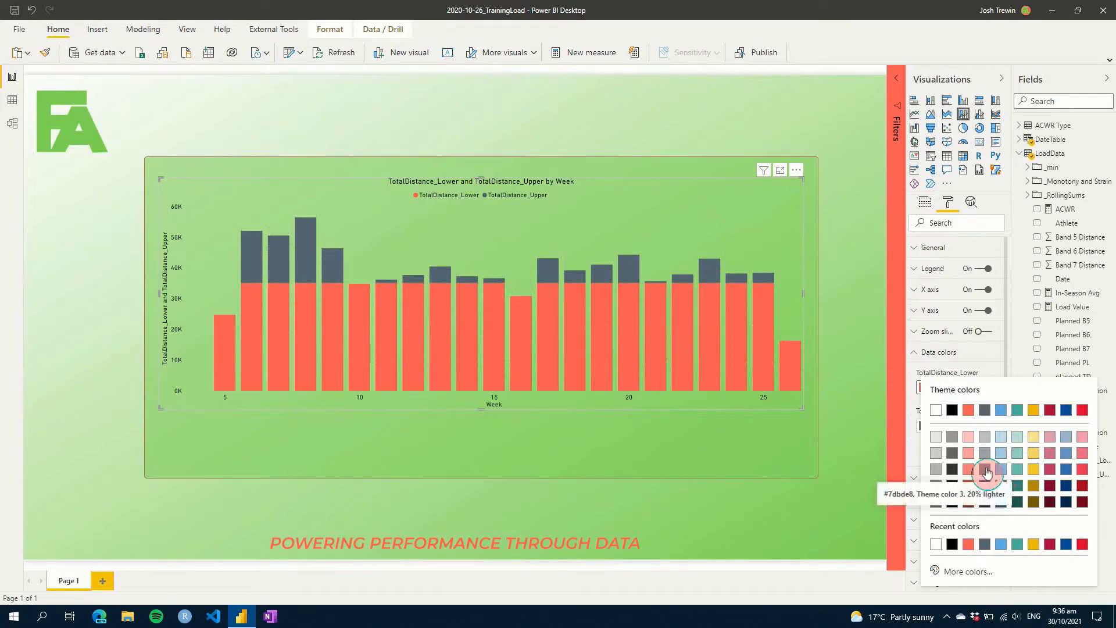
pyautogui.click(985, 471)
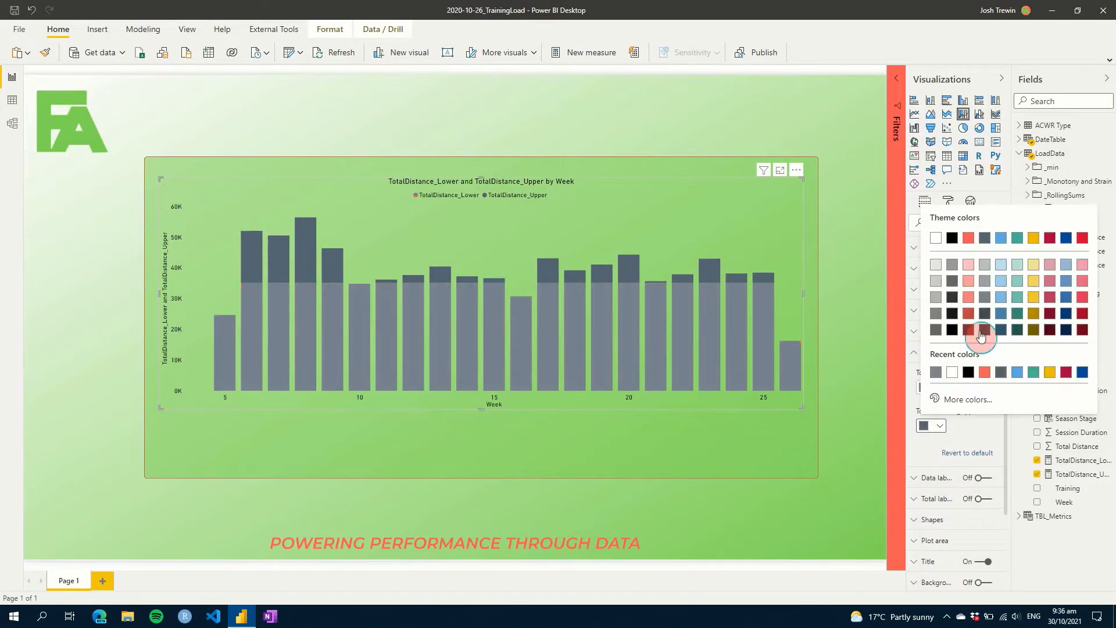
pyautogui.click(982, 335)
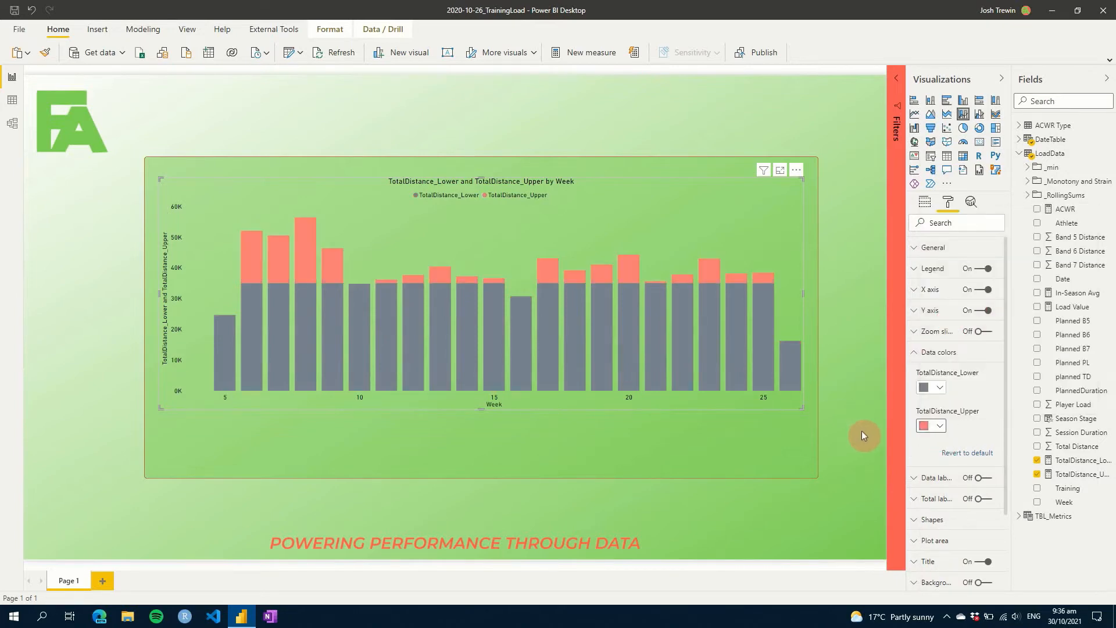
pyautogui.click(930, 386)
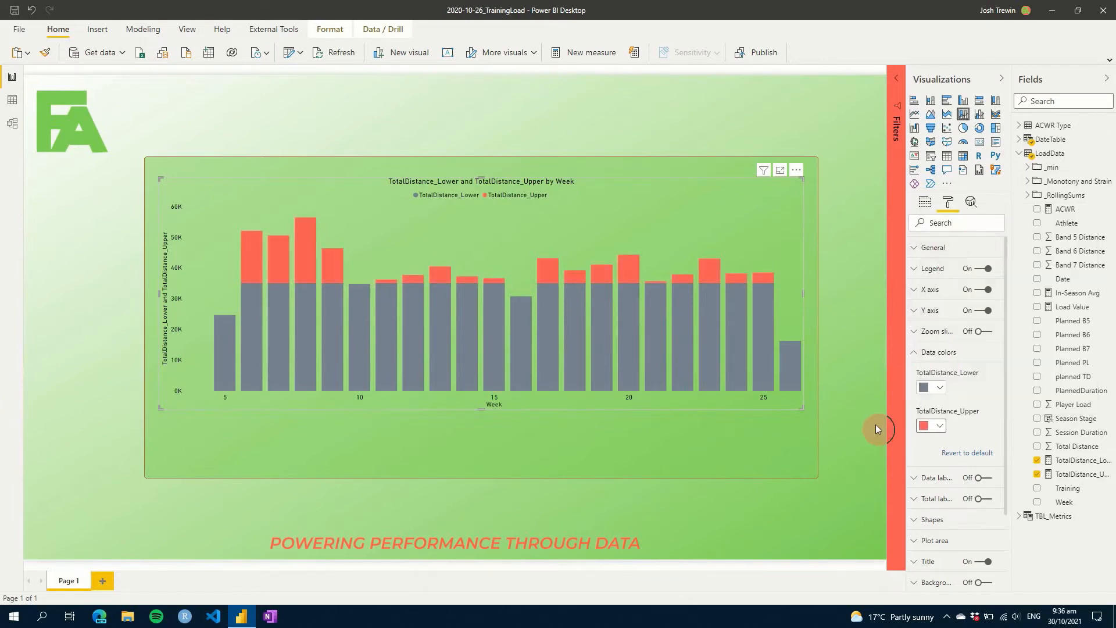
pyautogui.click(925, 201)
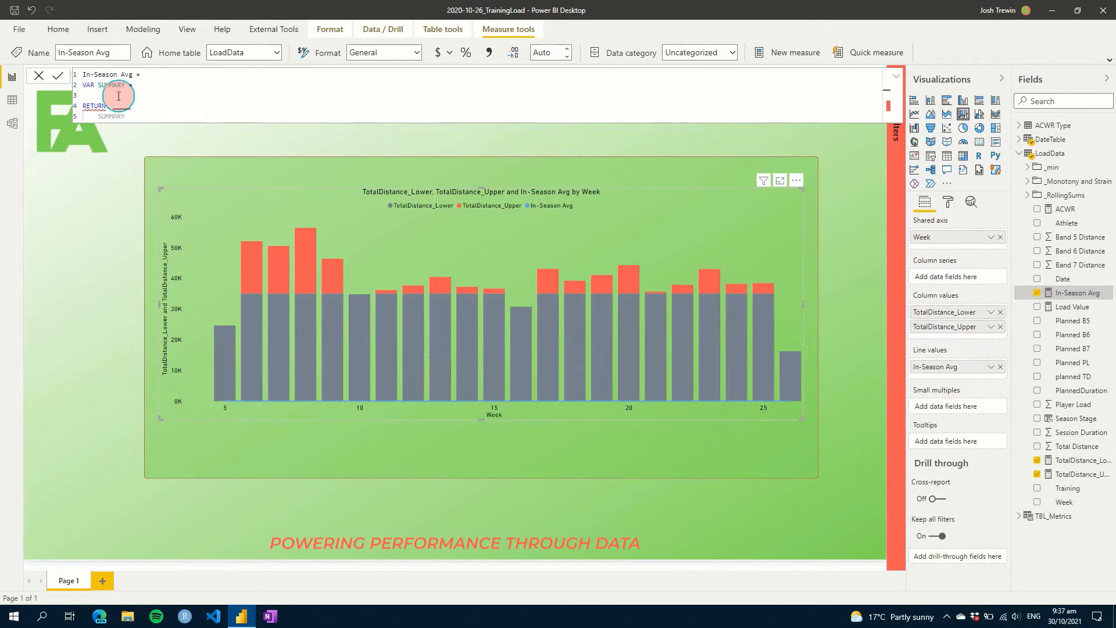
# Write In-Season Avg as CALCULATE/AVERAGEX over a LoadData summary with VALUE as summed Total Distance
pyautogui.write('CALCULATE (')
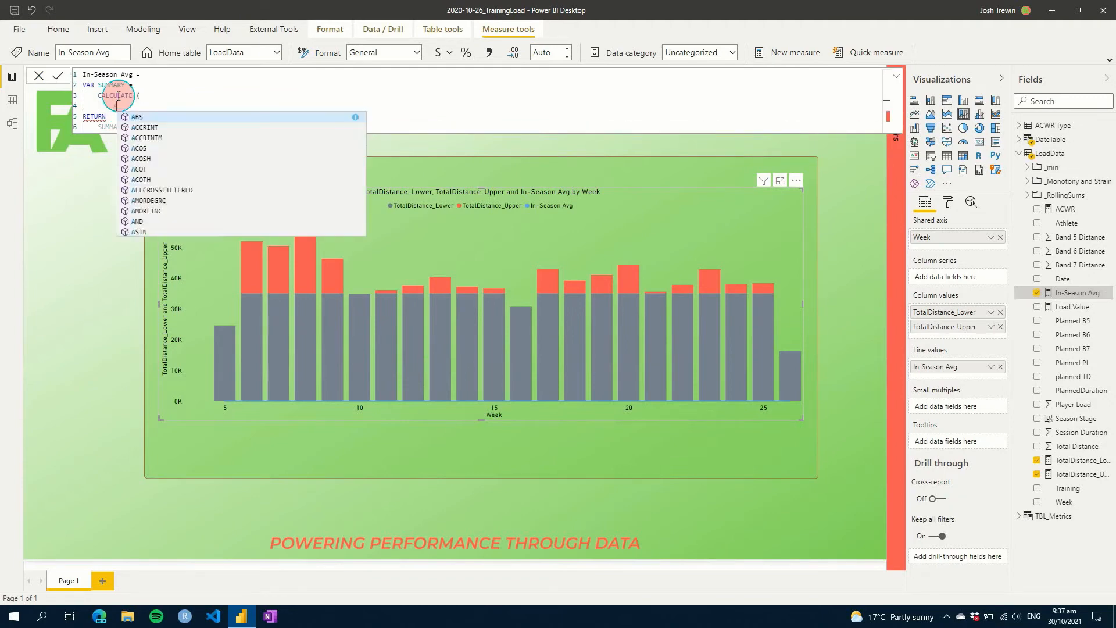
pyautogui.write('AVERAGEX')
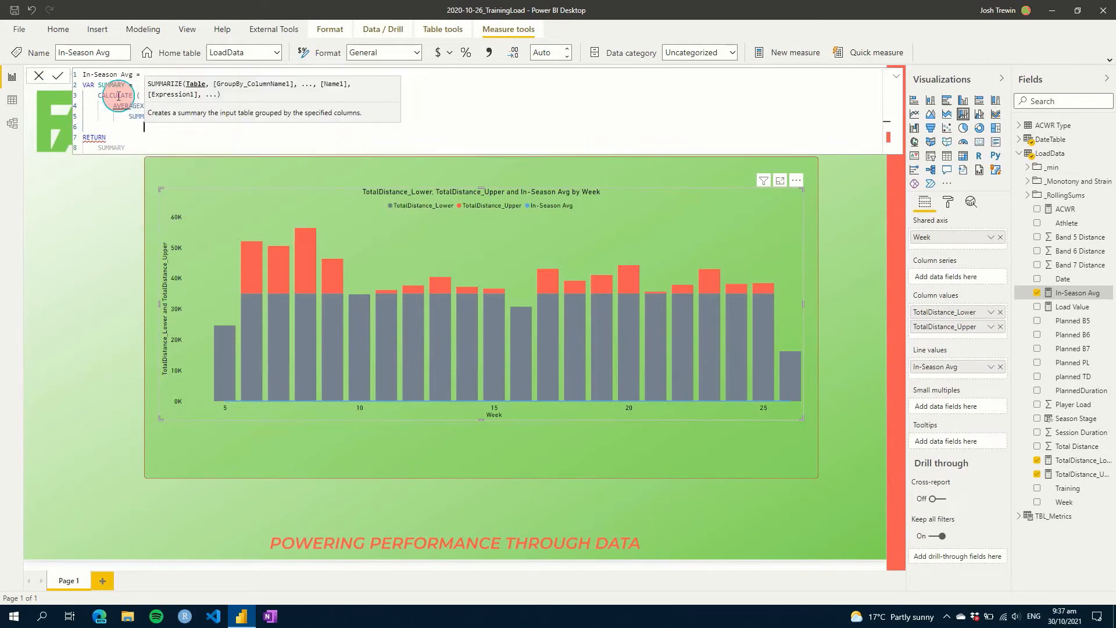
pyautogui.write("'LoadData'")
pyautogui.write("'At")
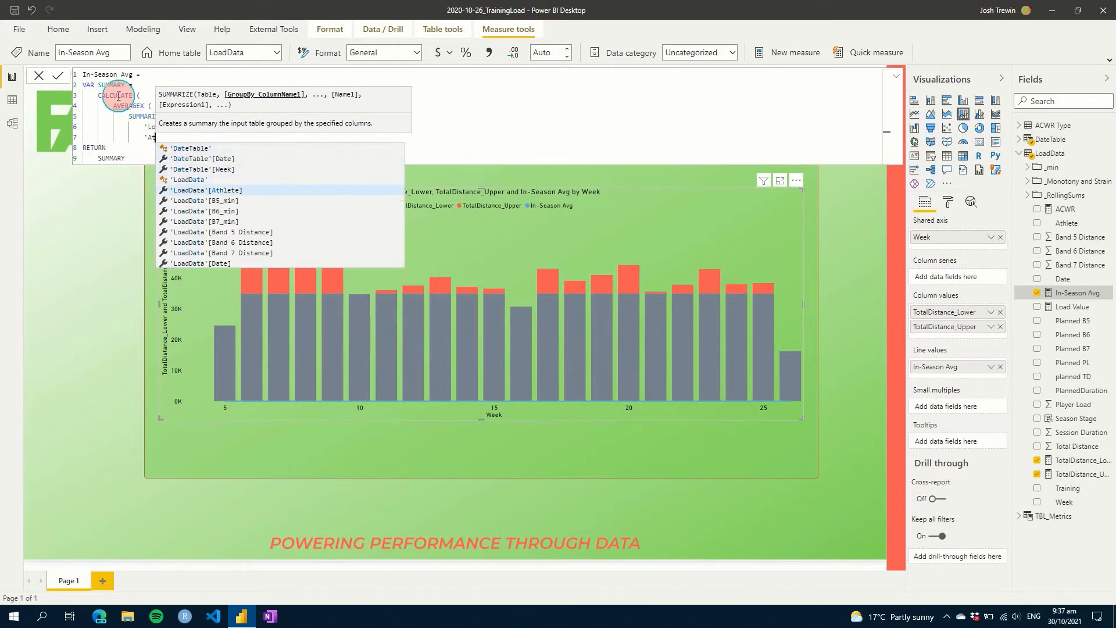
pyautogui.write("'LoadData'[Athlete],")
pyautogui.write("'DateTable'[Week")
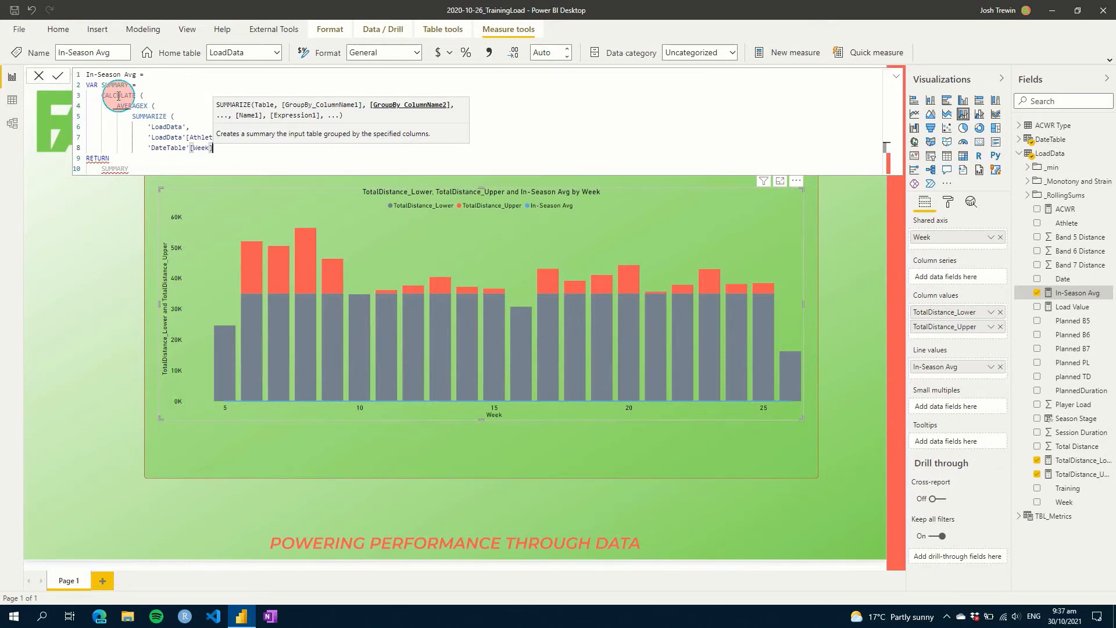
pyautogui.write(',')
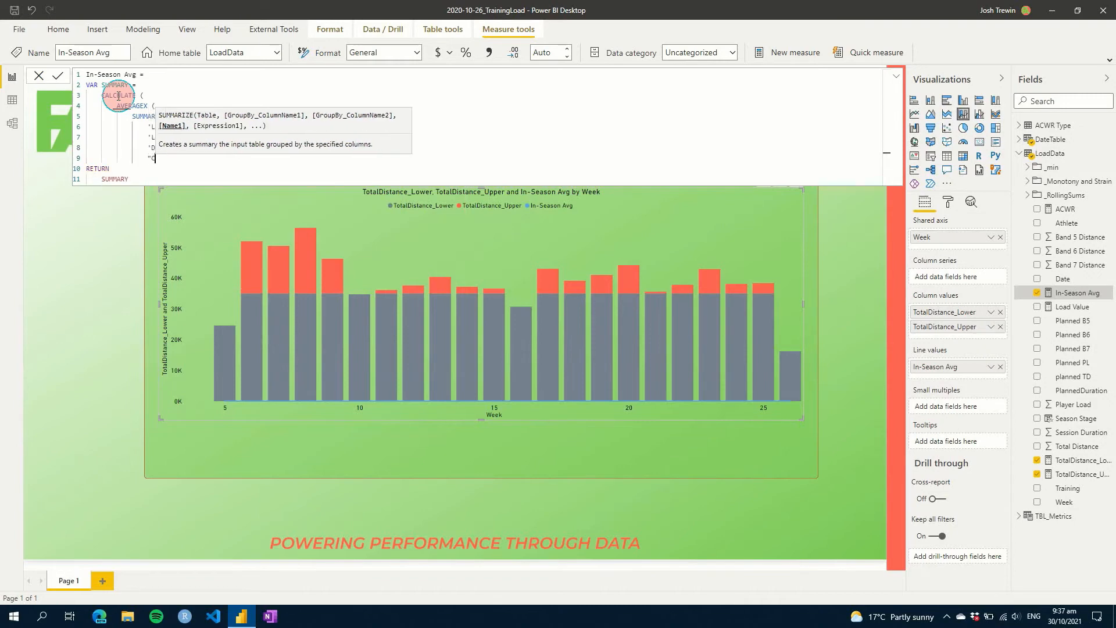
pyautogui.write('"VALUE",')
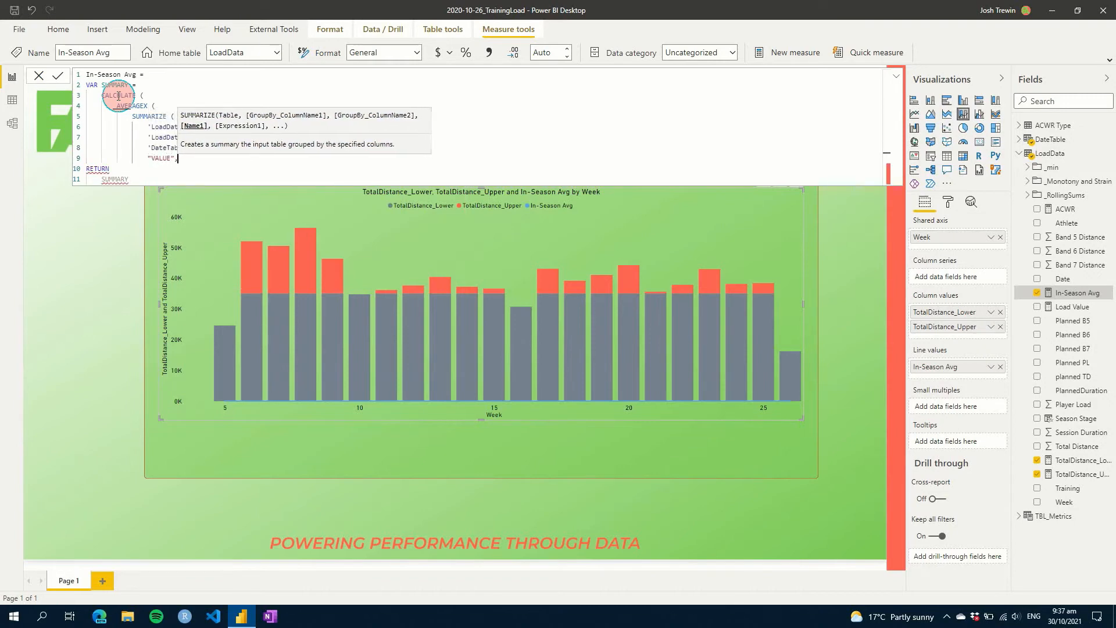
pyautogui.write('SUM (')
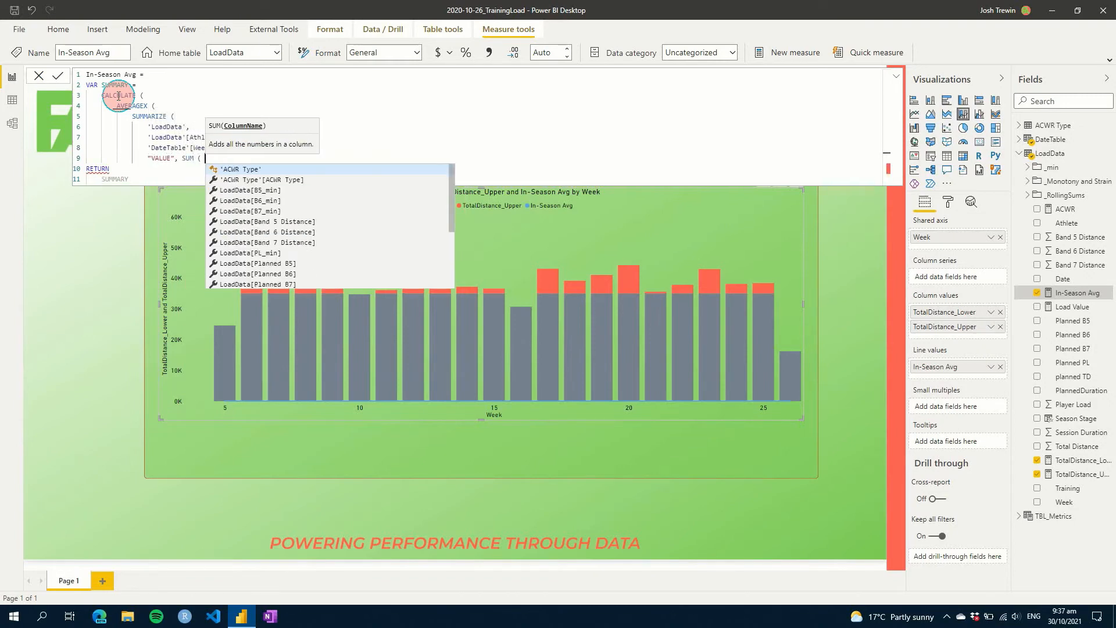
pyautogui.write("'LoadData'[Total Distance]")
pyautogui.write(')')
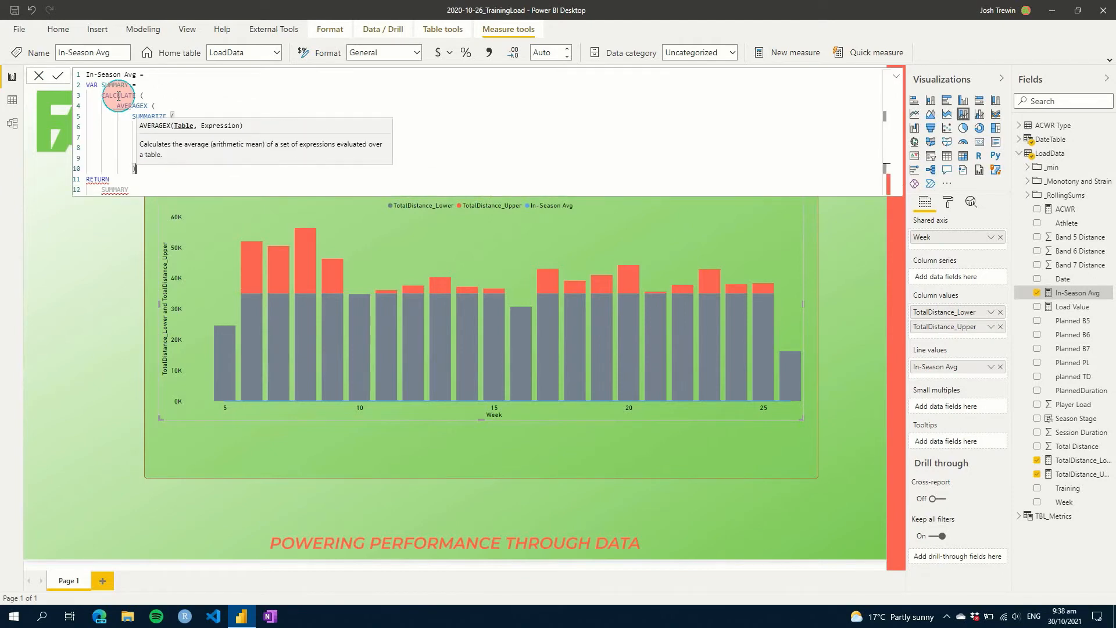
# Add the ALL Athlete and Season Stage = "In-Season" filters, commit, and plot it as a line
pyautogui.write(',')
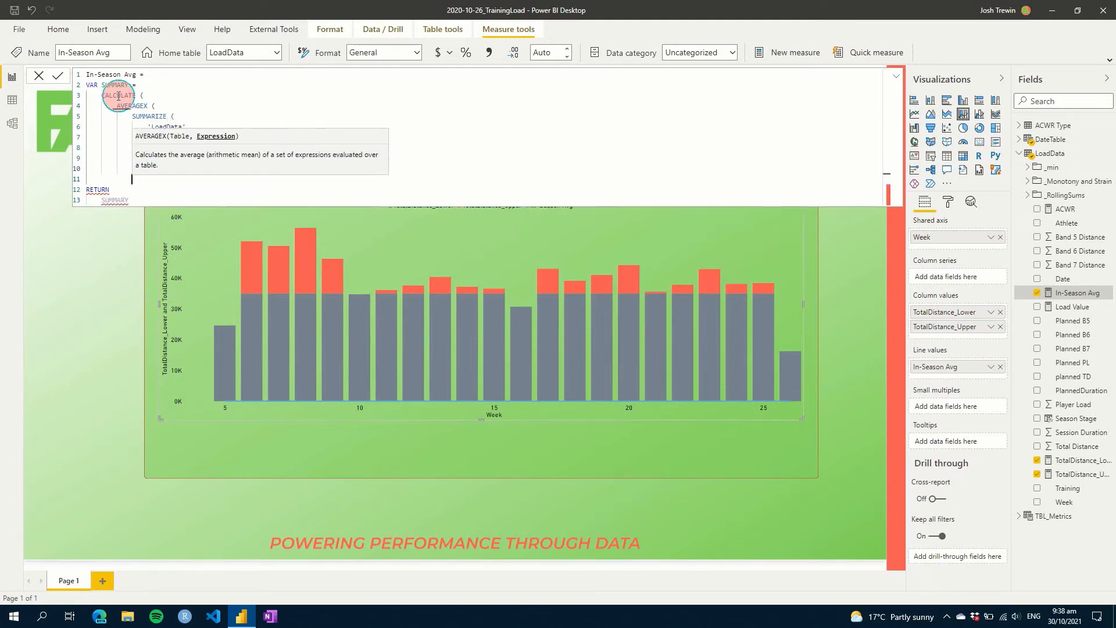
pyautogui.write("'LoadData'[Athlete],")
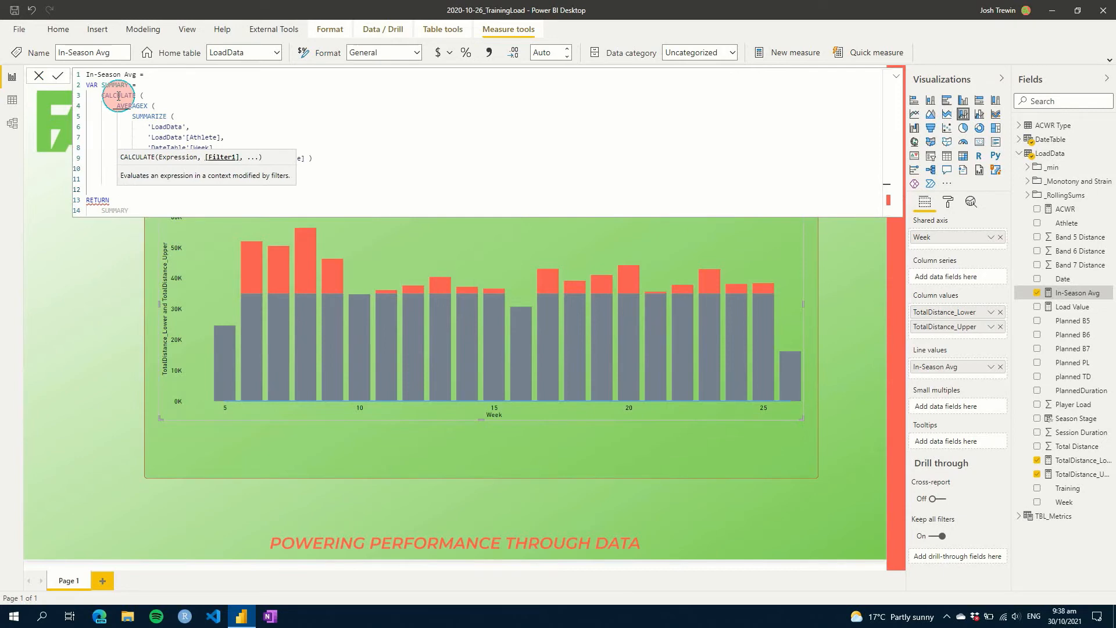
pyautogui.write("ALL ( 'DateTable'[Date")
pyautogui.write("'LoadData'[Season Stage")
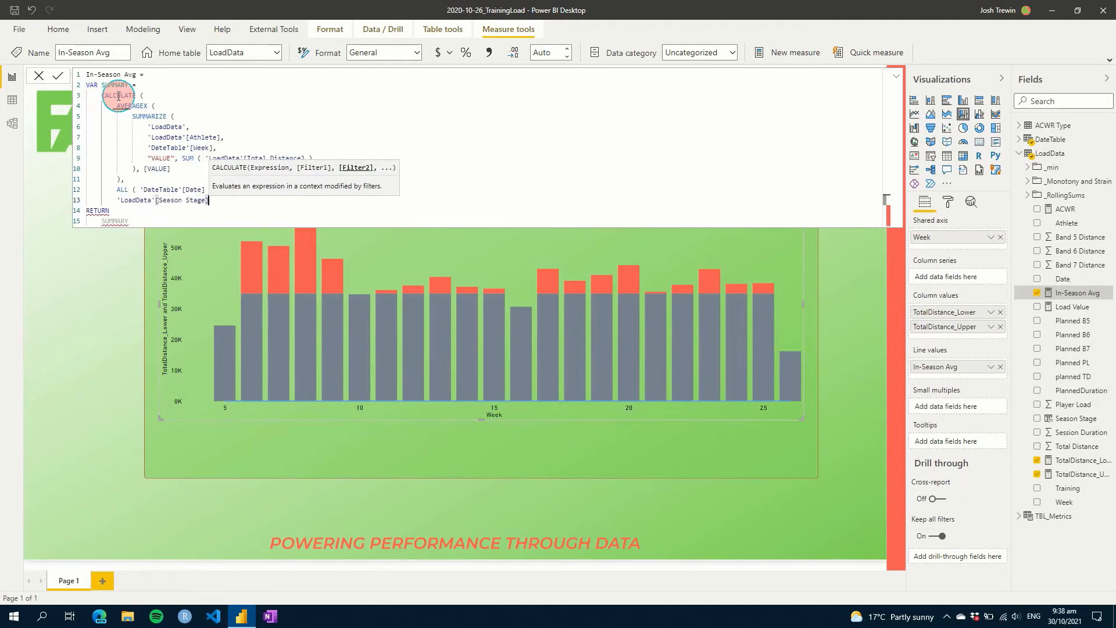
pyautogui.write('= "In')
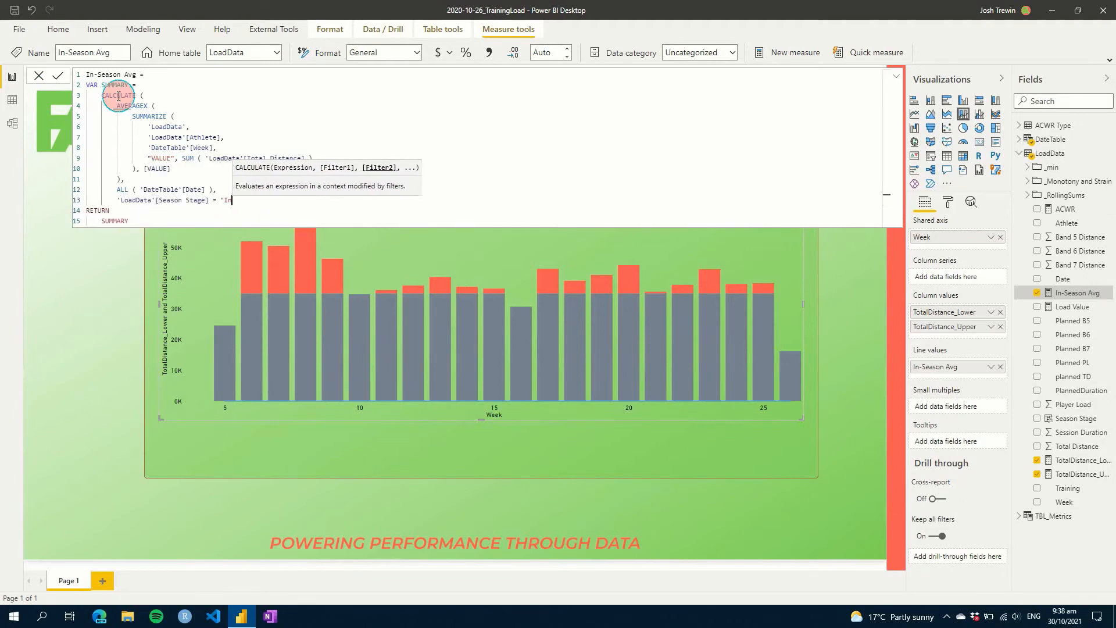
pyautogui.write('-Season')
pyautogui.write(')')
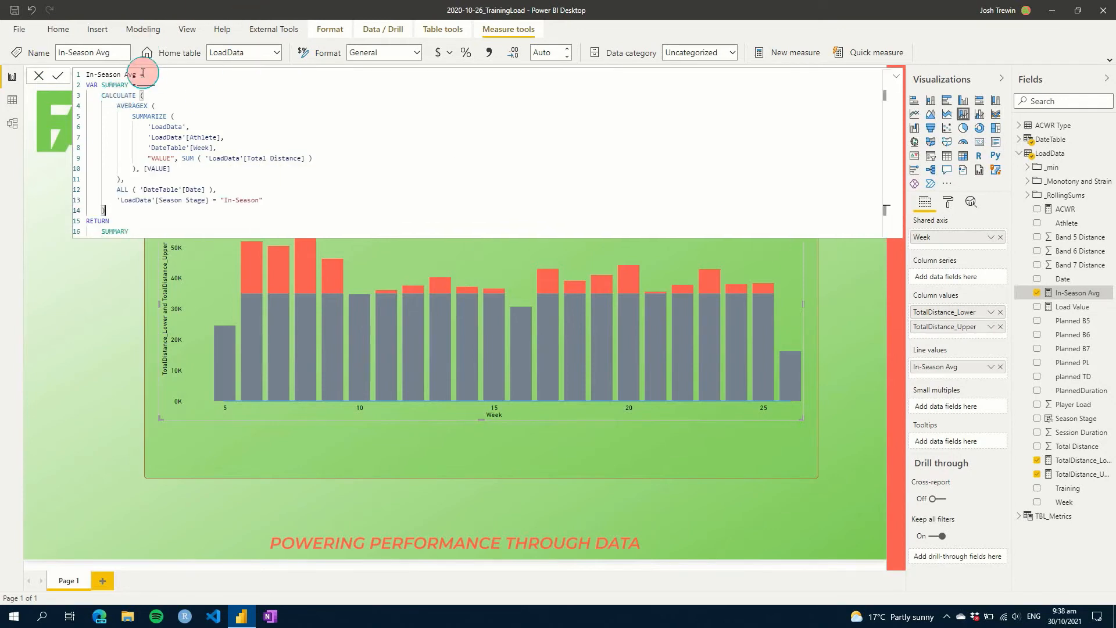
pyautogui.click(133, 119)
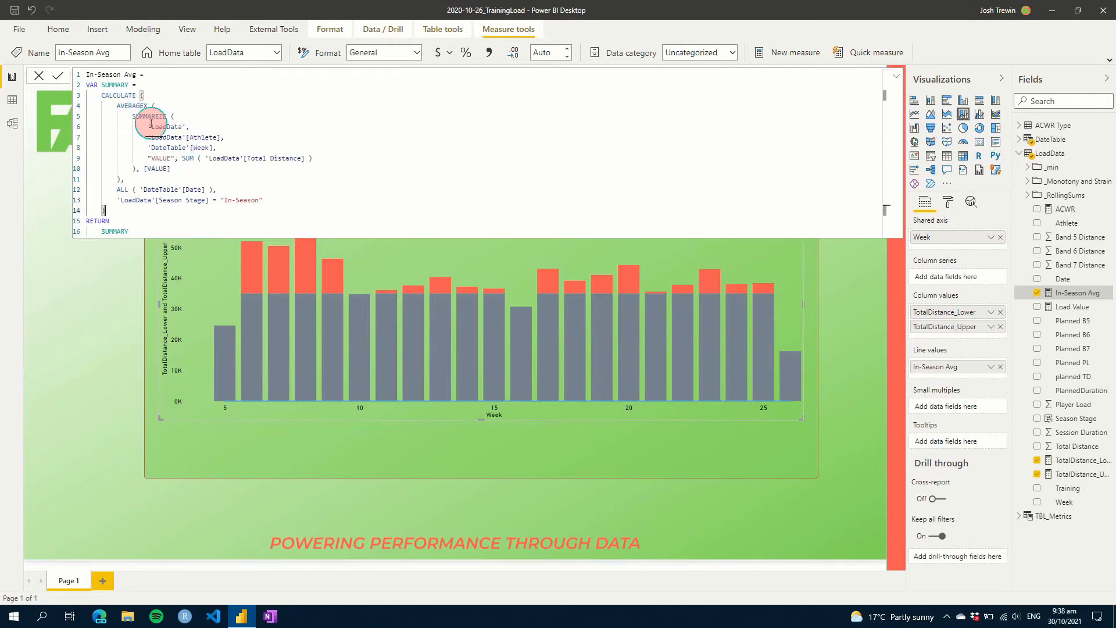
pyautogui.click(187, 157)
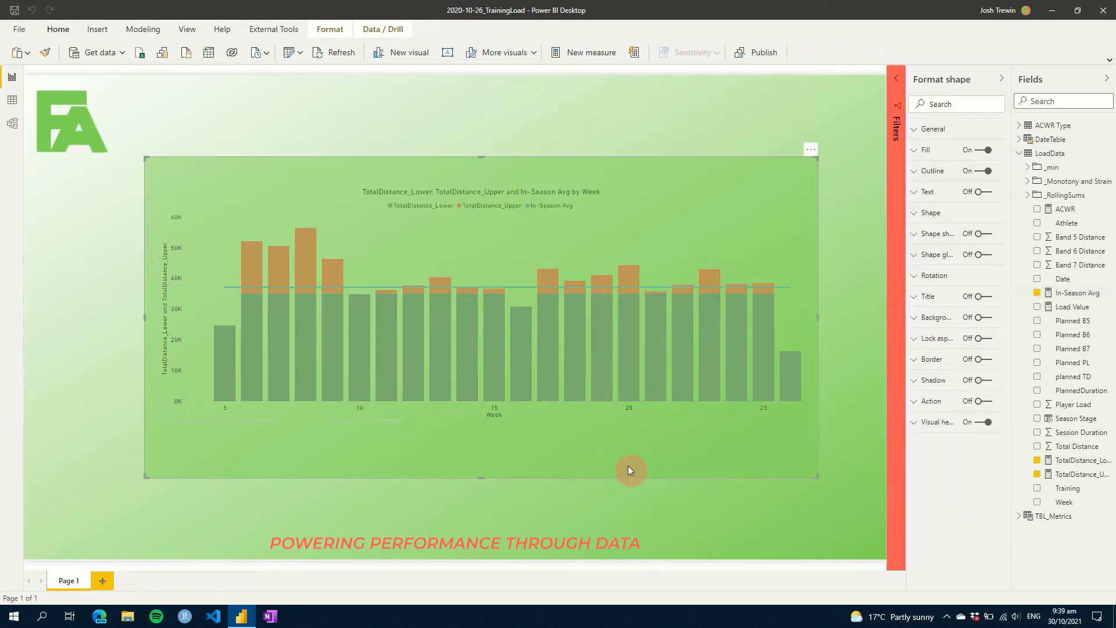
pyautogui.click(580, 298)
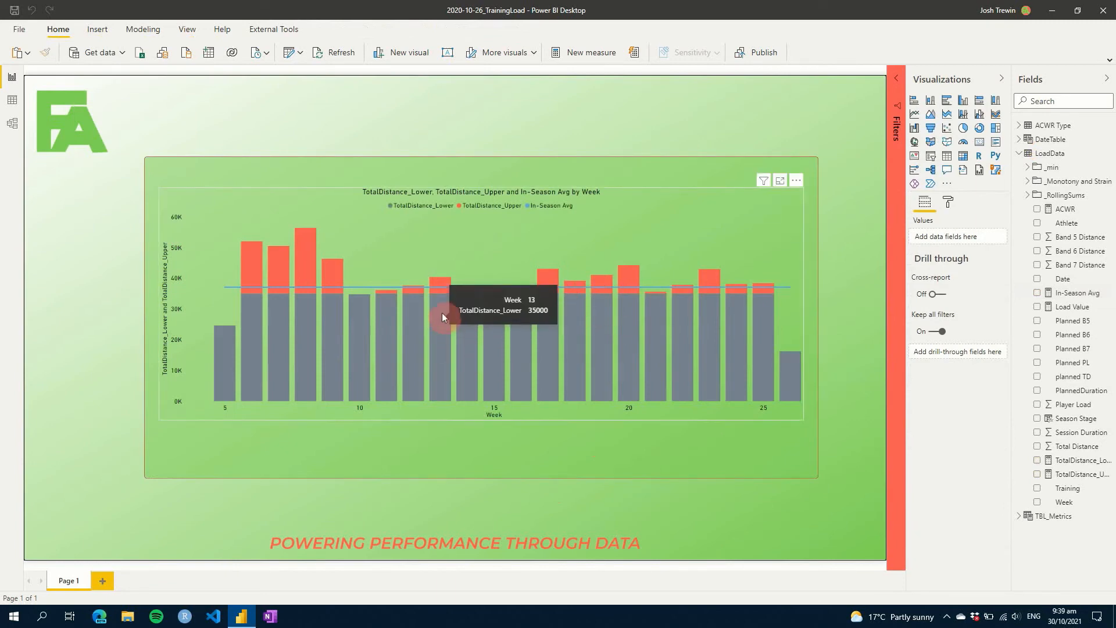
pyautogui.moveTo(484, 406)
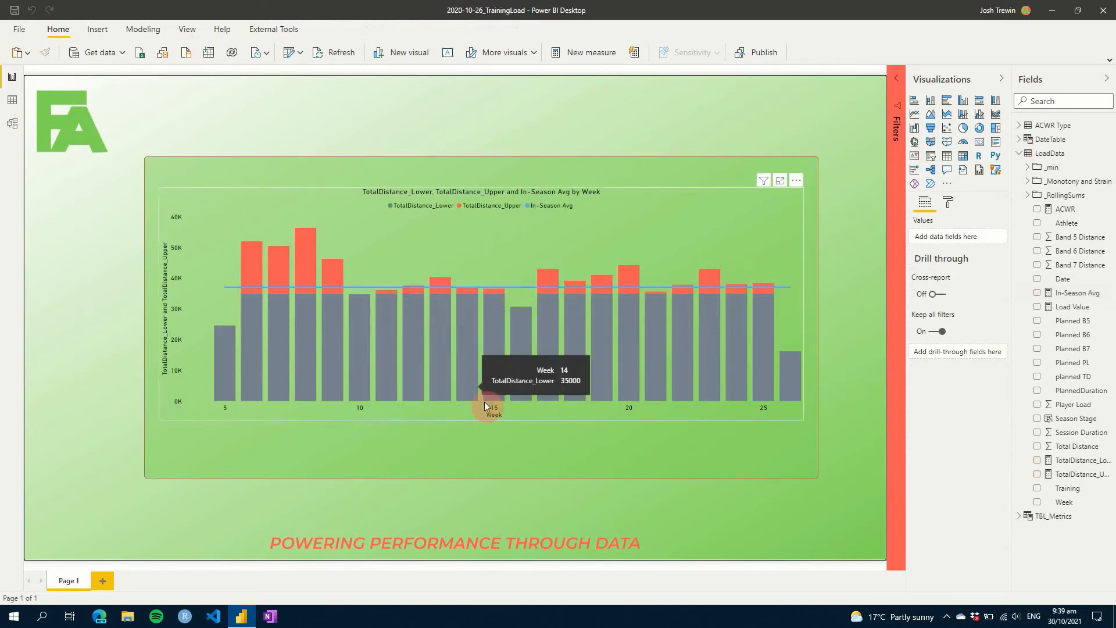
pyautogui.moveTo(514, 381)
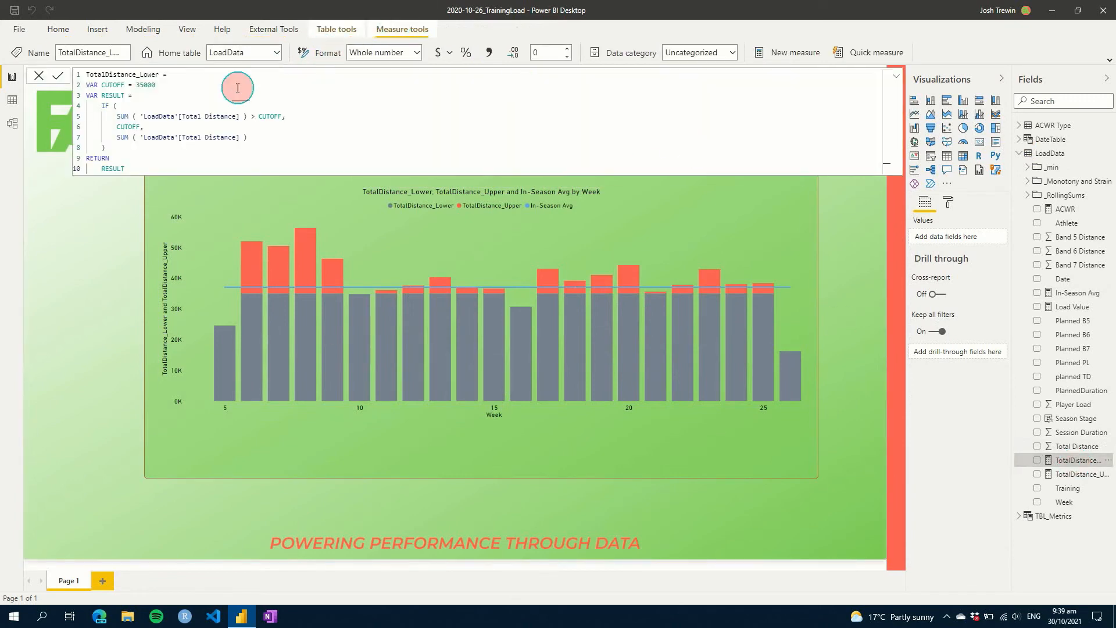
pyautogui.moveTo(169, 83)
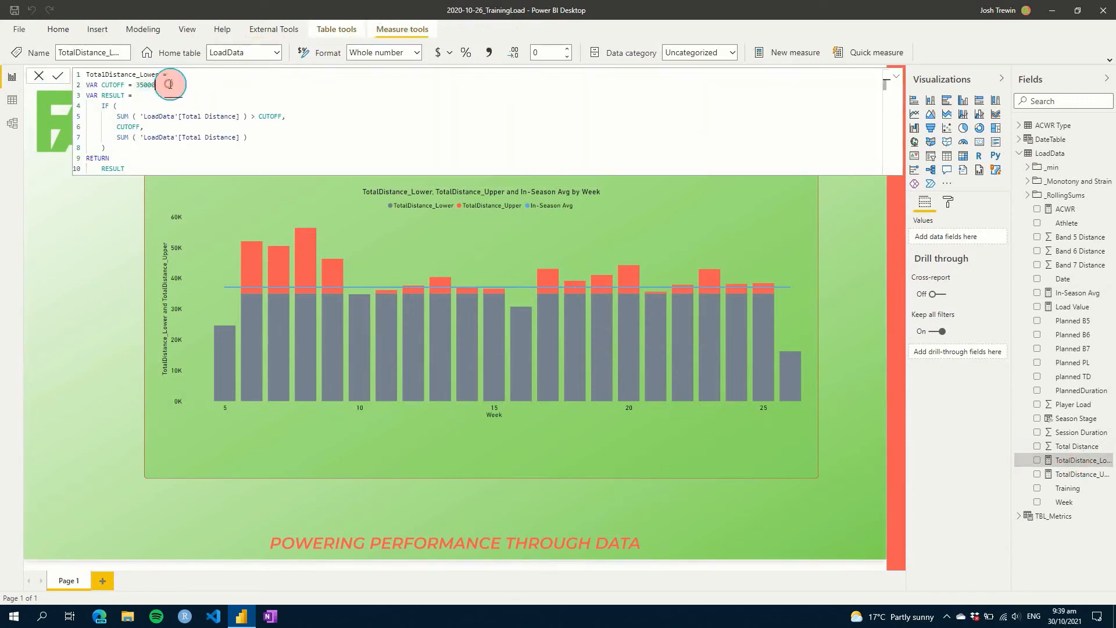
# Swap TotalDistance_Lower's 35000 cutoff for [In-Season Avg]
pyautogui.doubleClick(146, 85)
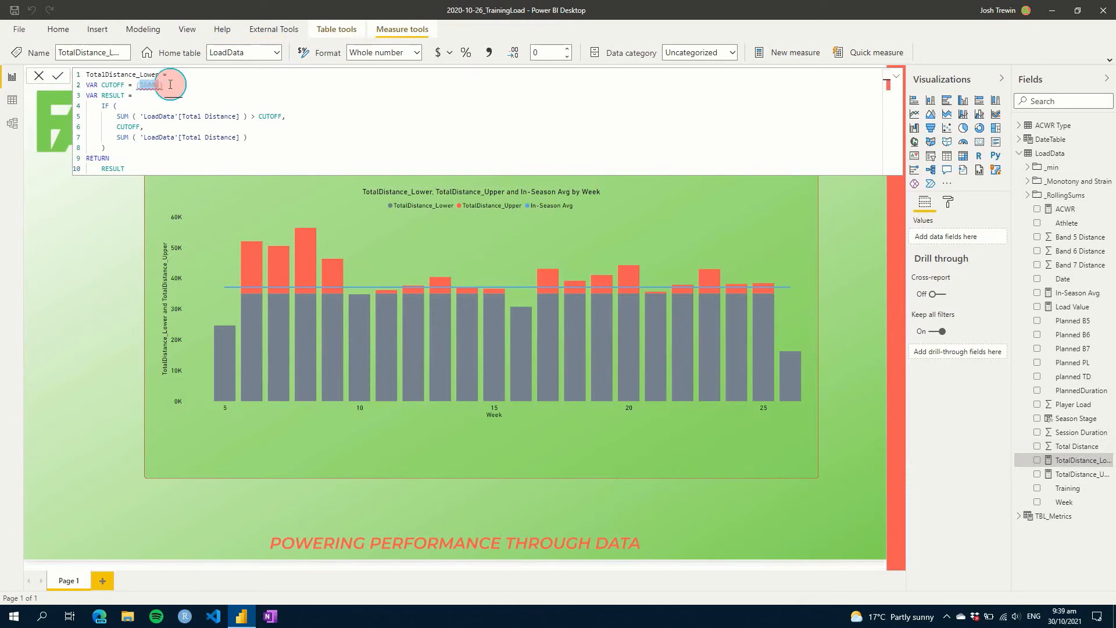
pyautogui.write('[In-Season Avg]')
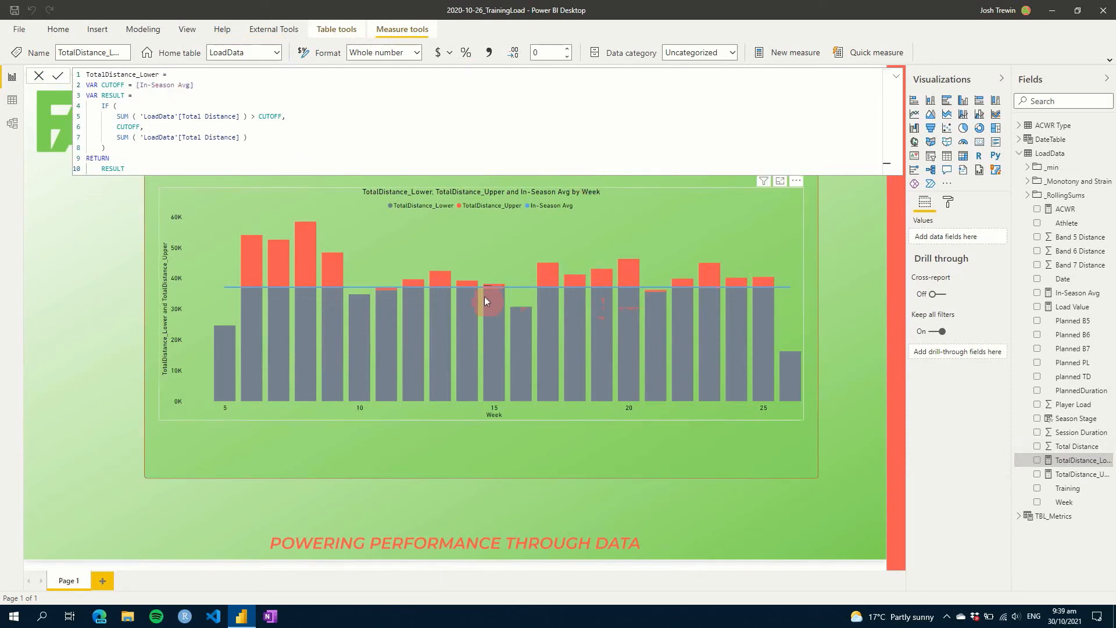
pyautogui.moveTo(469, 292)
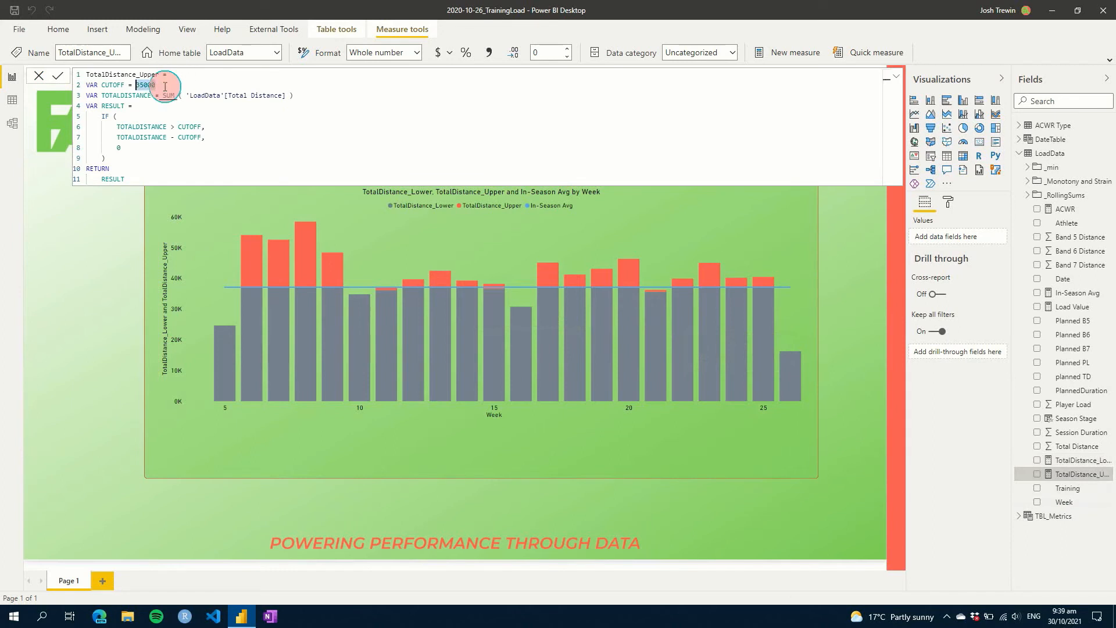
# Replace TotalDistance_Upper's 35000 cutoff with [In-Season Avg]
pyautogui.write('[In-Season Avg]')
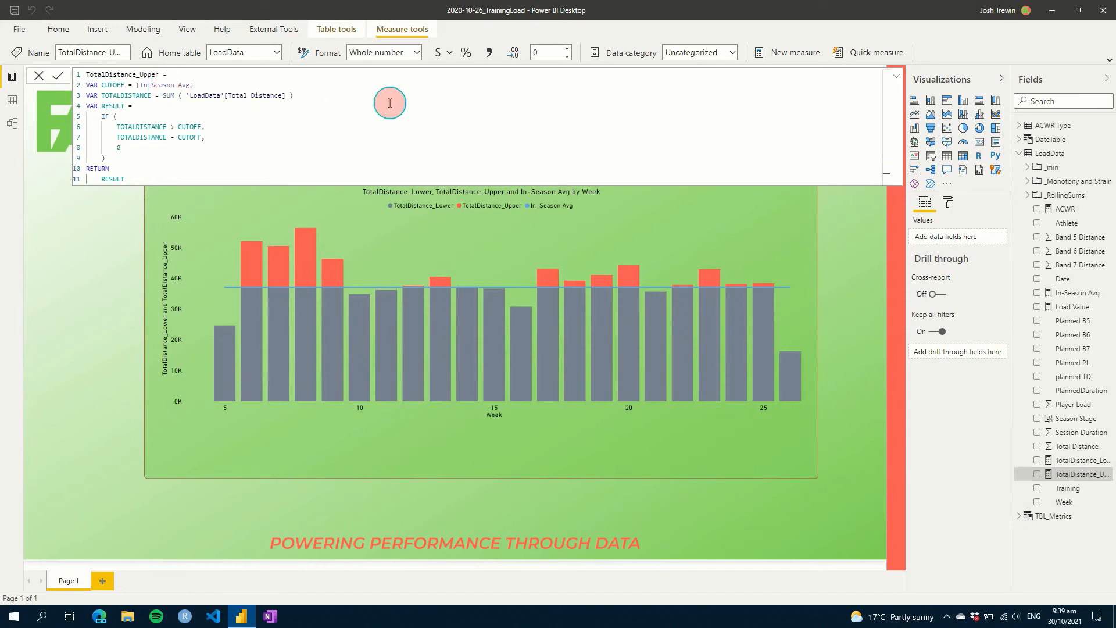
pyautogui.moveTo(328, 276)
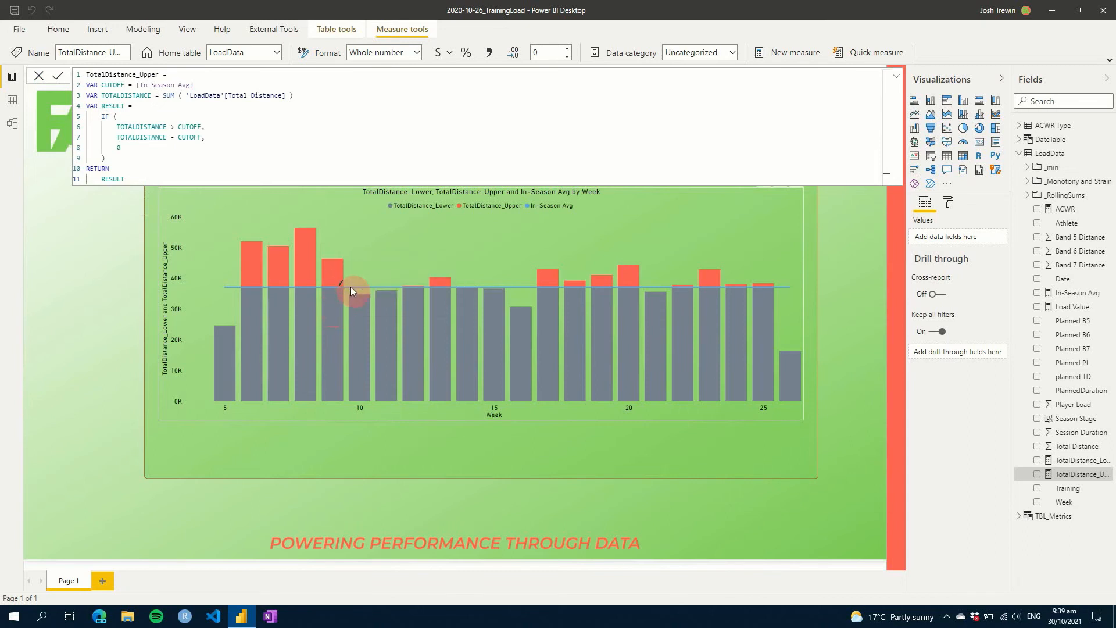
pyautogui.moveTo(348, 292)
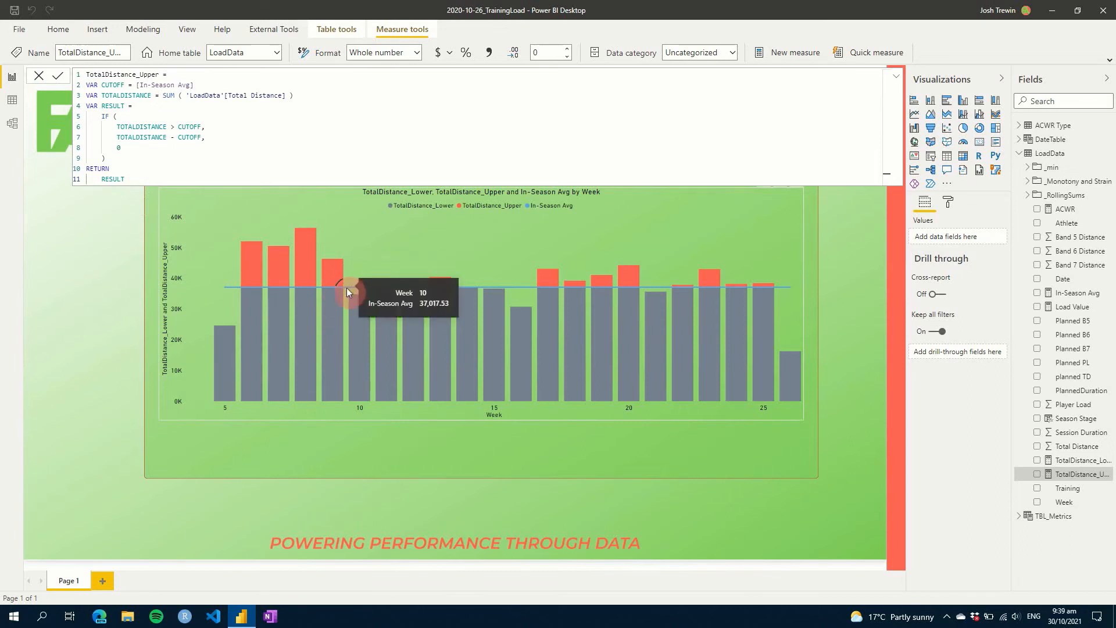
pyautogui.moveTo(340, 302)
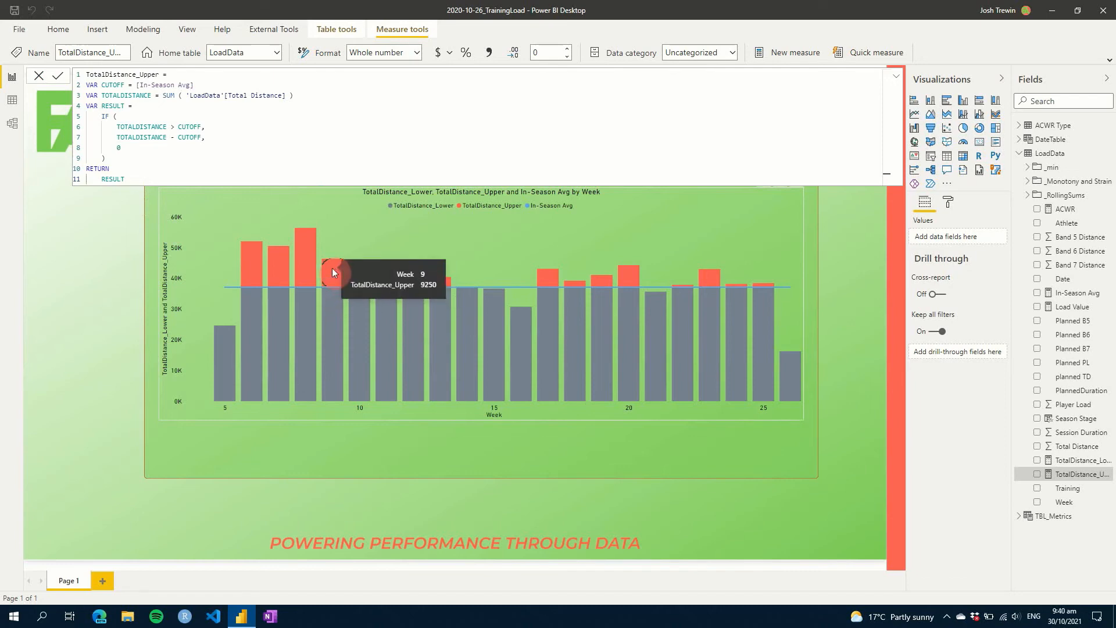
pyautogui.moveTo(819, 338)
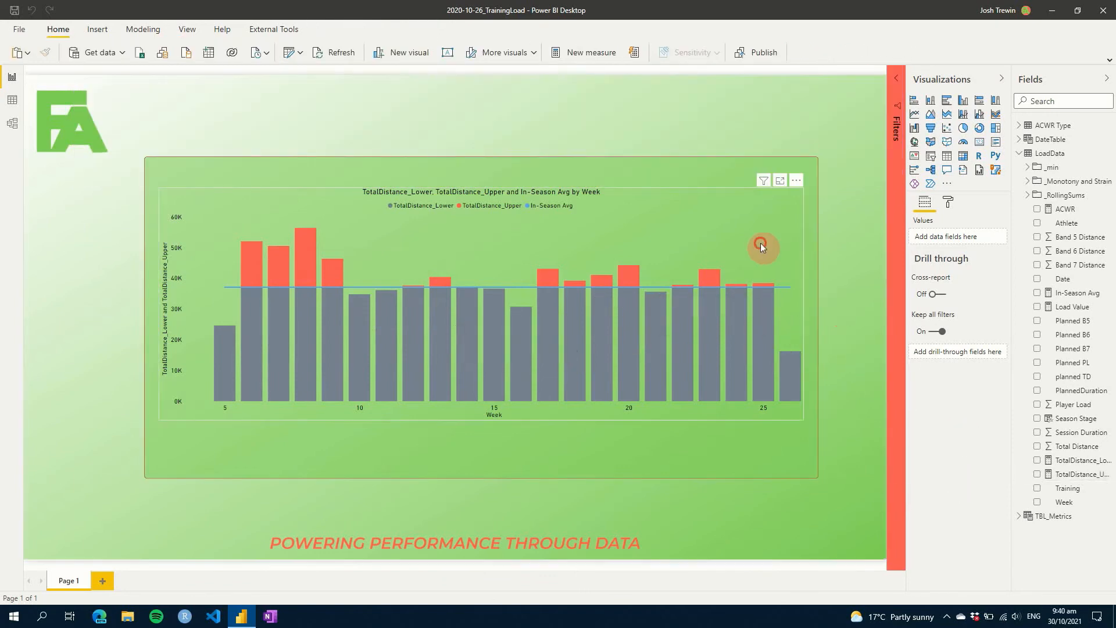
# Remove the In-Season Avg line from the weekly column chart and clear the Athlete 1 page filter
pyautogui.click(761, 247)
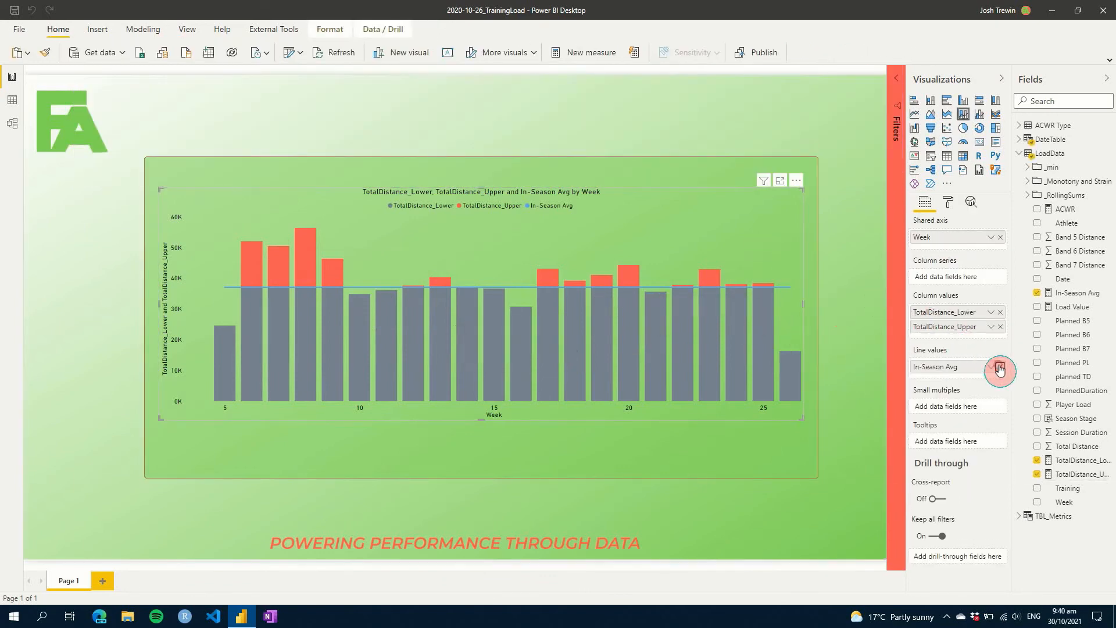
pyautogui.click(999, 370)
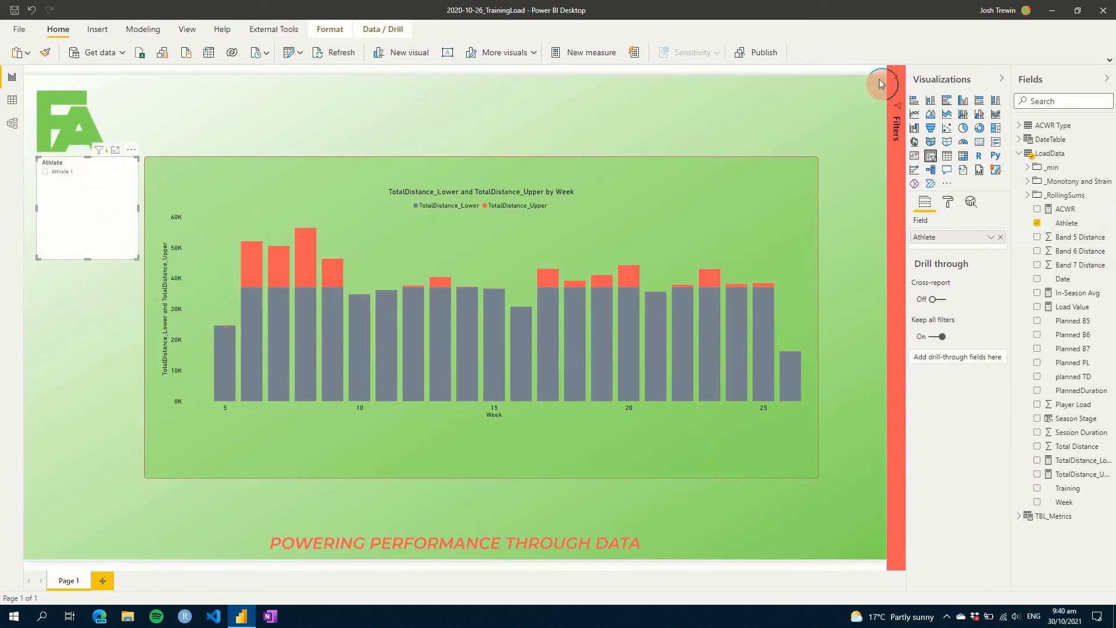
pyautogui.click(881, 84)
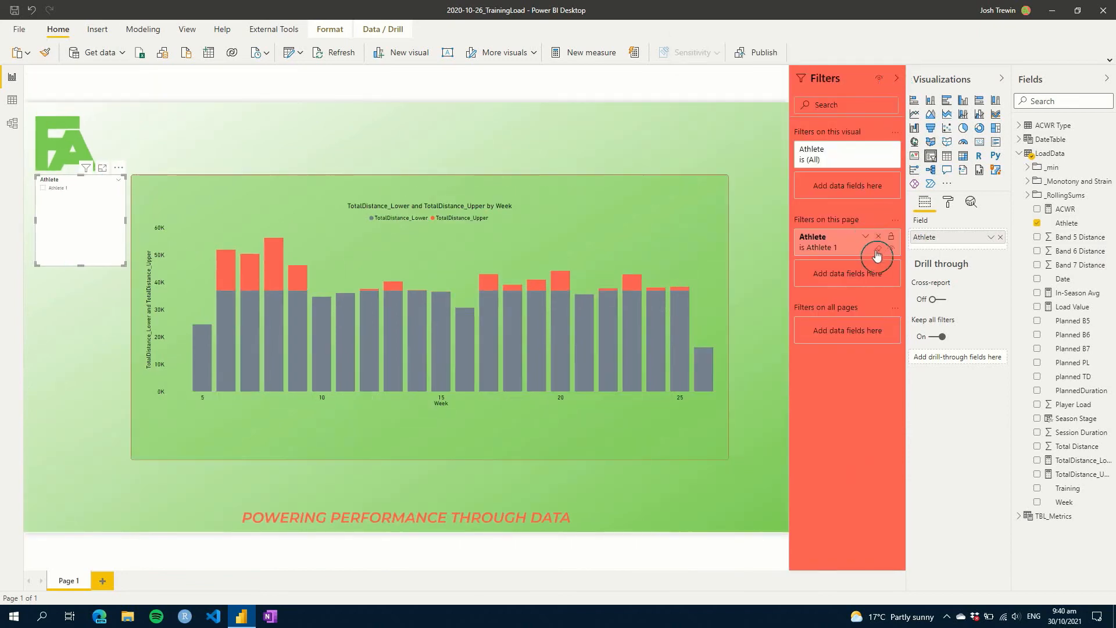
pyautogui.click(878, 235)
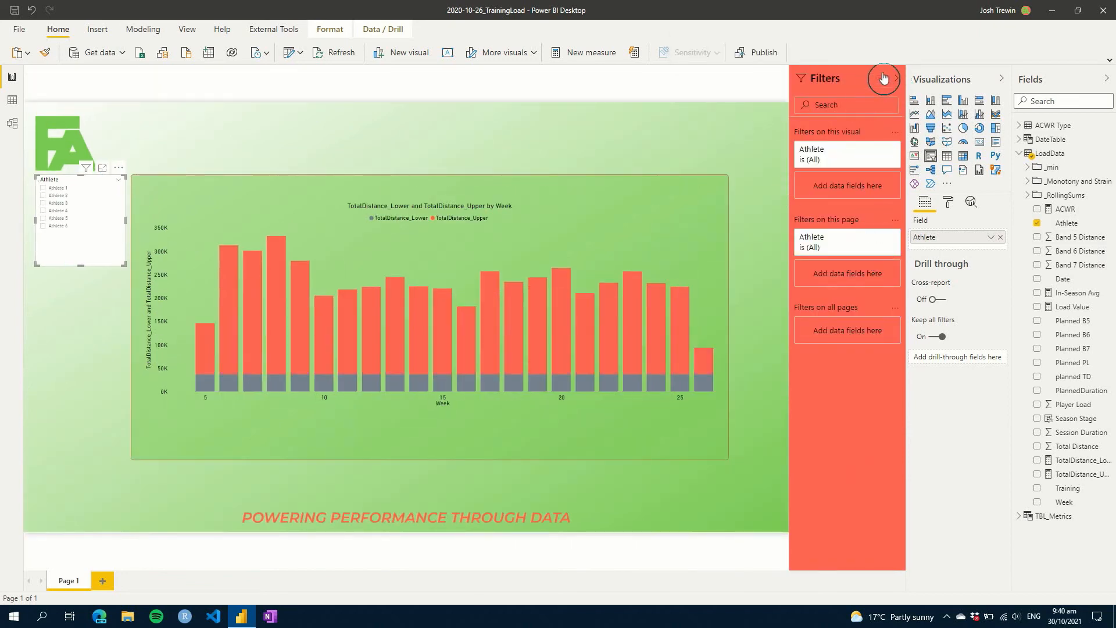
pyautogui.click(884, 78)
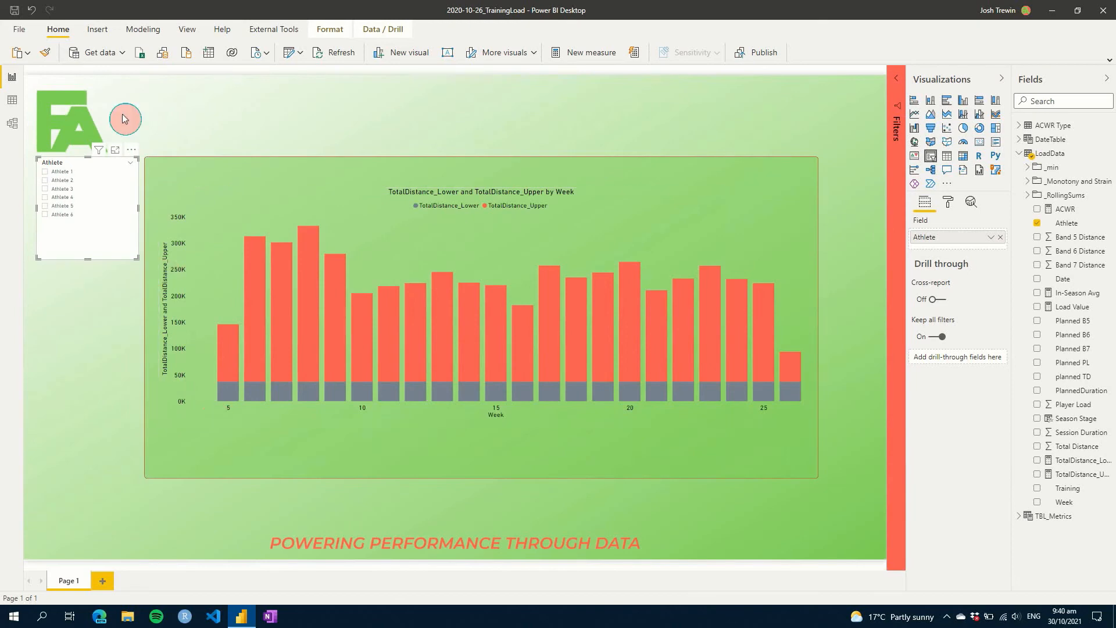
pyautogui.click(45, 172)
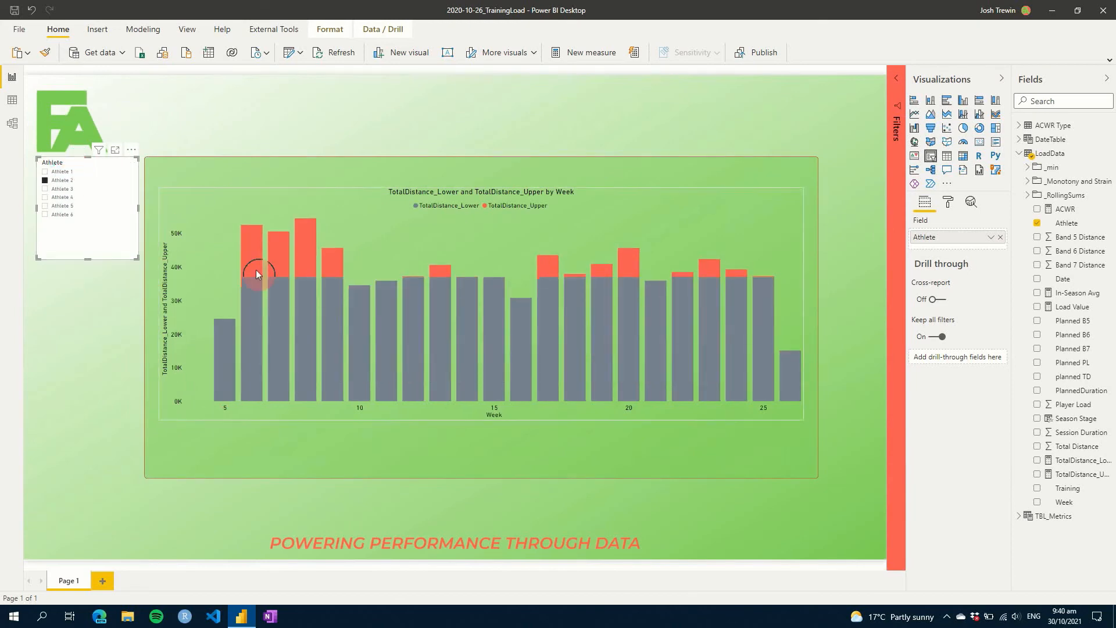
pyautogui.moveTo(336, 306)
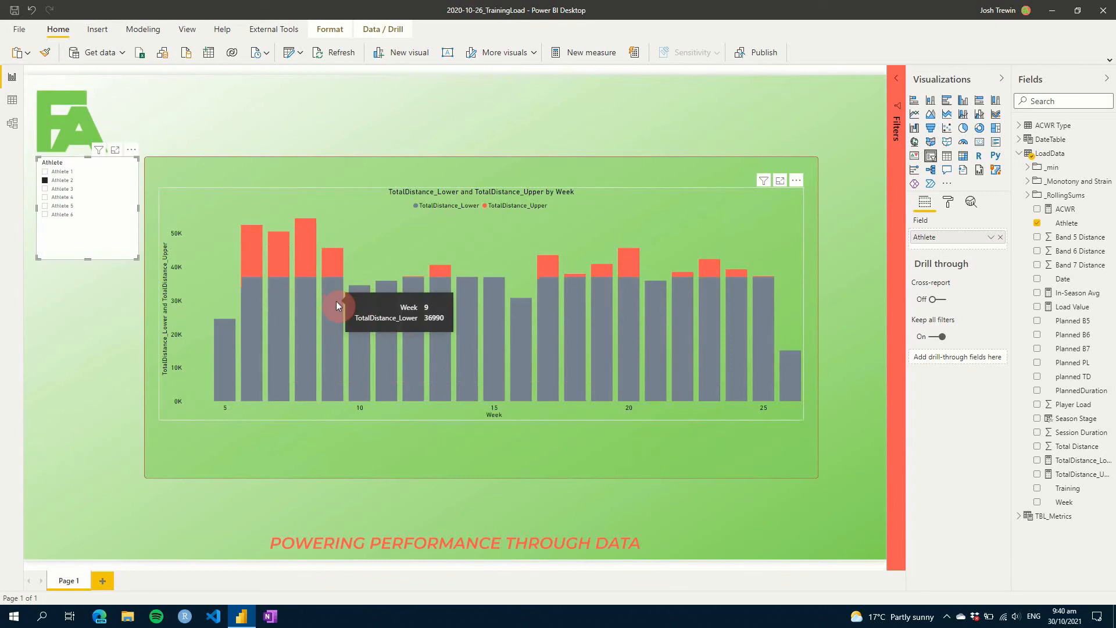
pyautogui.moveTo(716, 273)
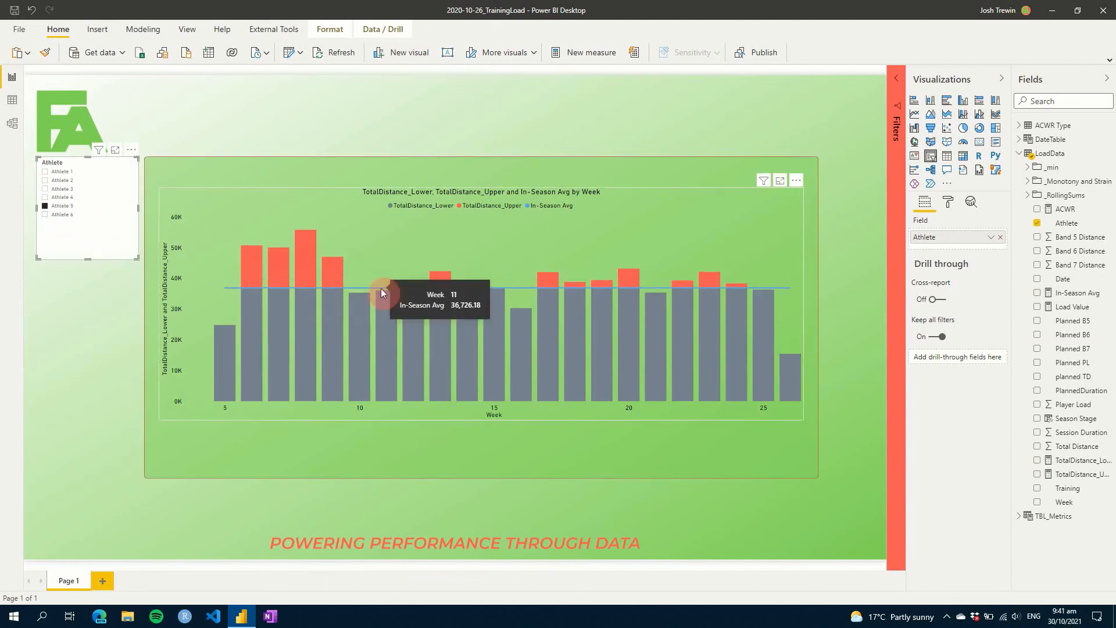
# Filter the chart to Athlete 6 in the Athlete slicer
pyautogui.click(64, 216)
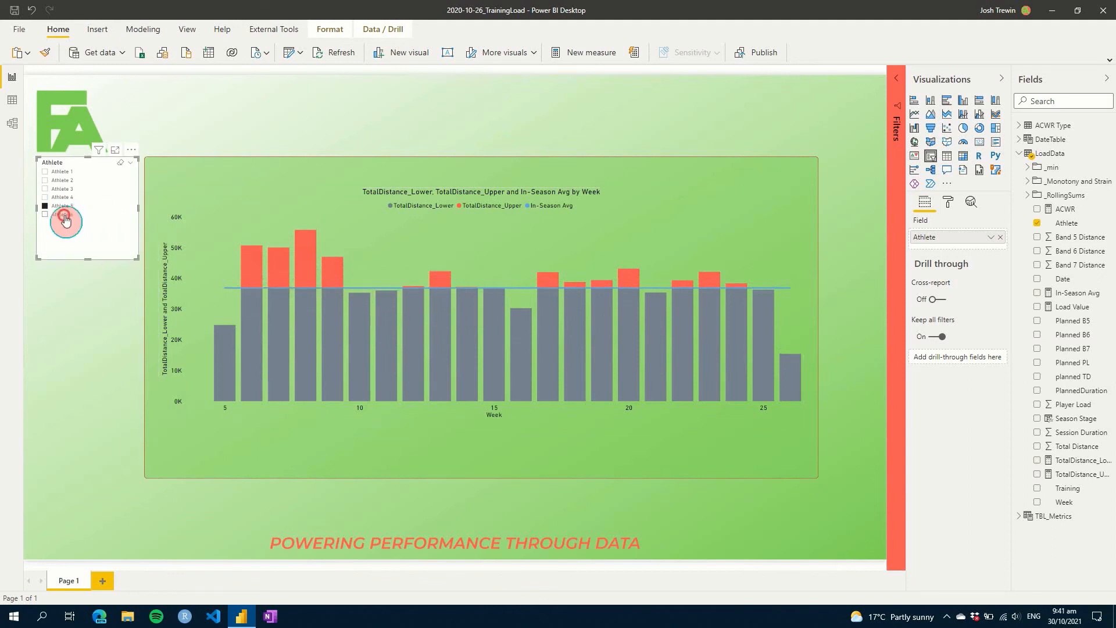
pyautogui.moveTo(359, 281)
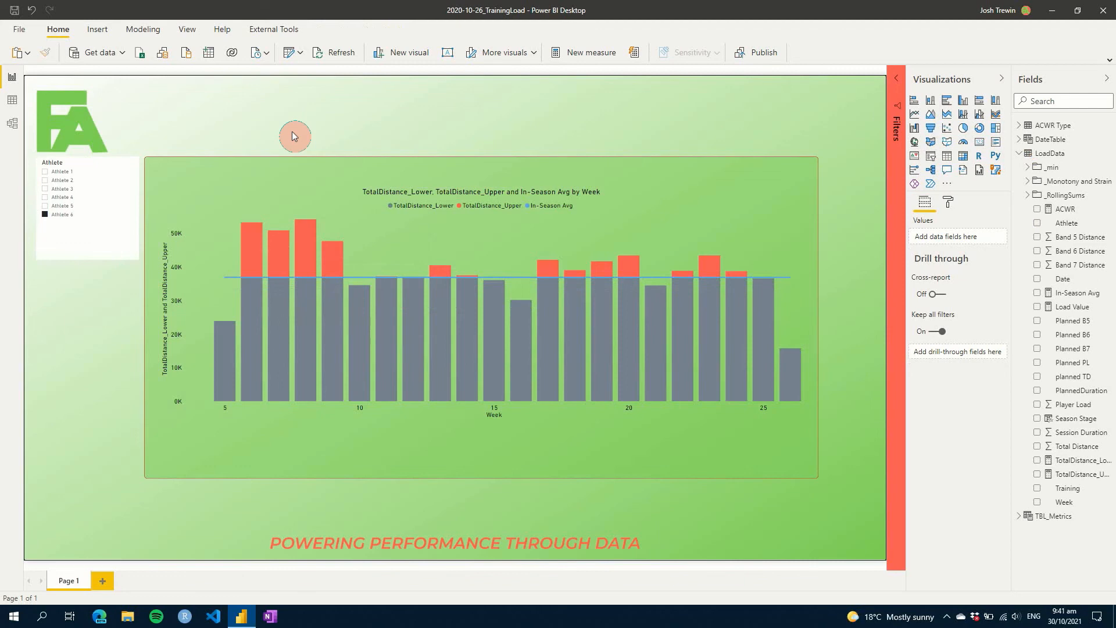
pyautogui.moveTo(378, 129)
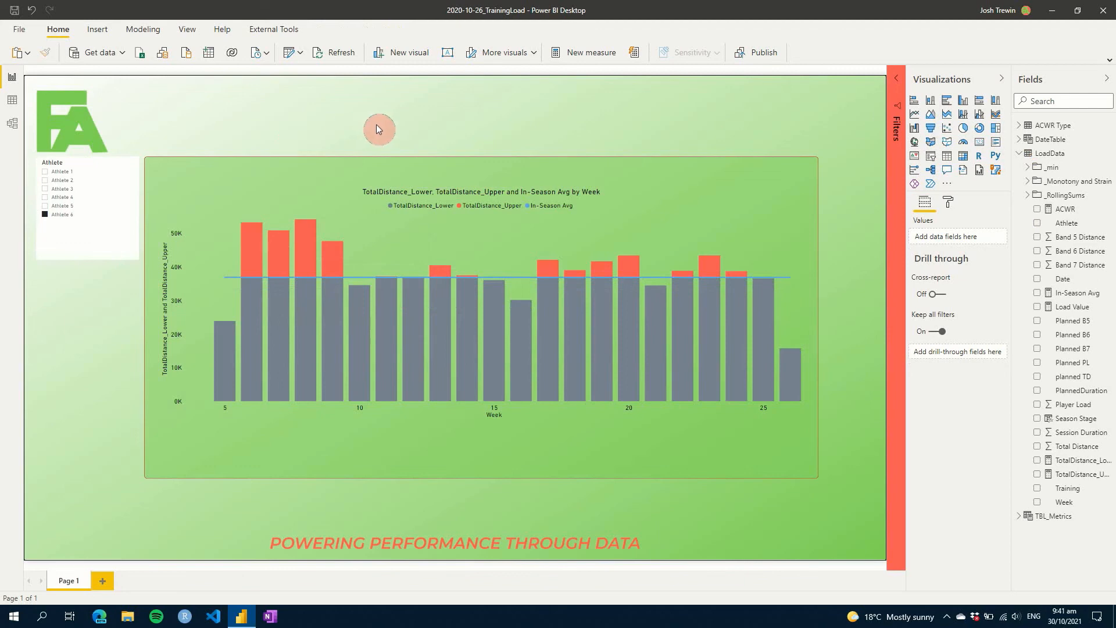